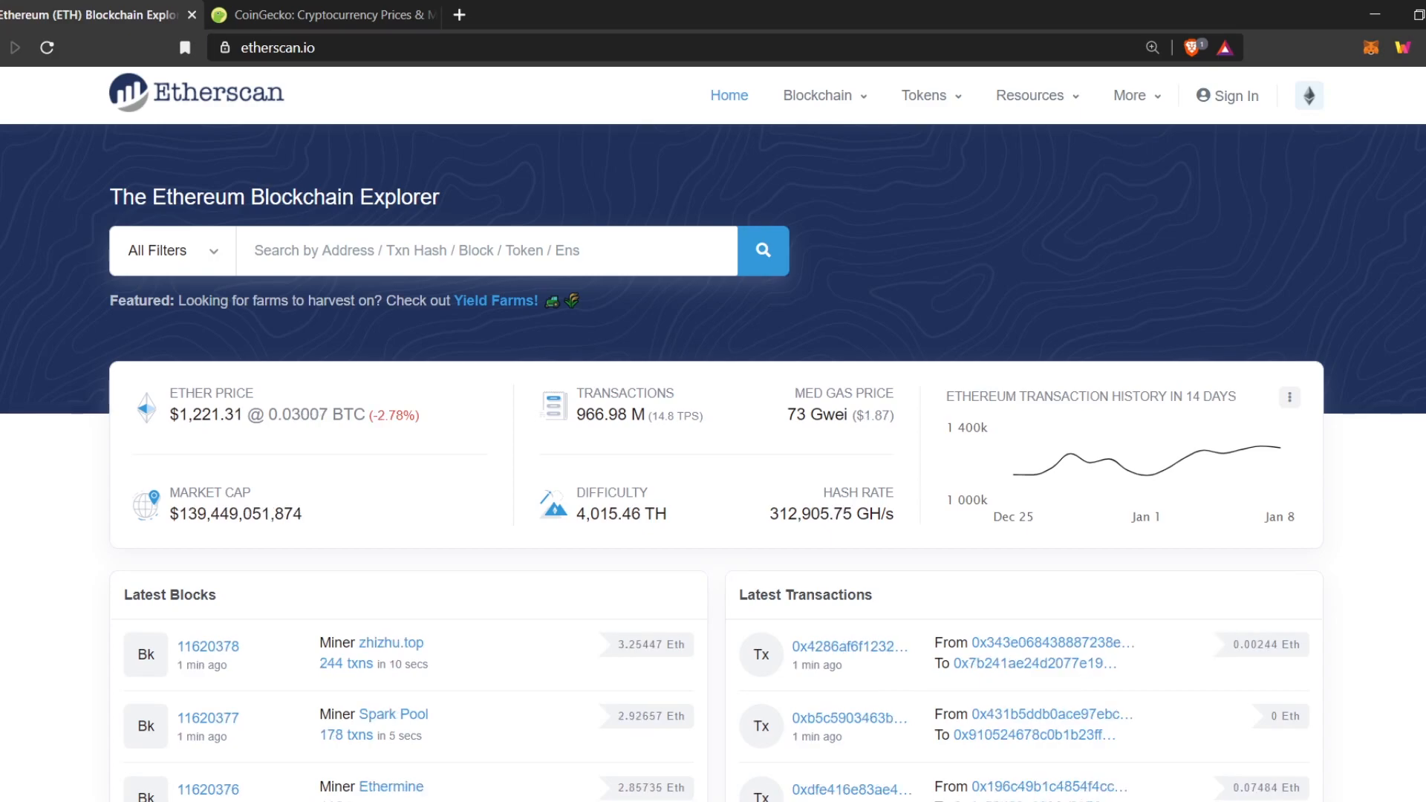
Step: Switch Etherscan to the dark theme and check the Ether price on CoinGecko
scroll(down, 3)
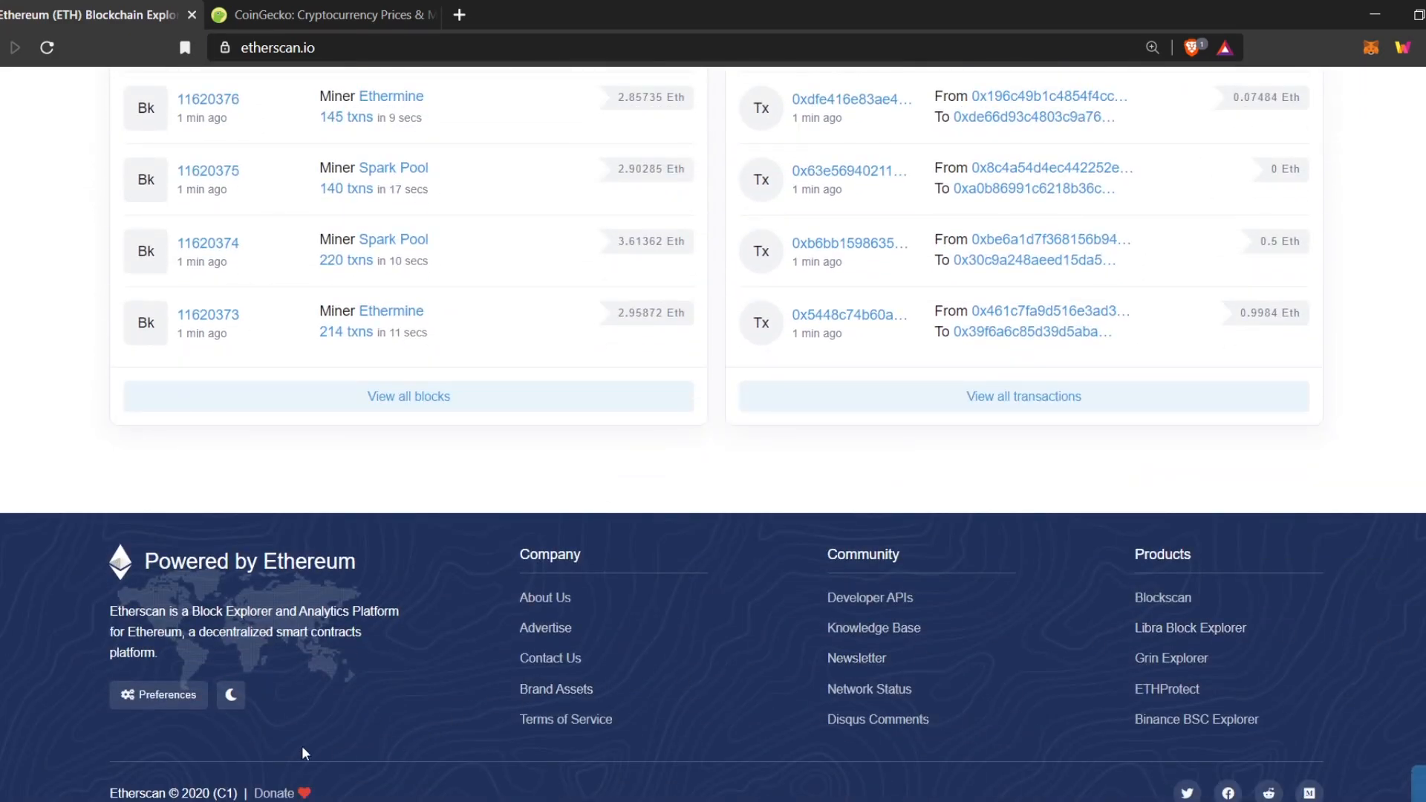
click(231, 695)
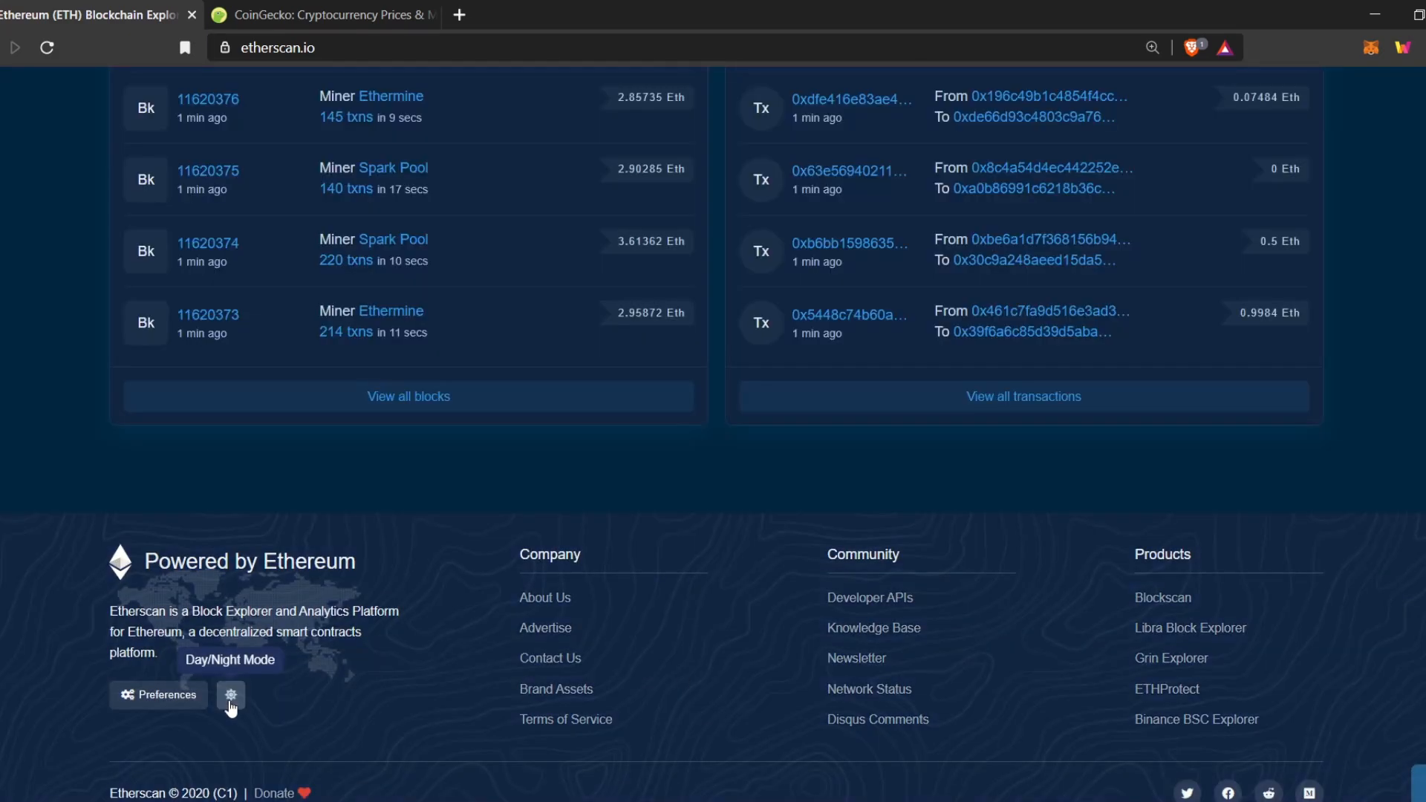
scroll(up, 3)
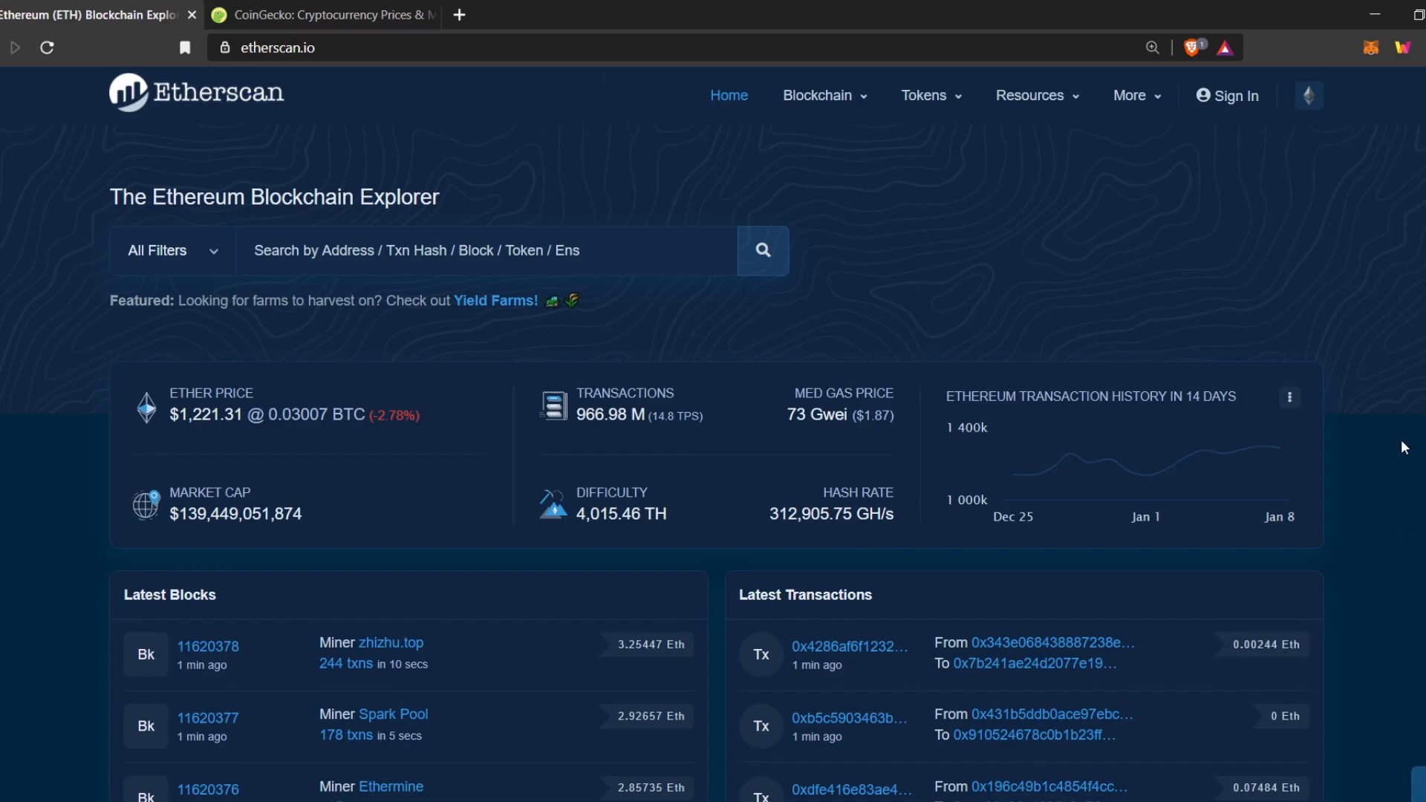
mouse_move(1383, 311)
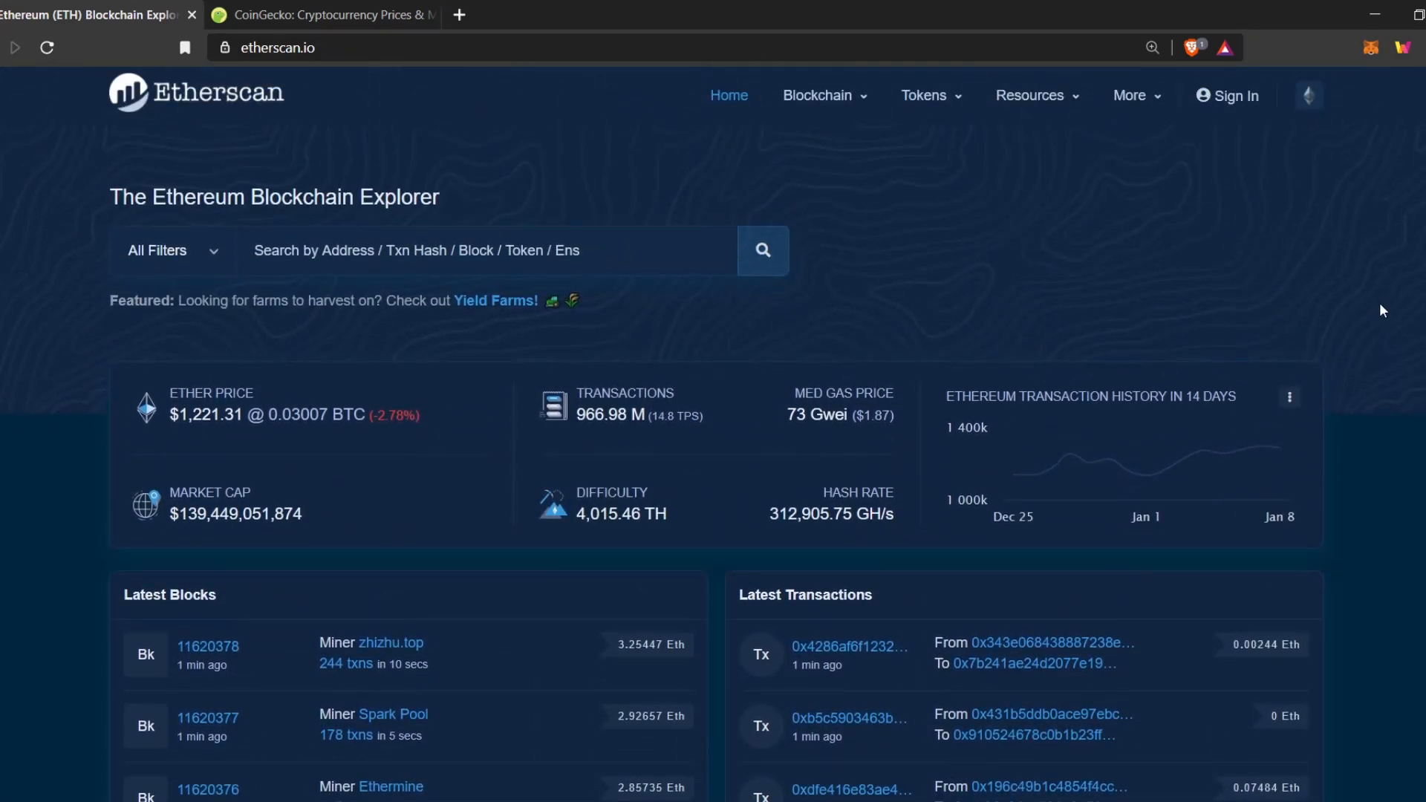
scroll(down, 3)
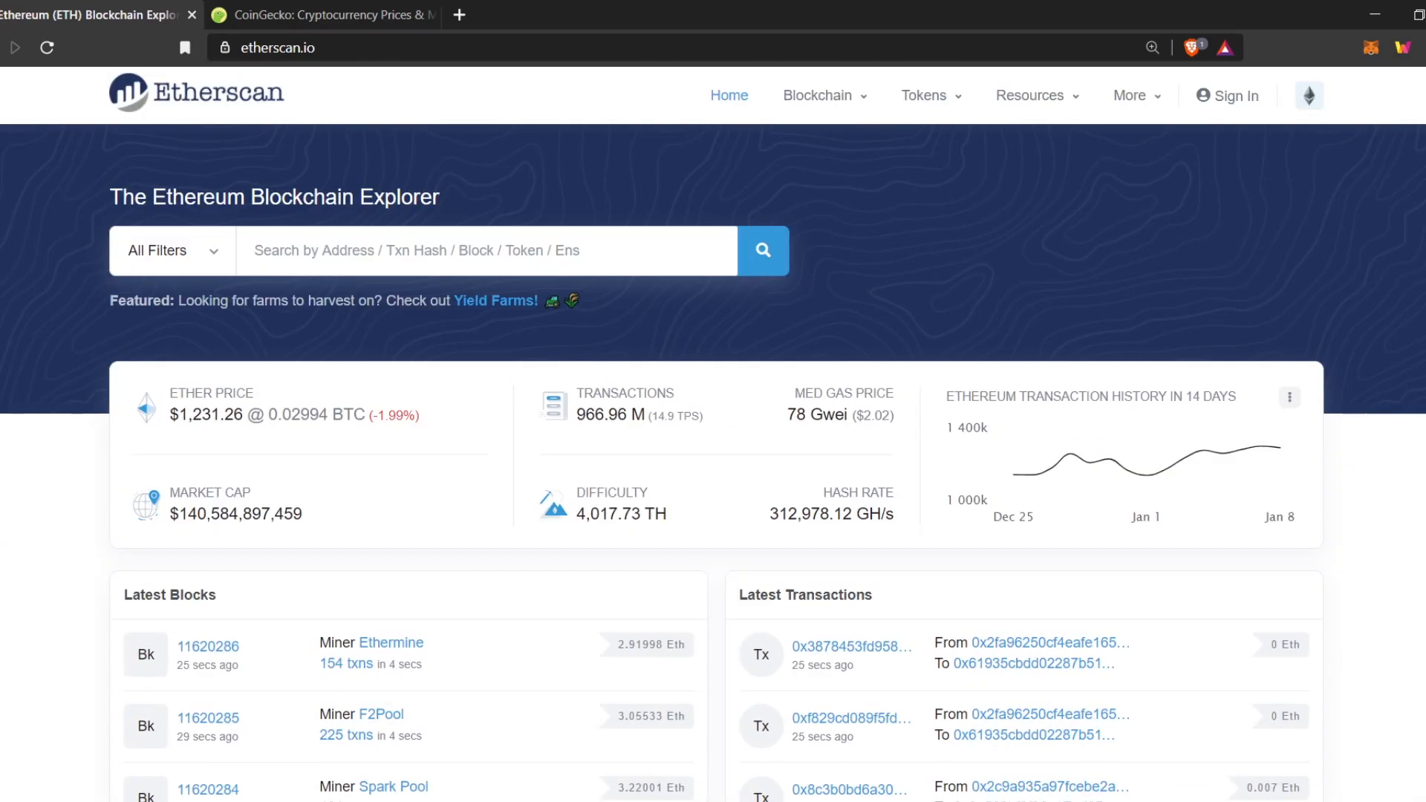
mouse_move(408, 483)
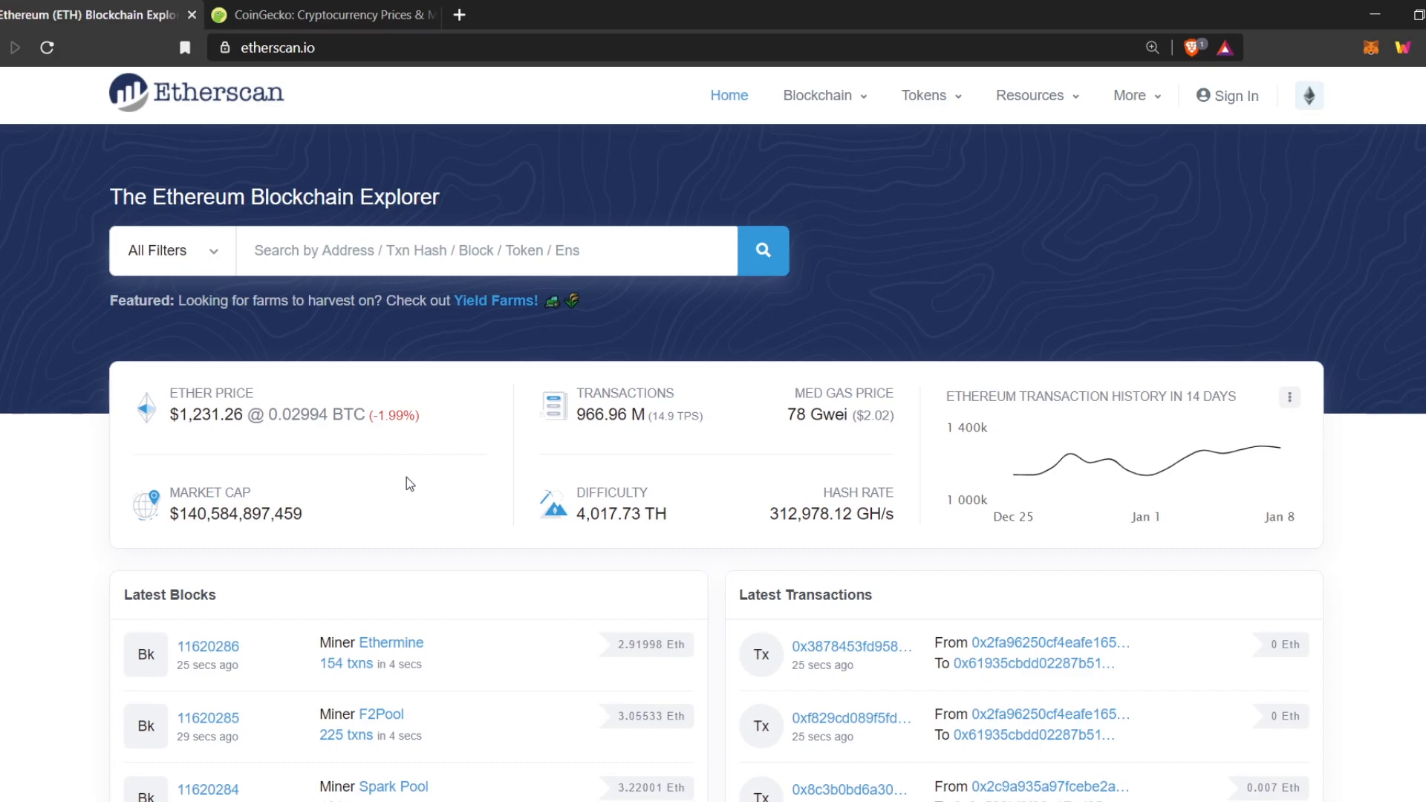
mouse_move(472, 506)
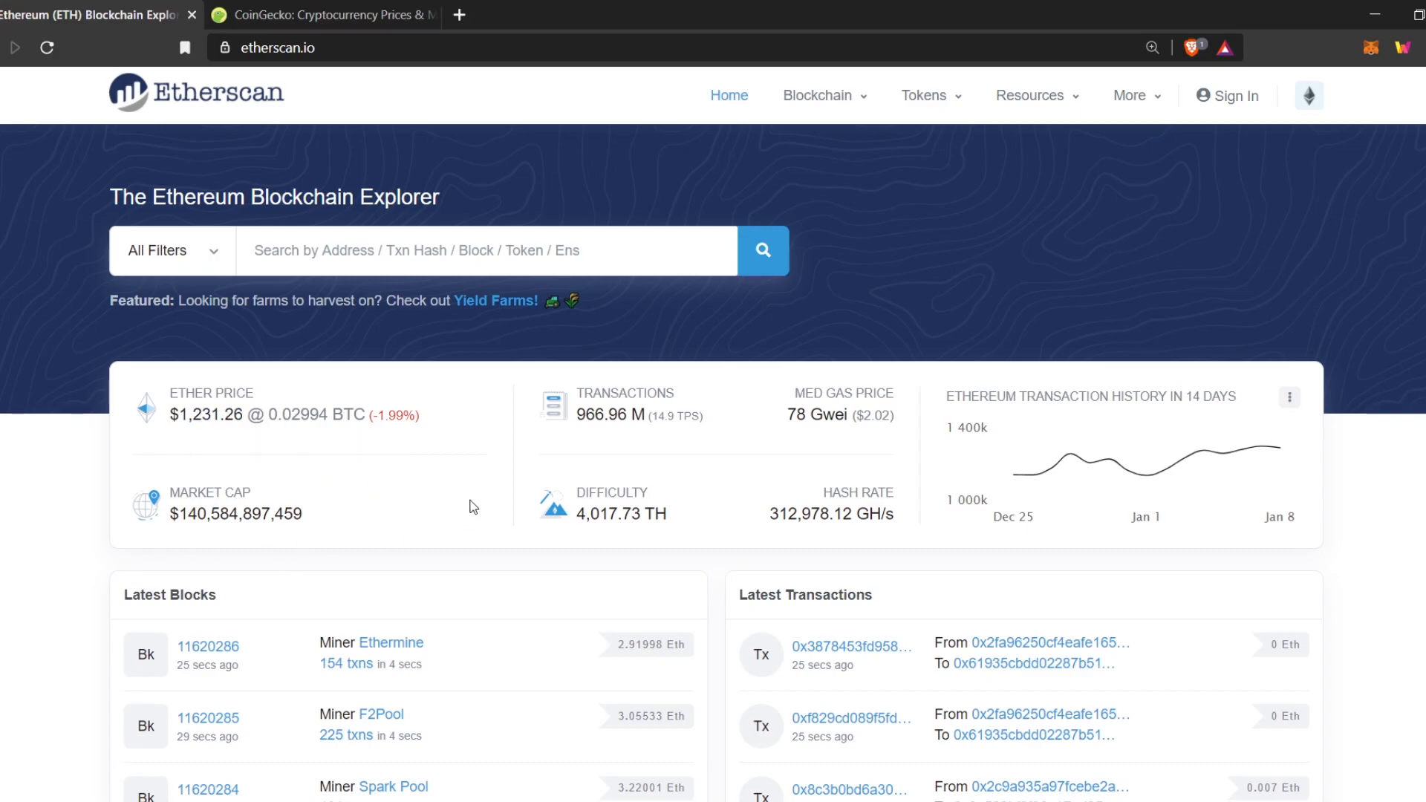
click(317, 14)
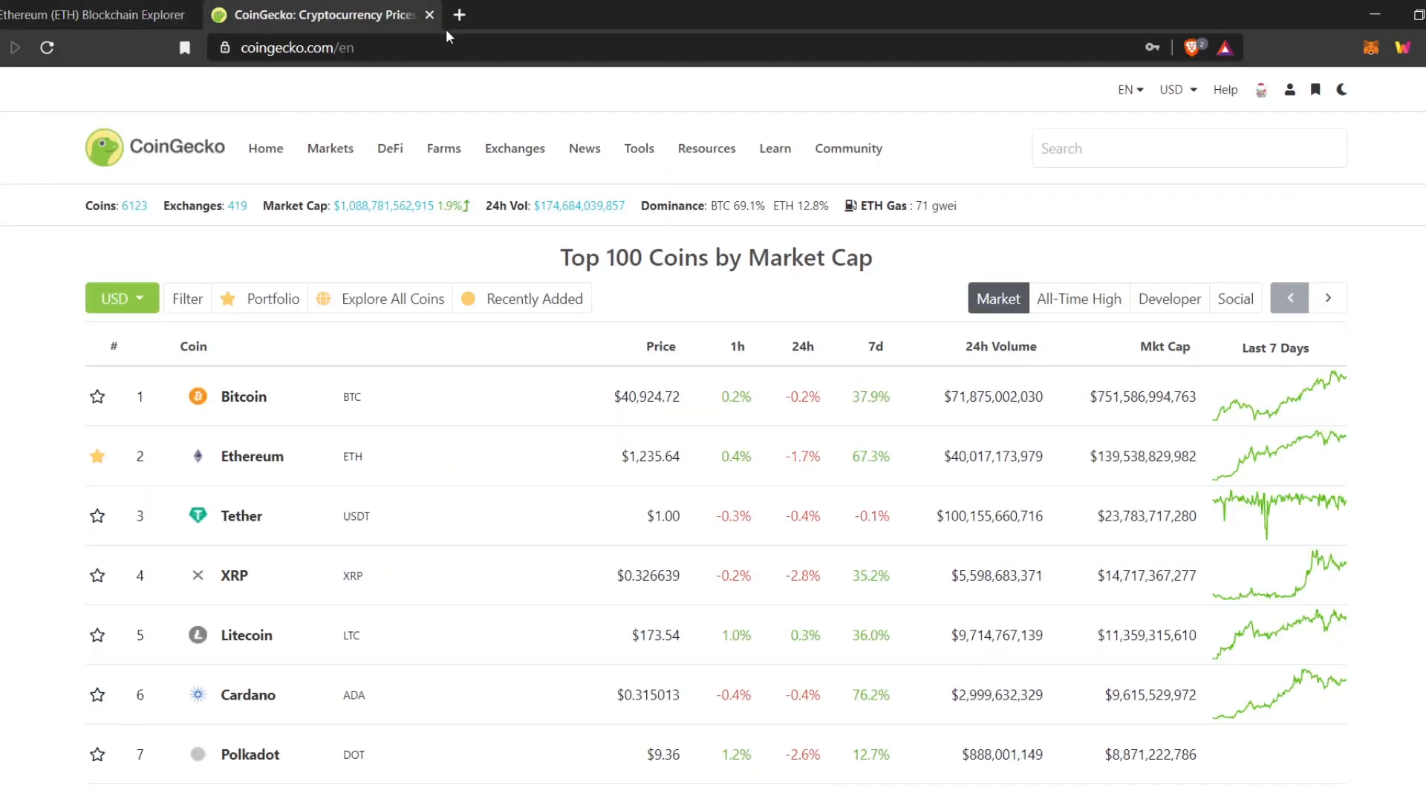
click(90, 15)
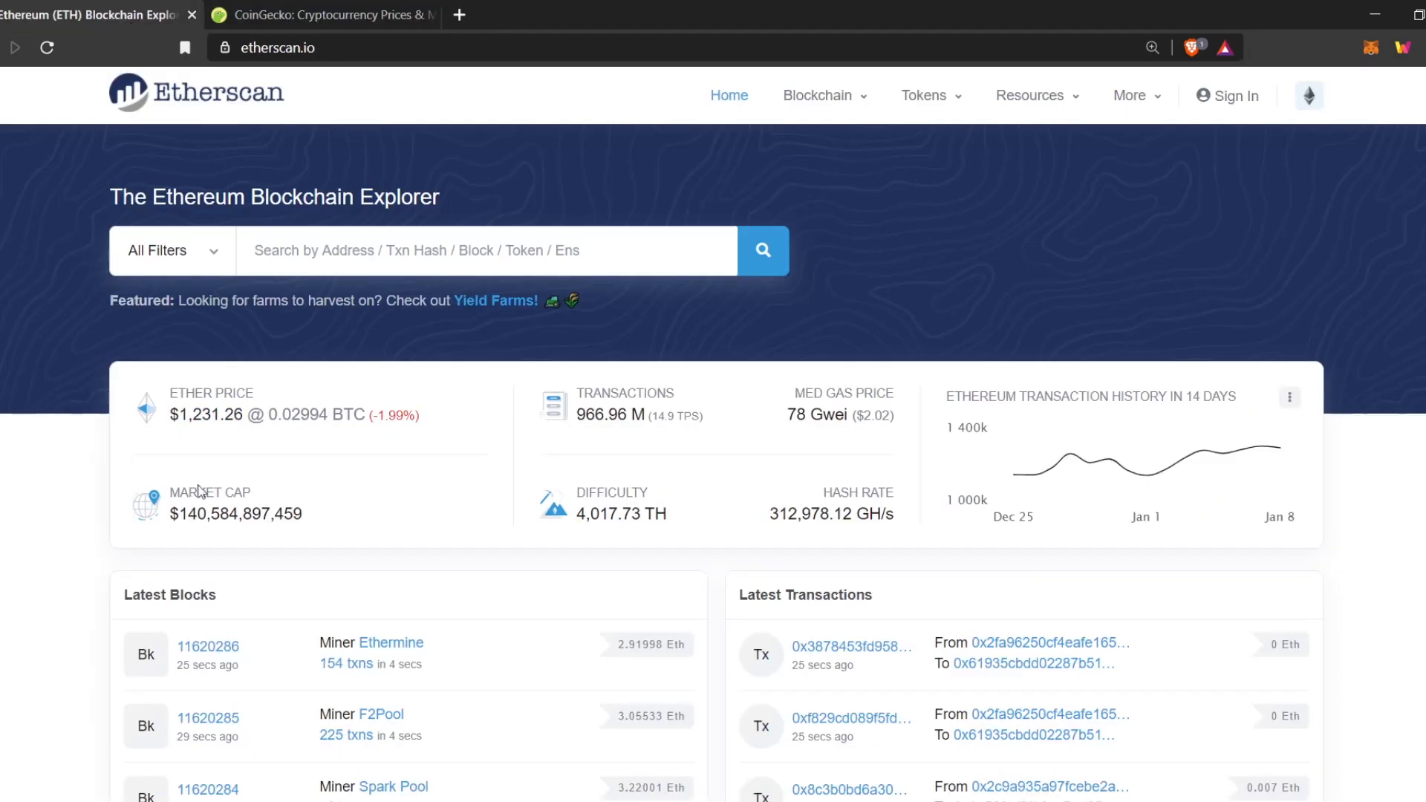
mouse_move(575, 346)
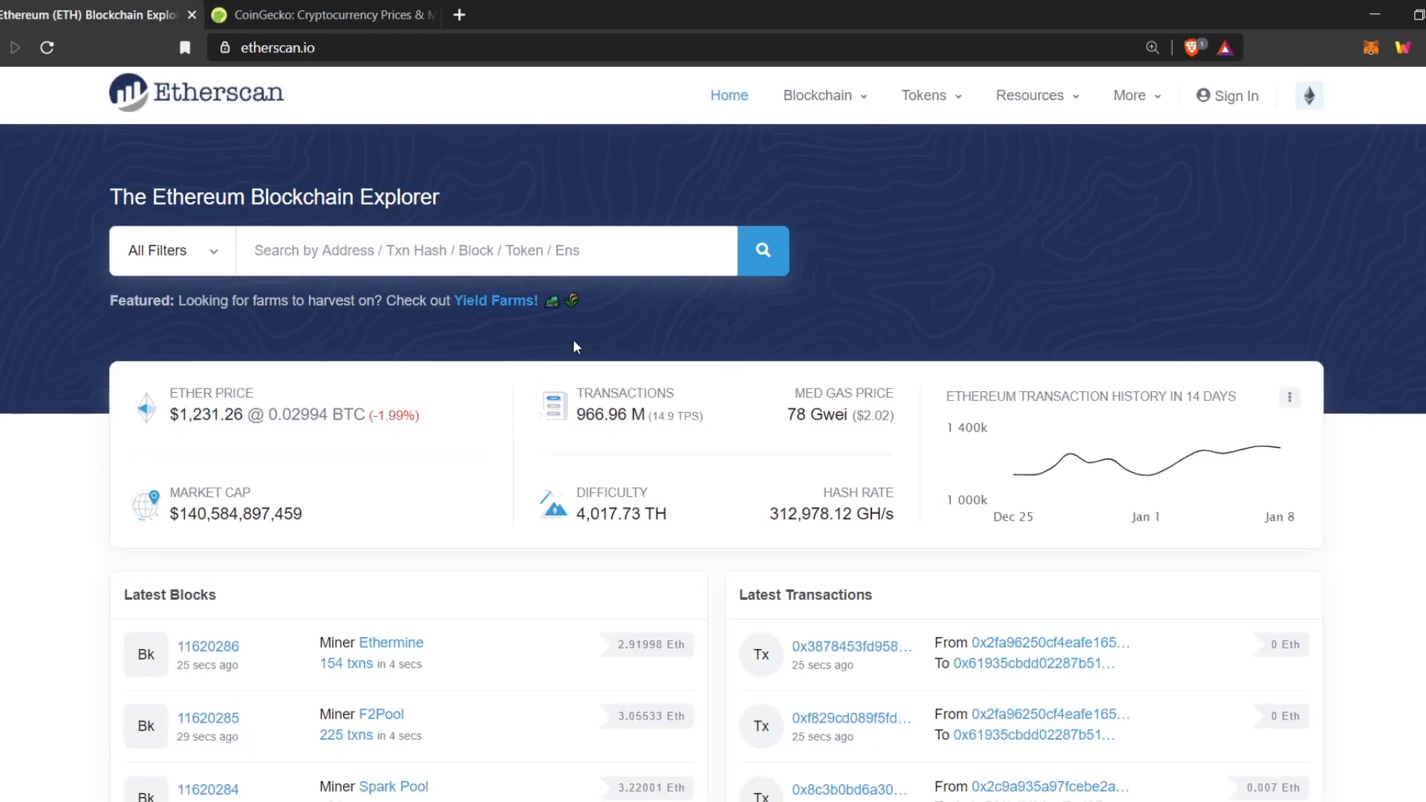
mouse_move(618, 434)
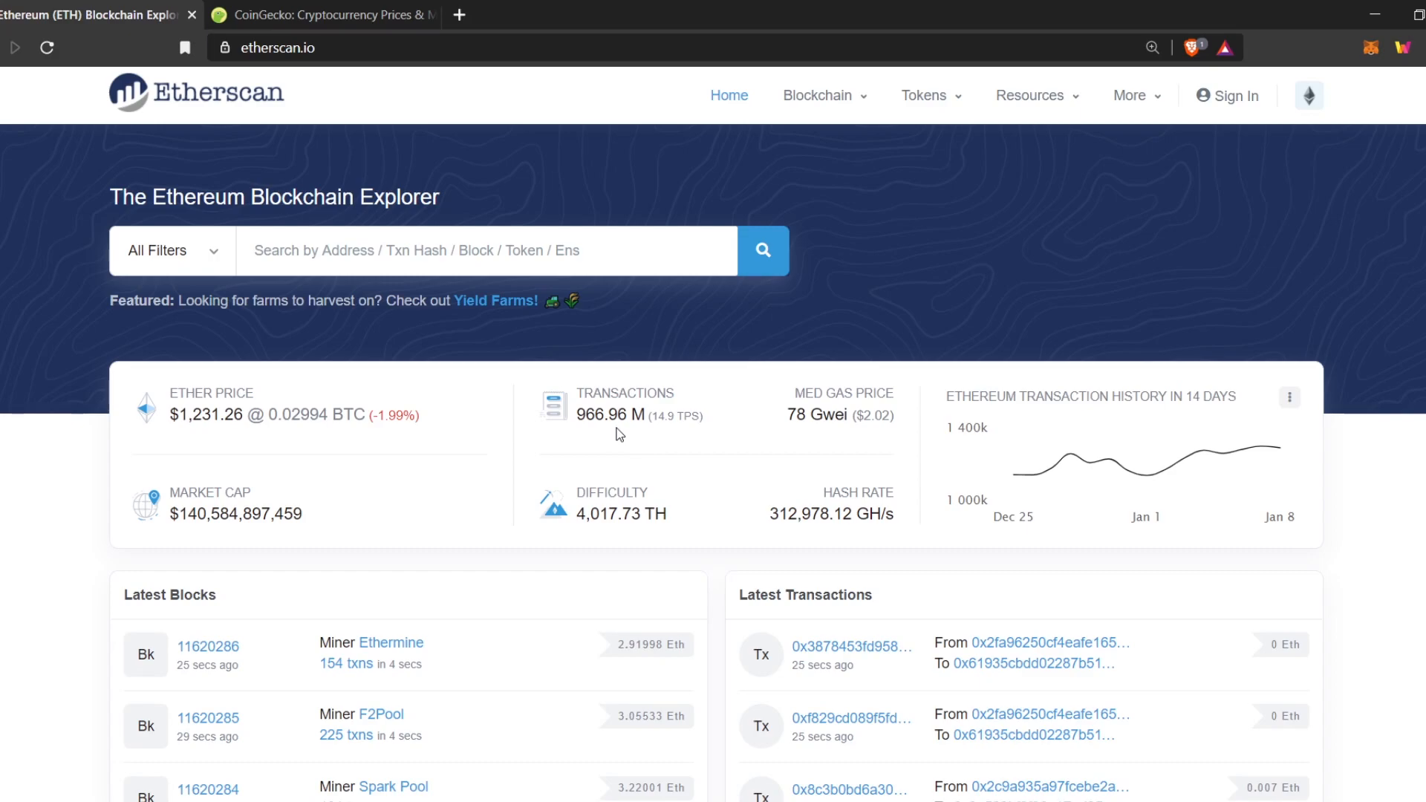
mouse_move(788, 441)
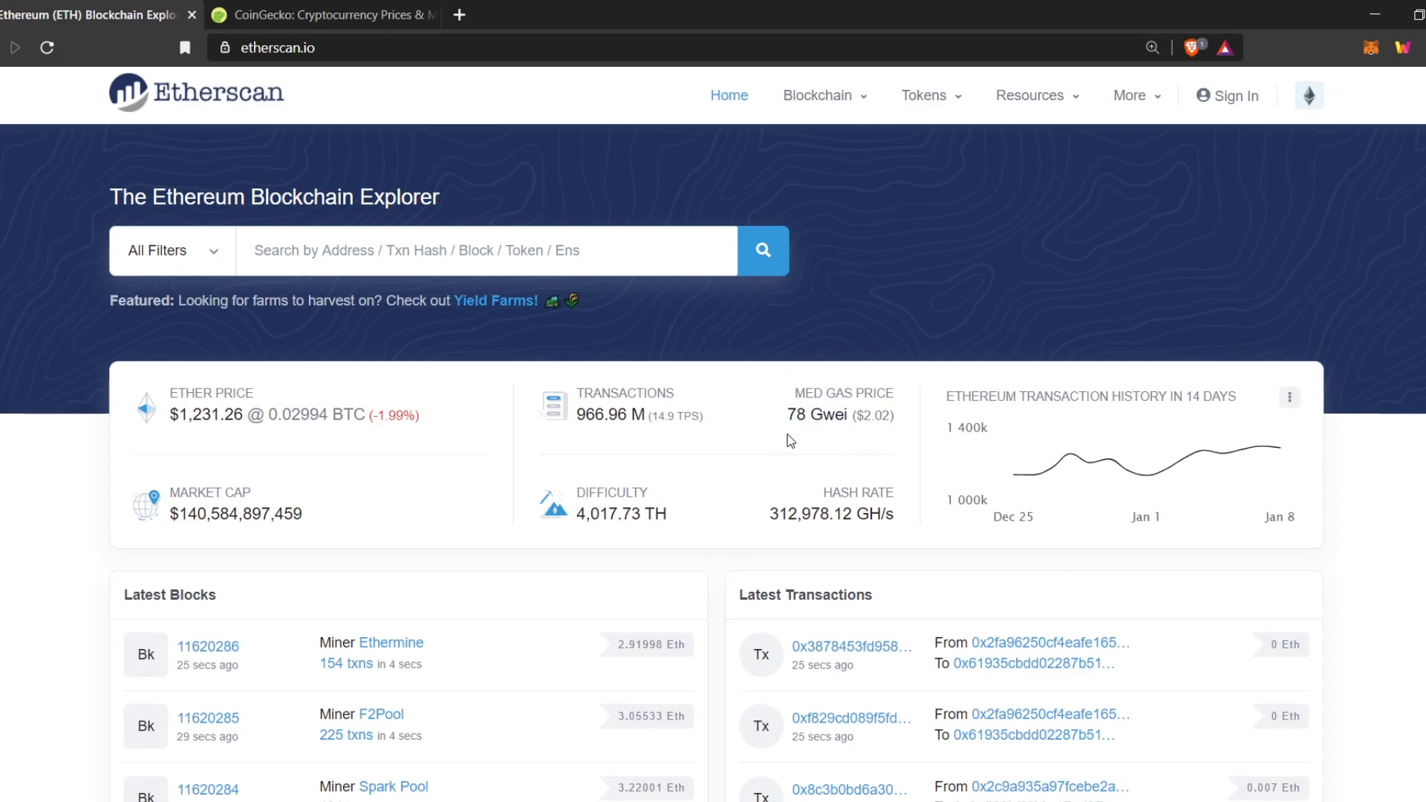
mouse_move(870, 421)
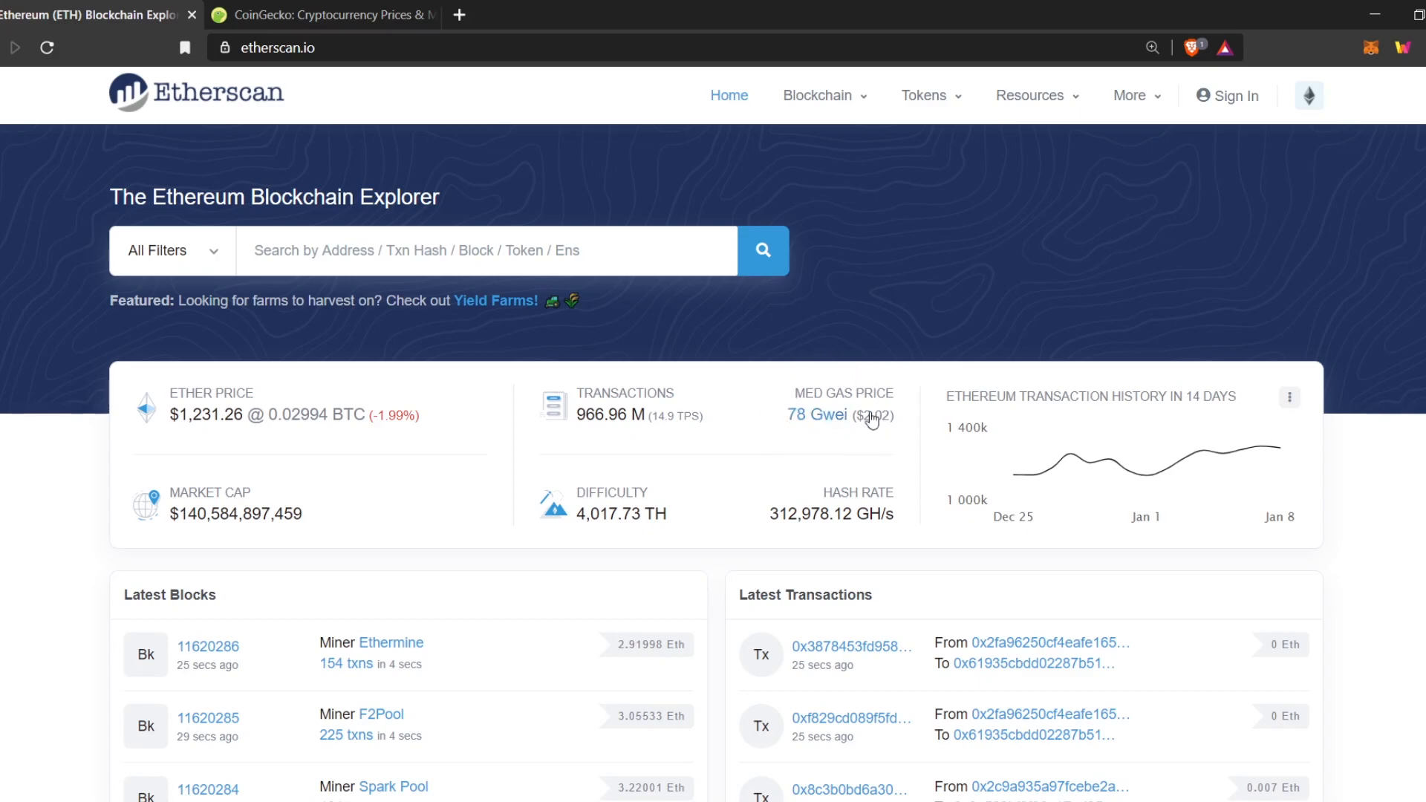
mouse_move(885, 413)
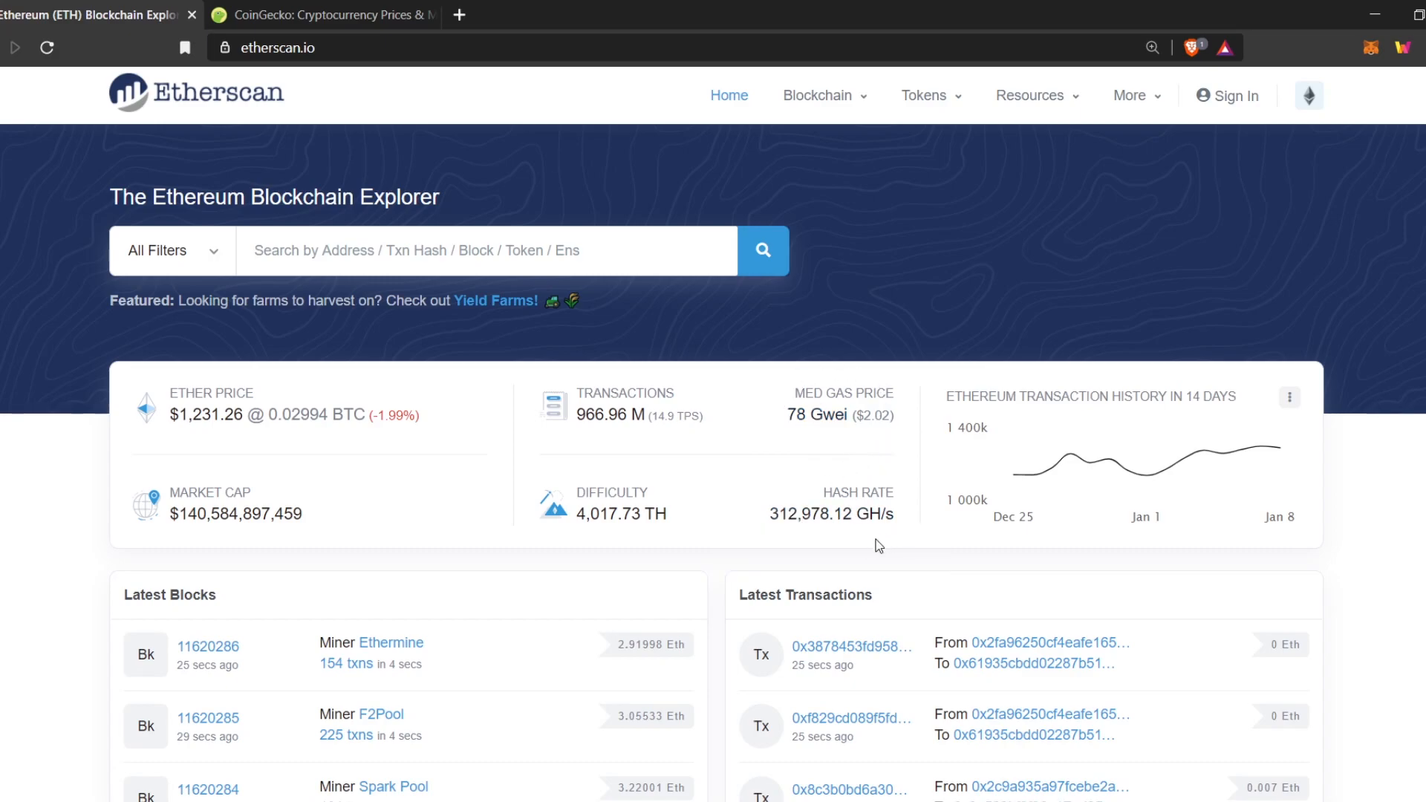
mouse_move(848, 543)
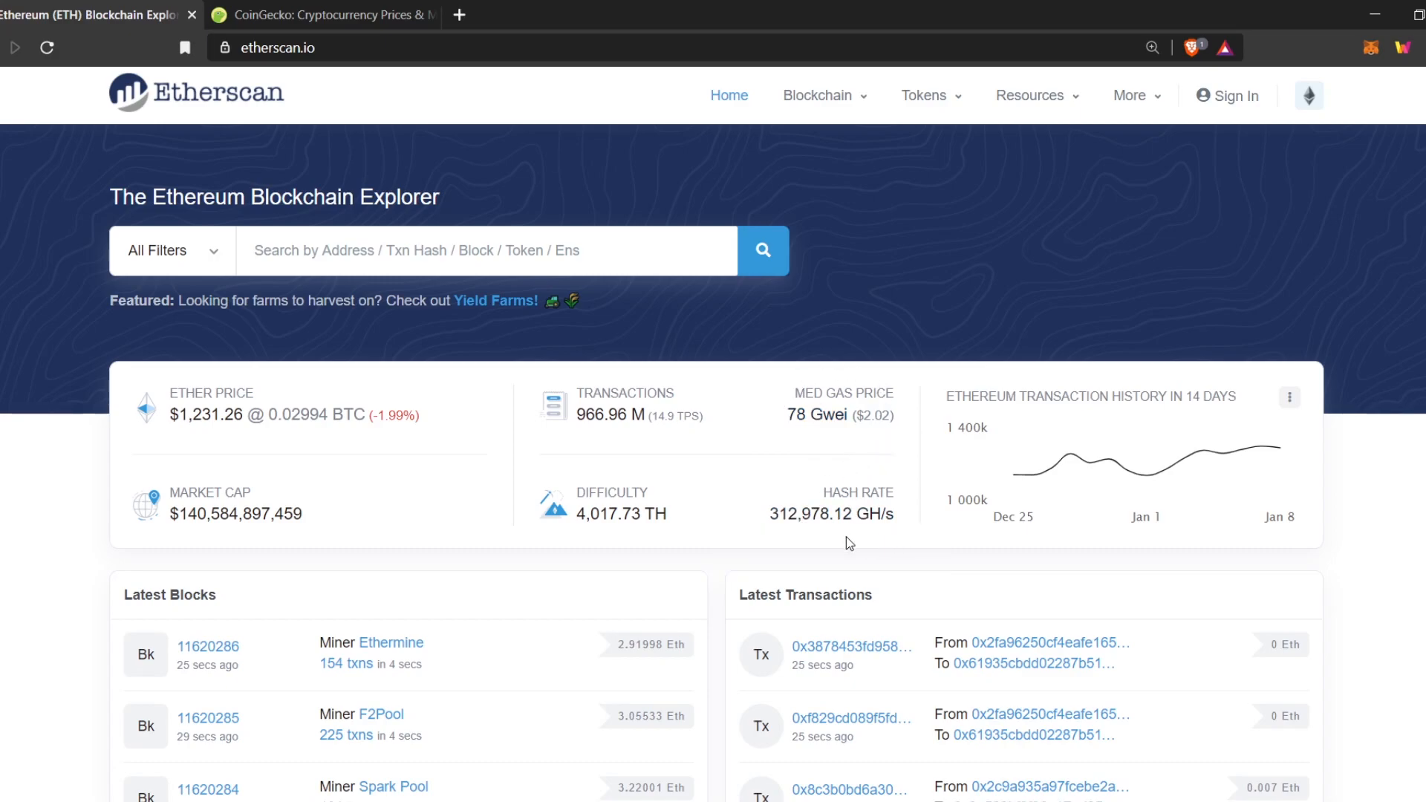
mouse_move(601, 477)
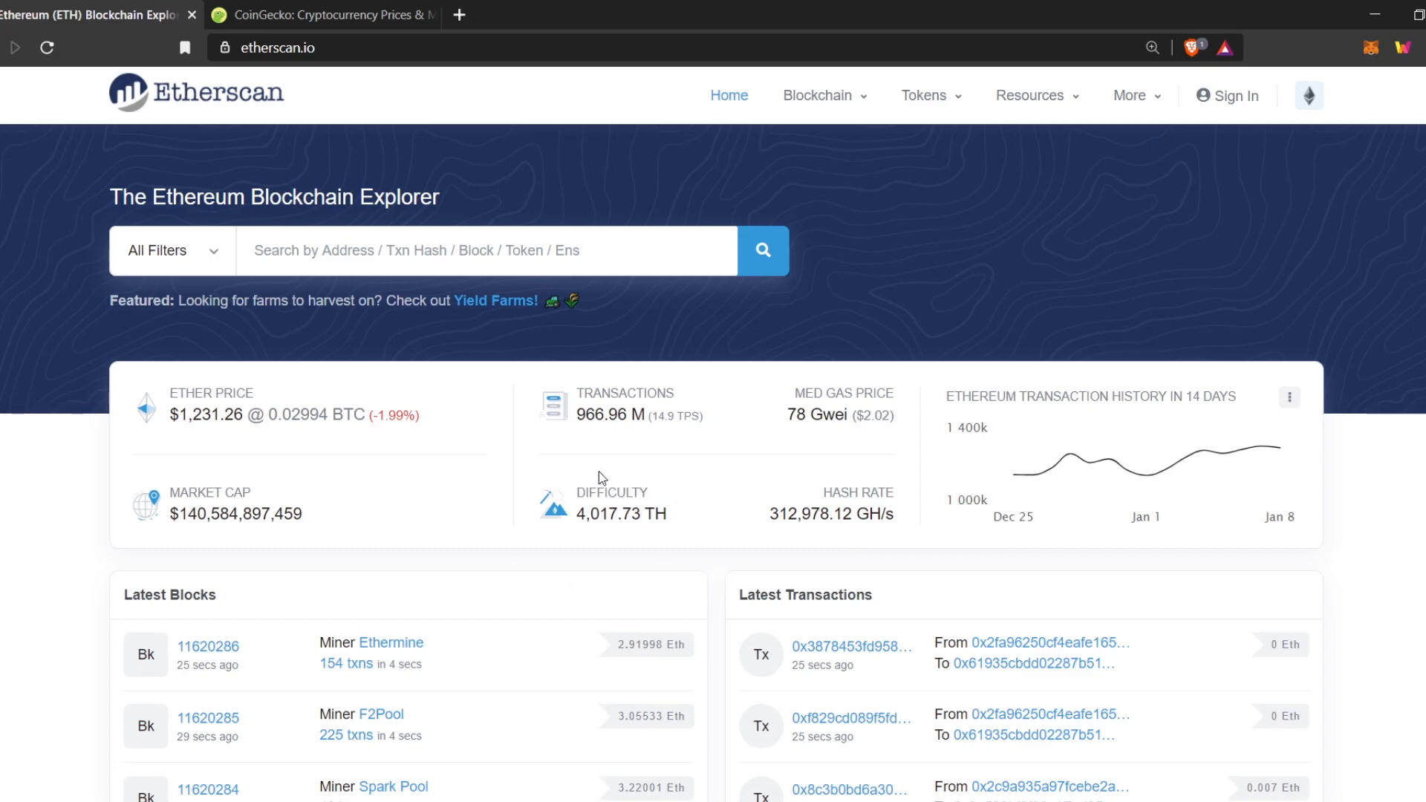
mouse_move(759, 540)
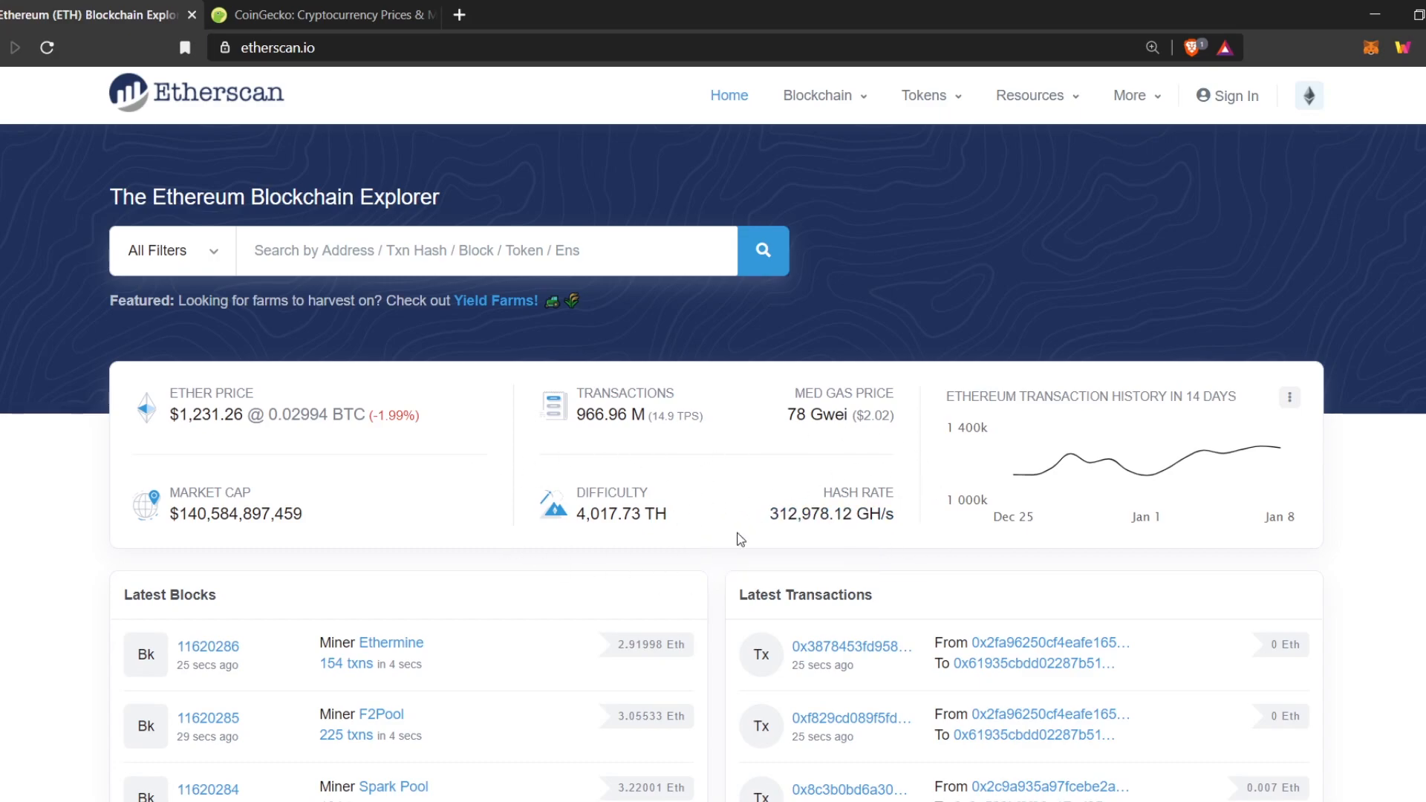
mouse_move(548, 518)
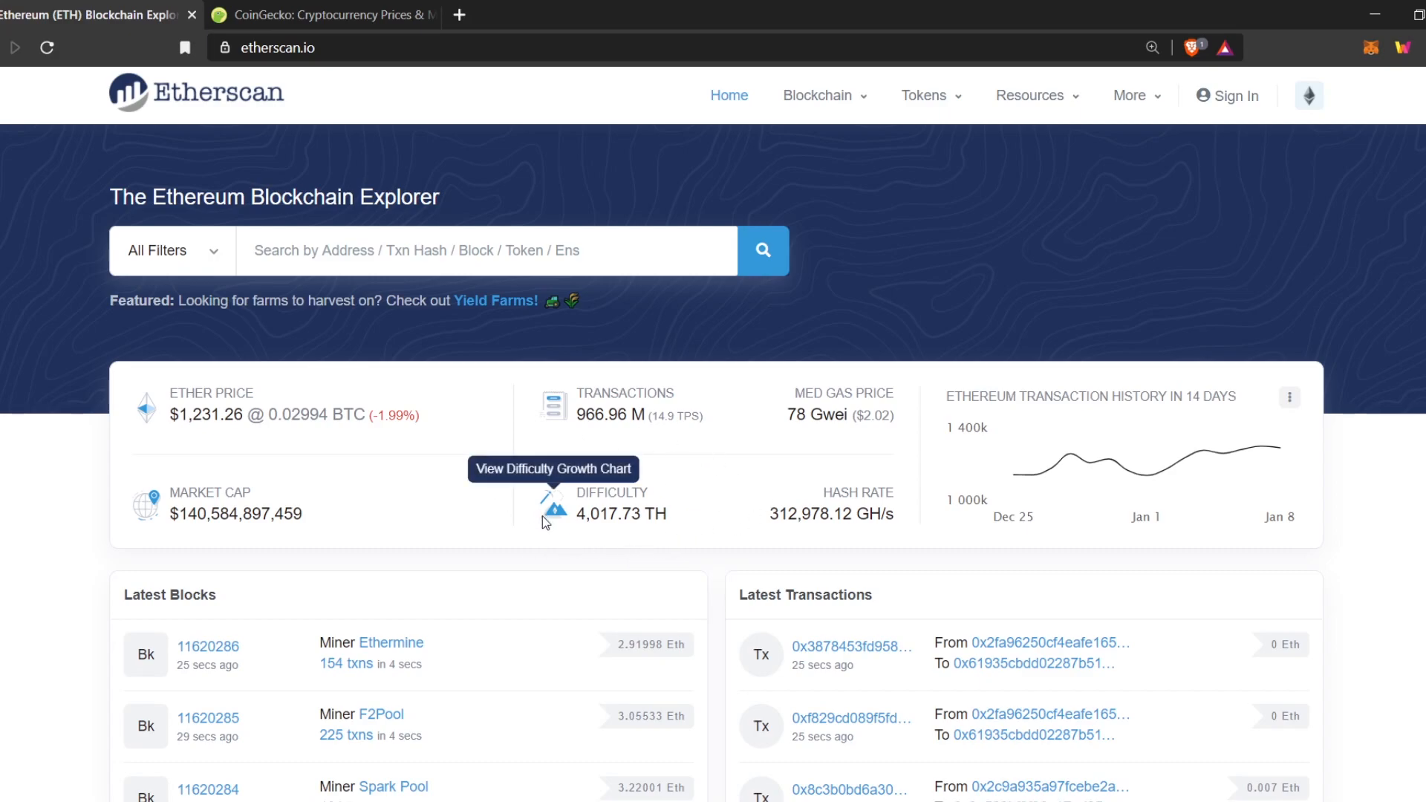
mouse_move(724, 552)
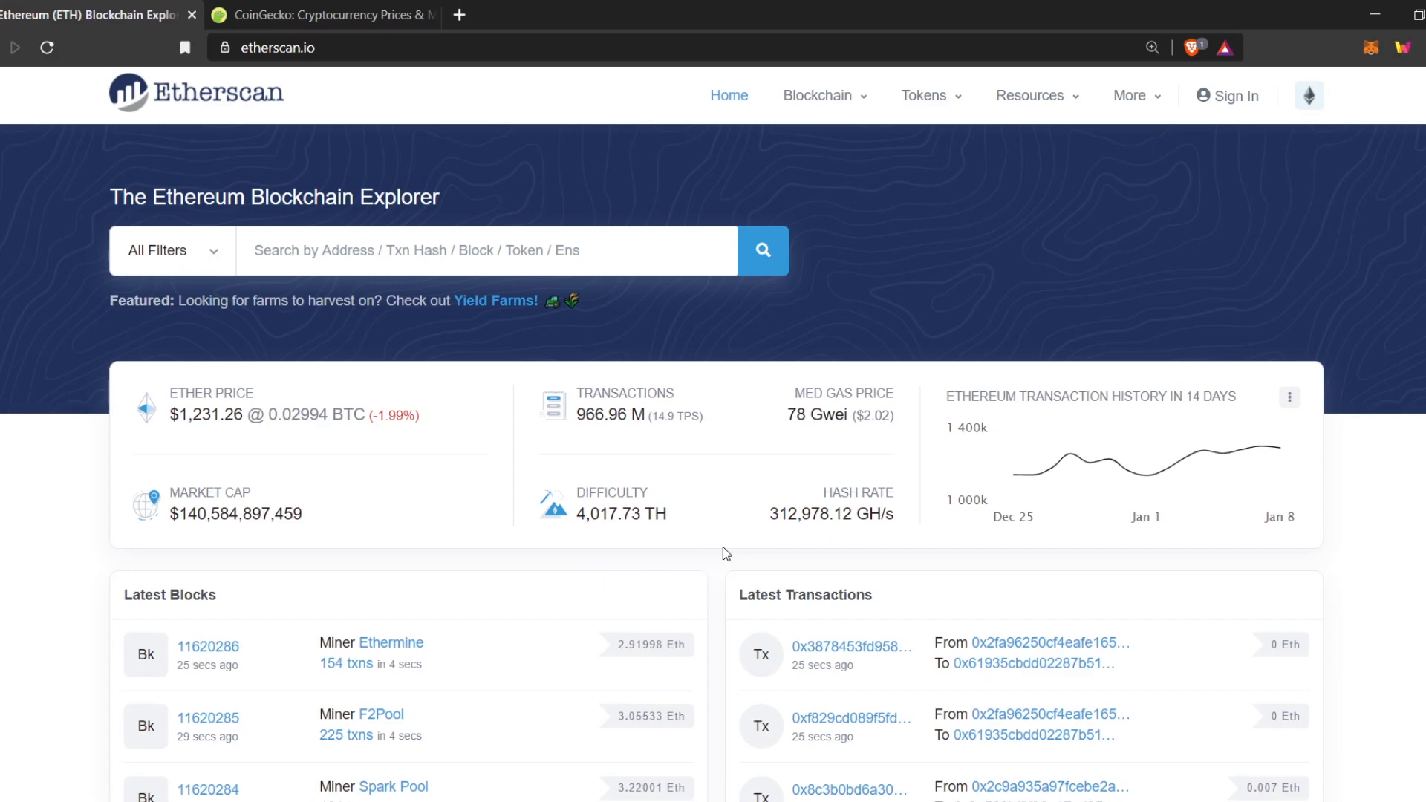
Step: Review block 11620286's 58 internal transactions and its 154 transactions
scroll(down, 3)
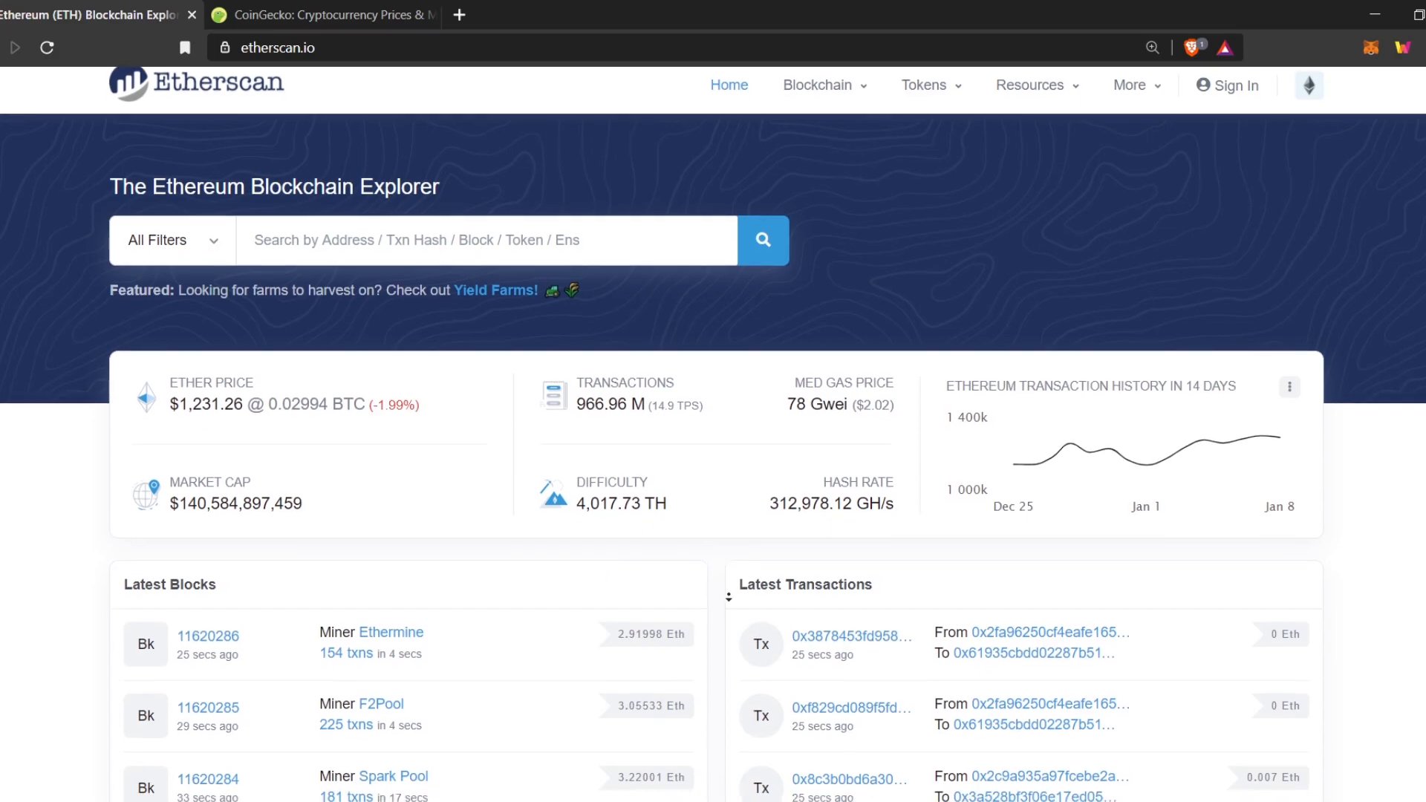
scroll(down, 3)
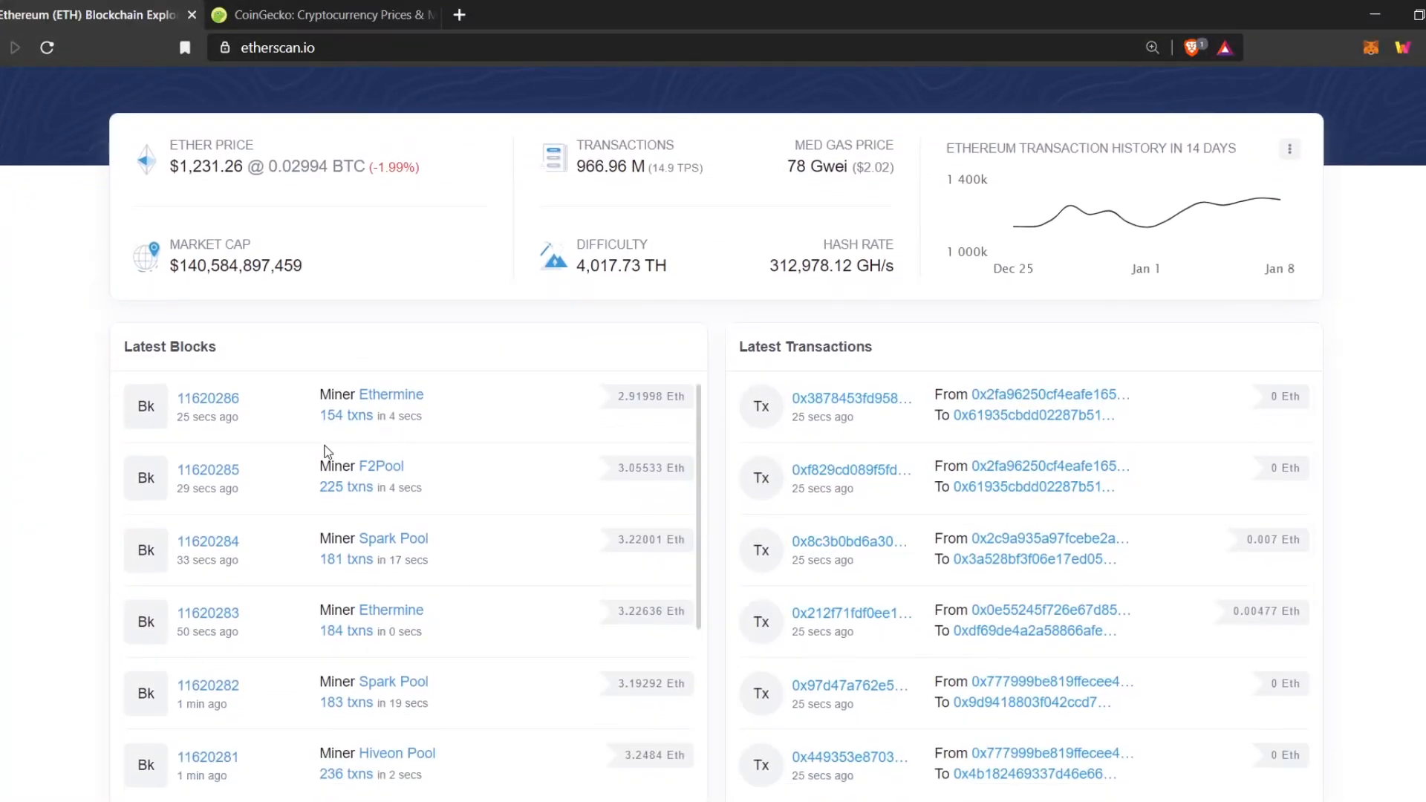
mouse_move(314, 398)
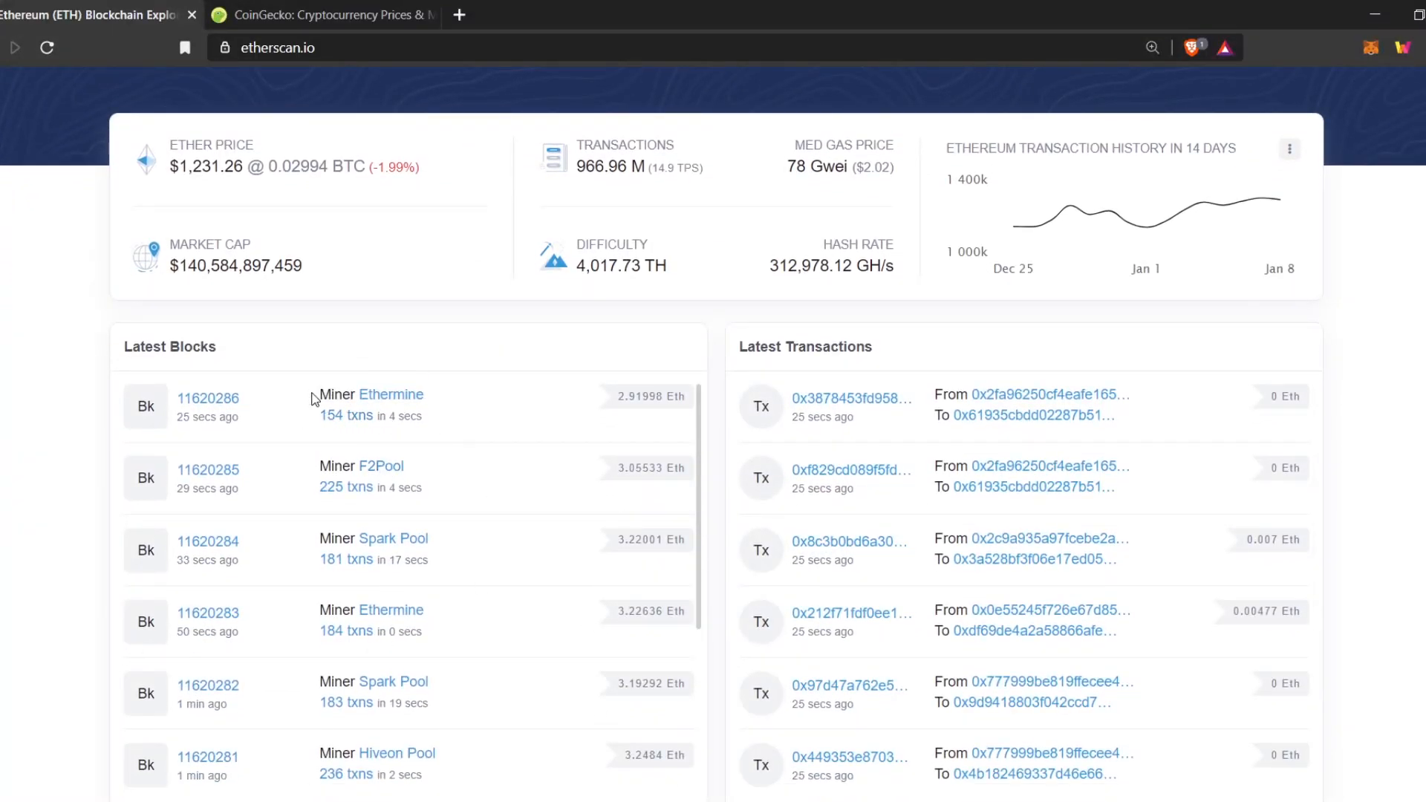
mouse_move(257, 380)
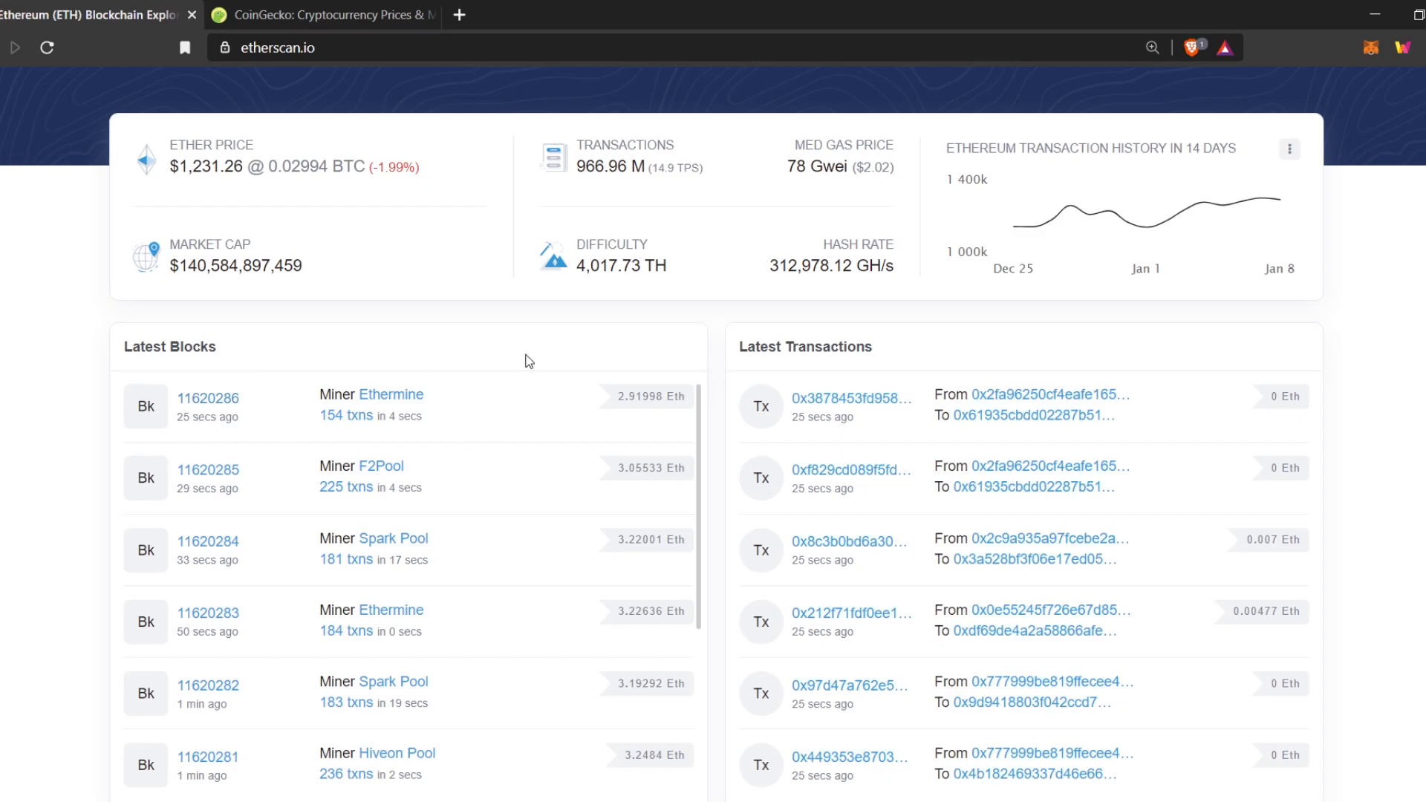
mouse_move(620, 410)
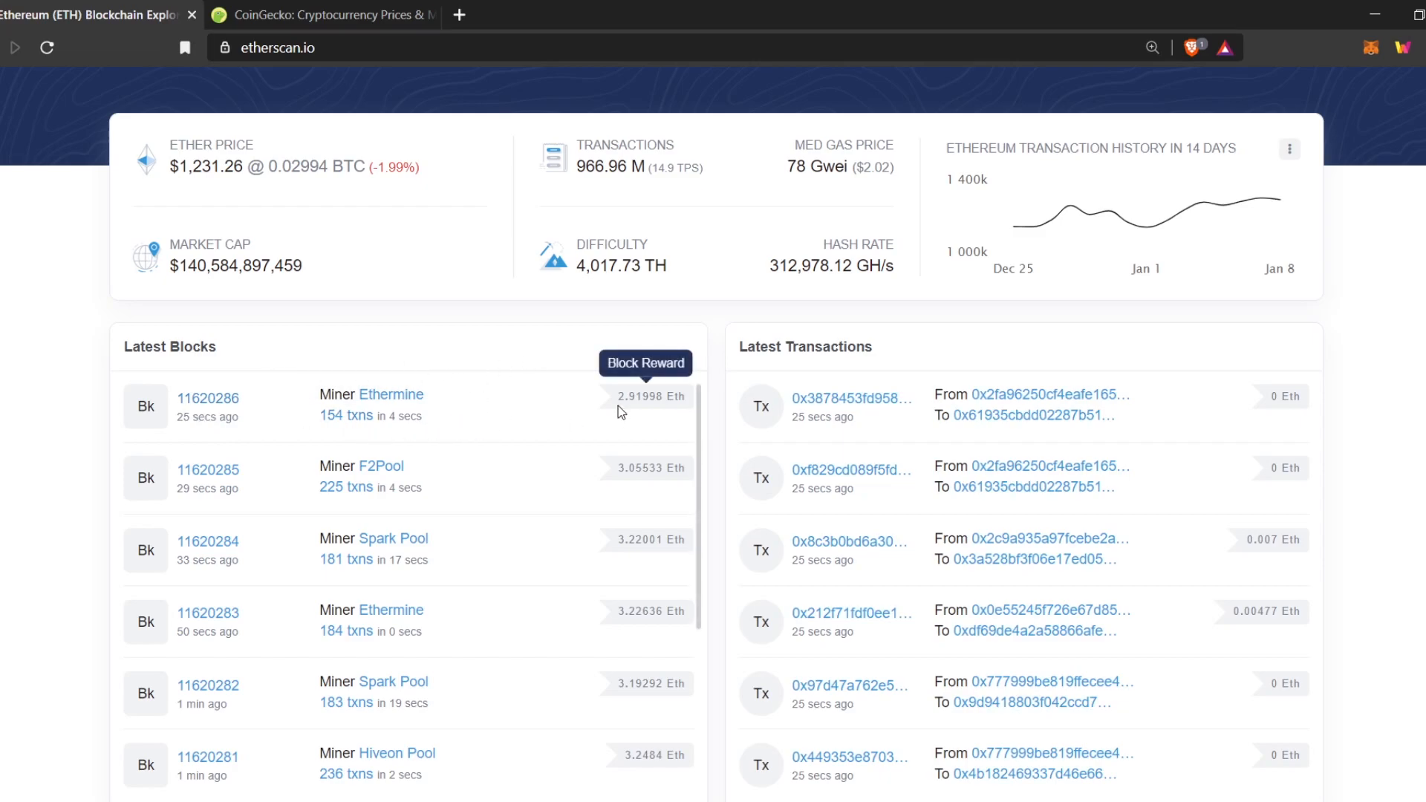
mouse_move(635, 421)
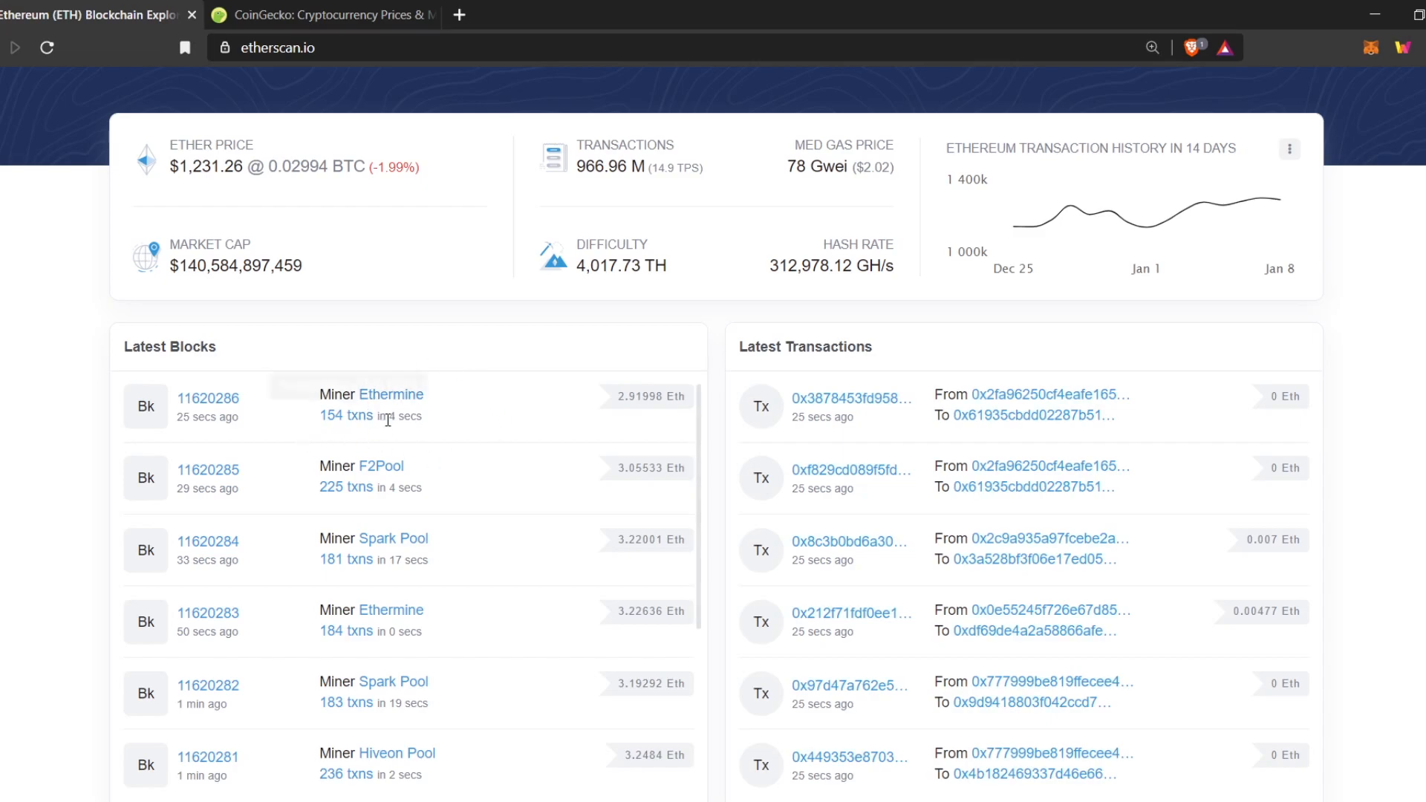
mouse_move(680, 417)
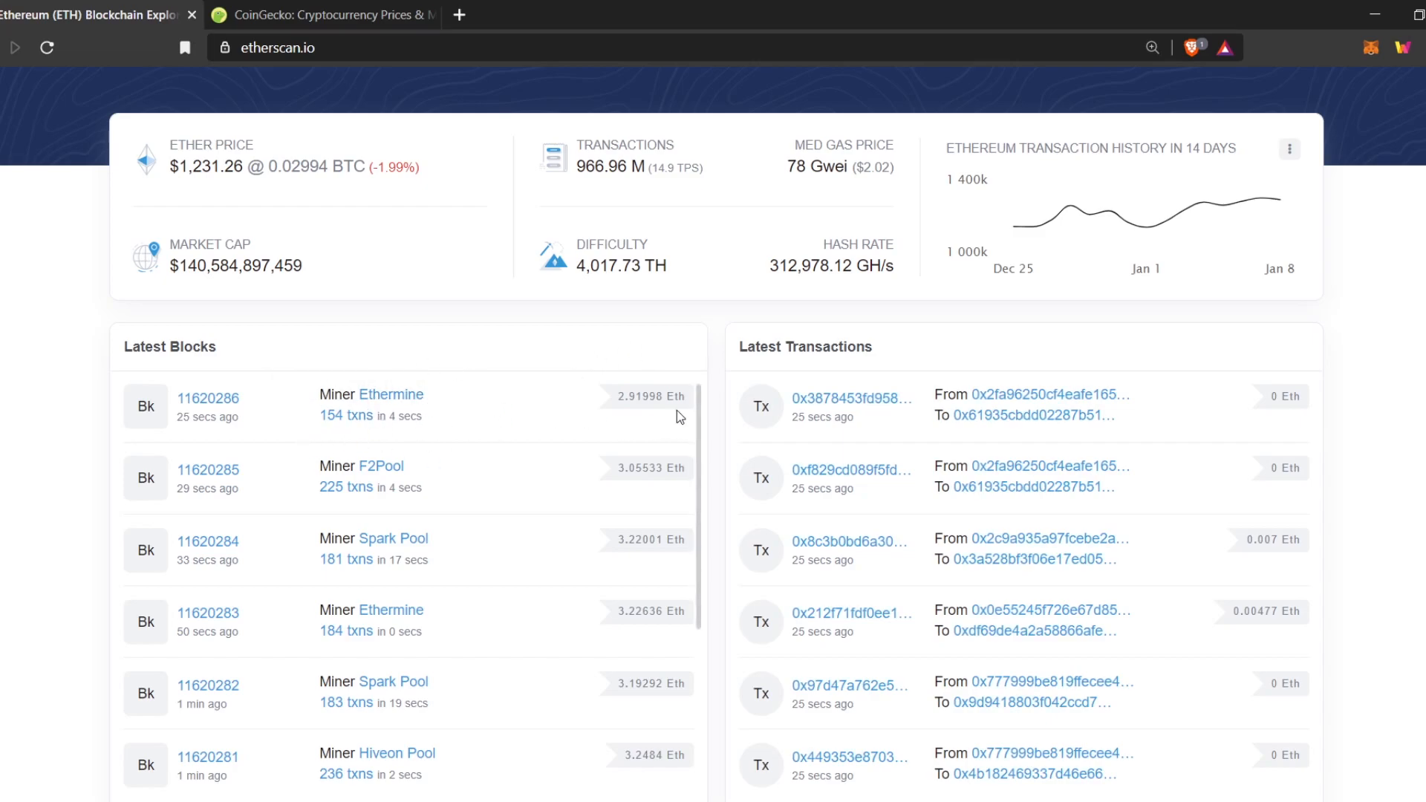
mouse_move(719, 420)
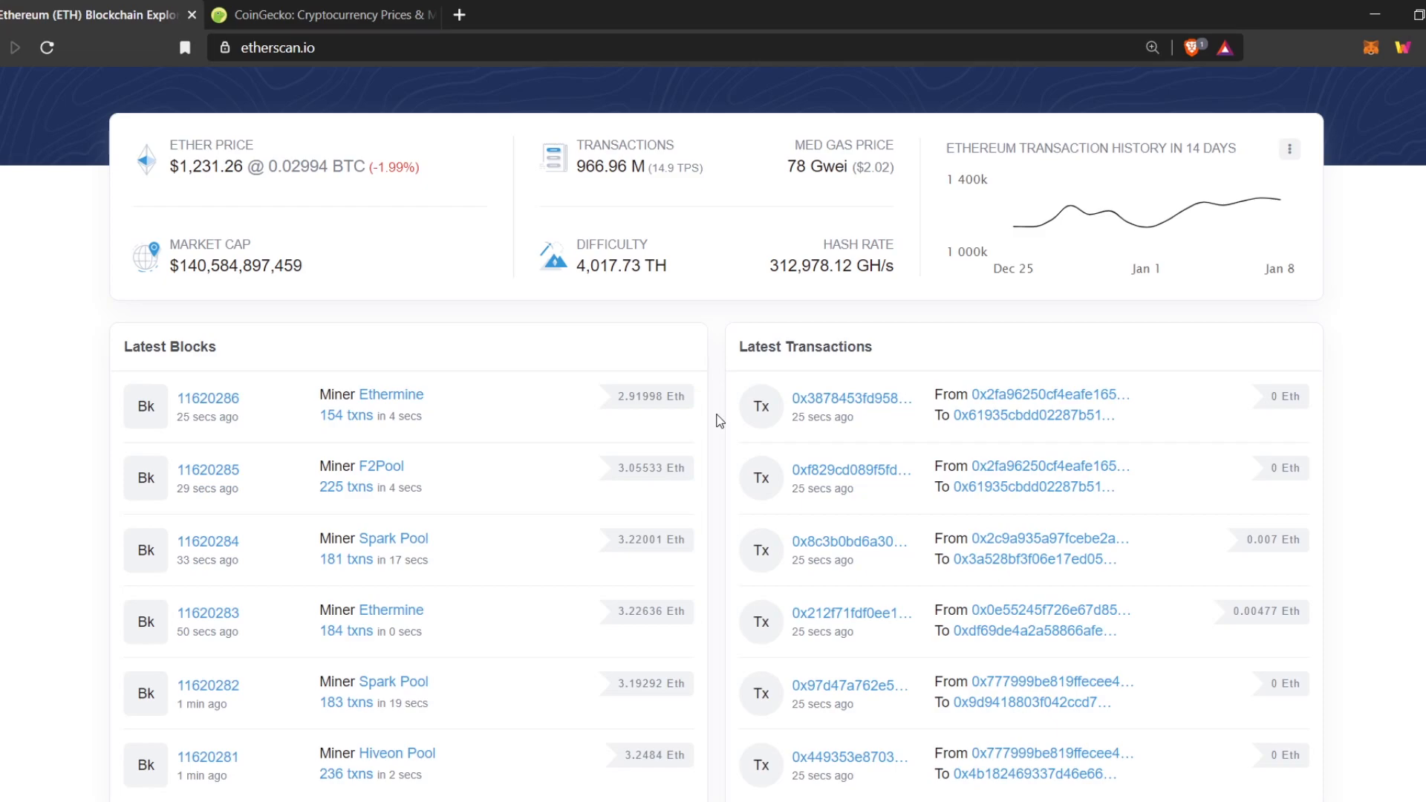
mouse_move(1356, 562)
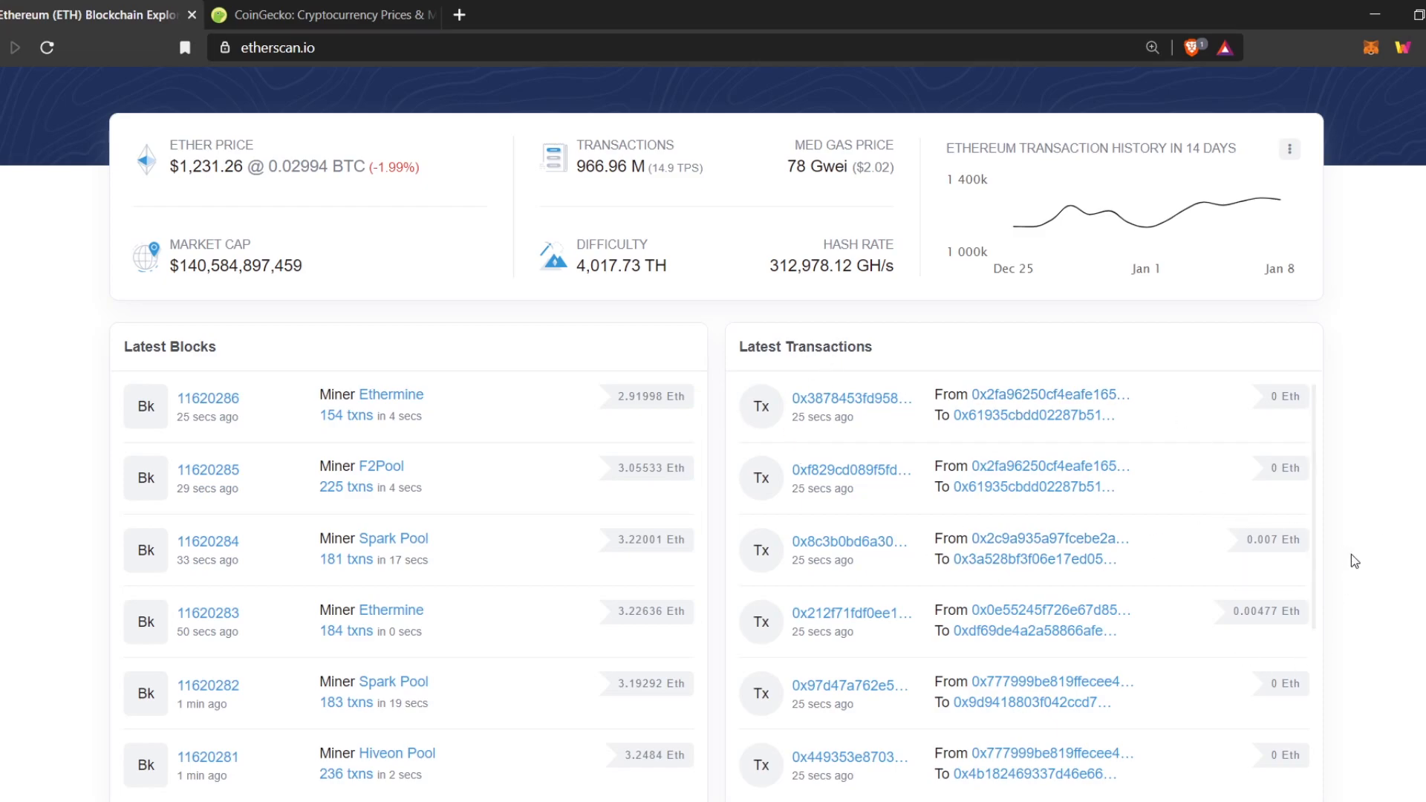
scroll(down, 3)
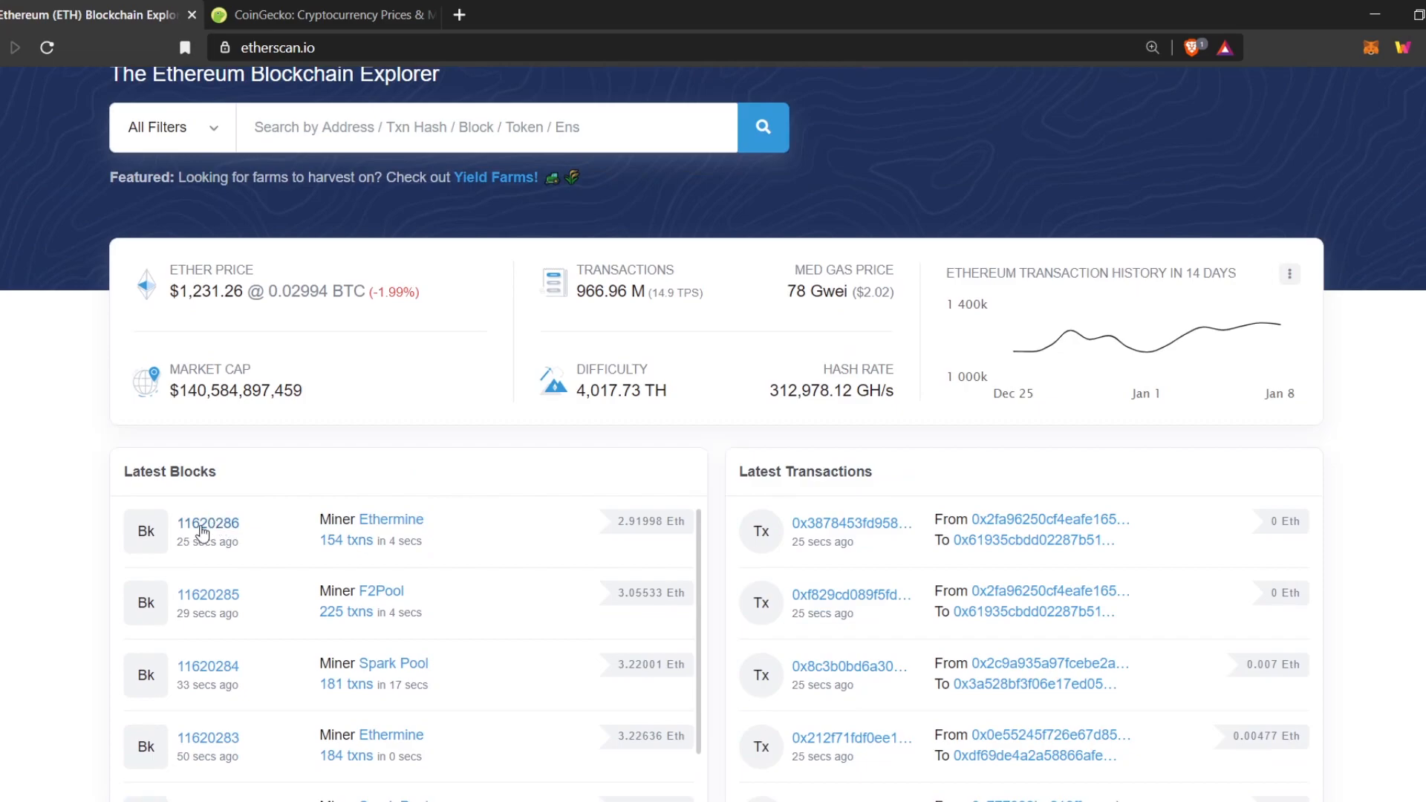
click(208, 523)
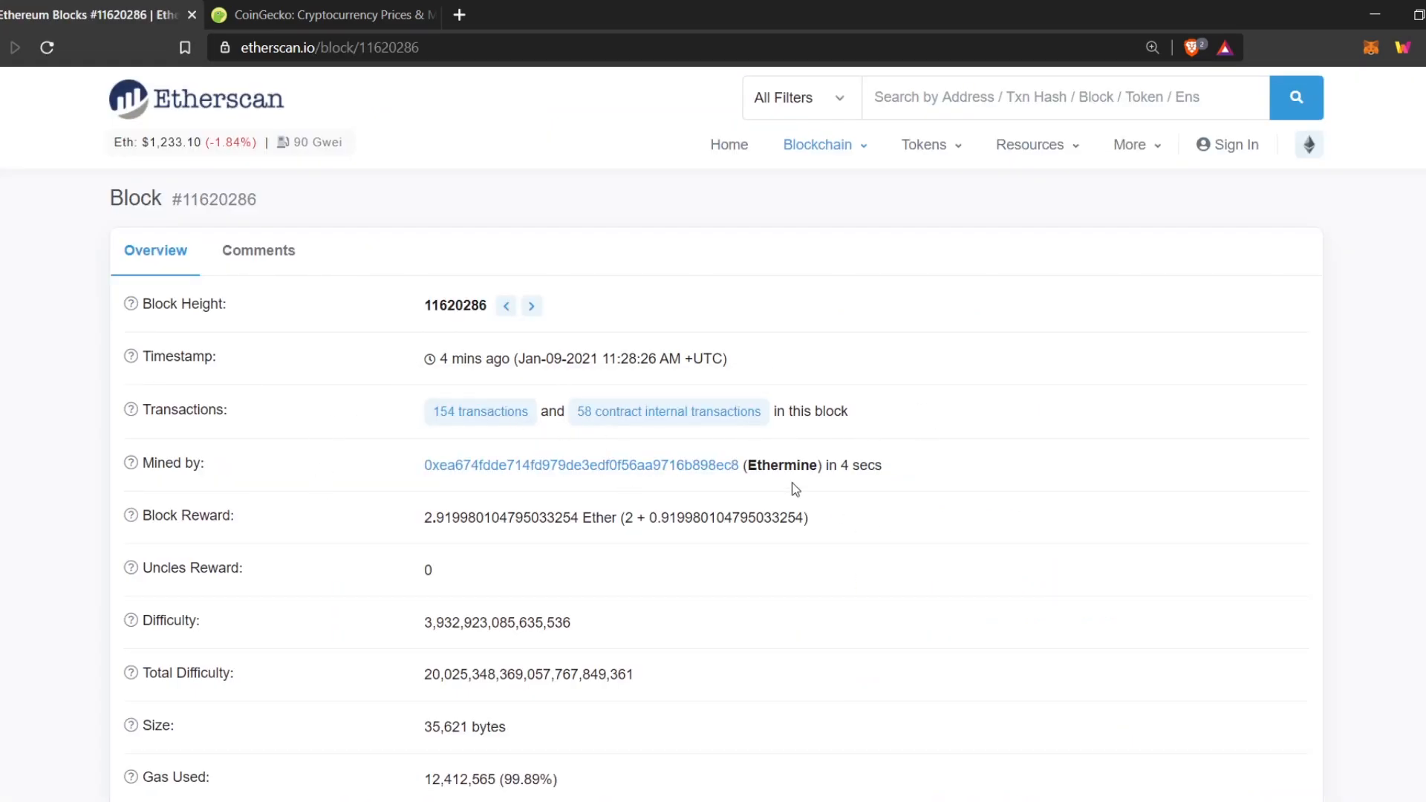
mouse_move(428, 461)
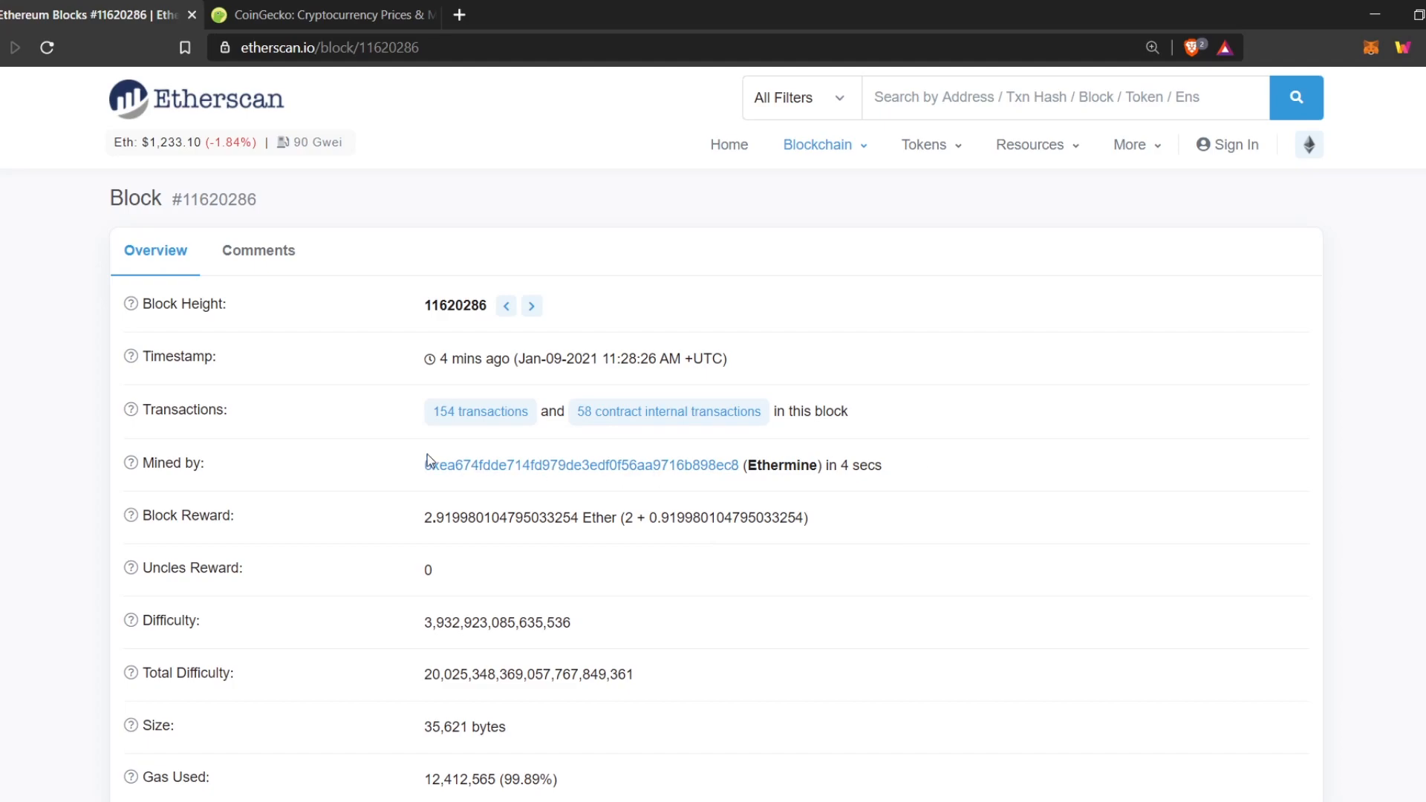
mouse_move(459, 409)
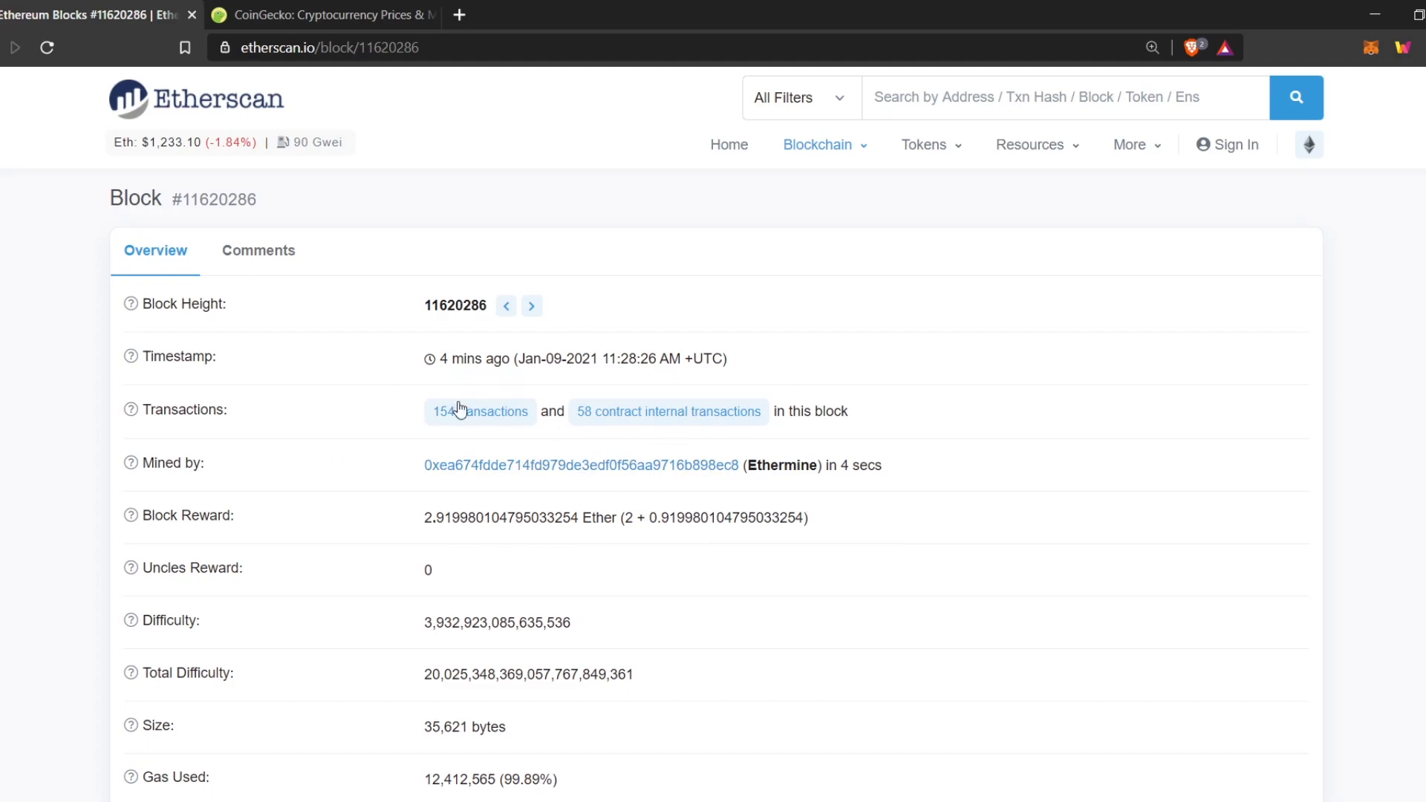
mouse_move(473, 425)
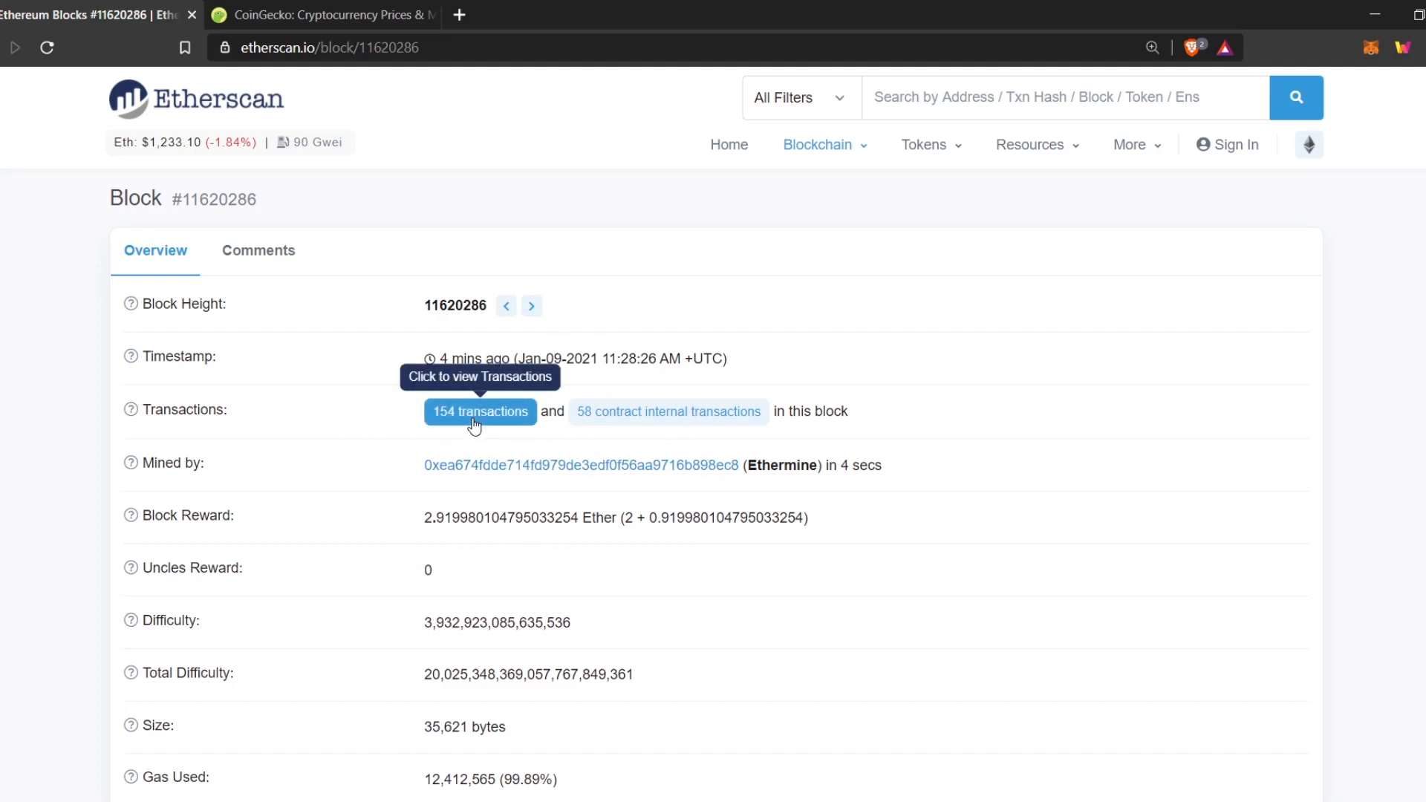
mouse_move(627, 419)
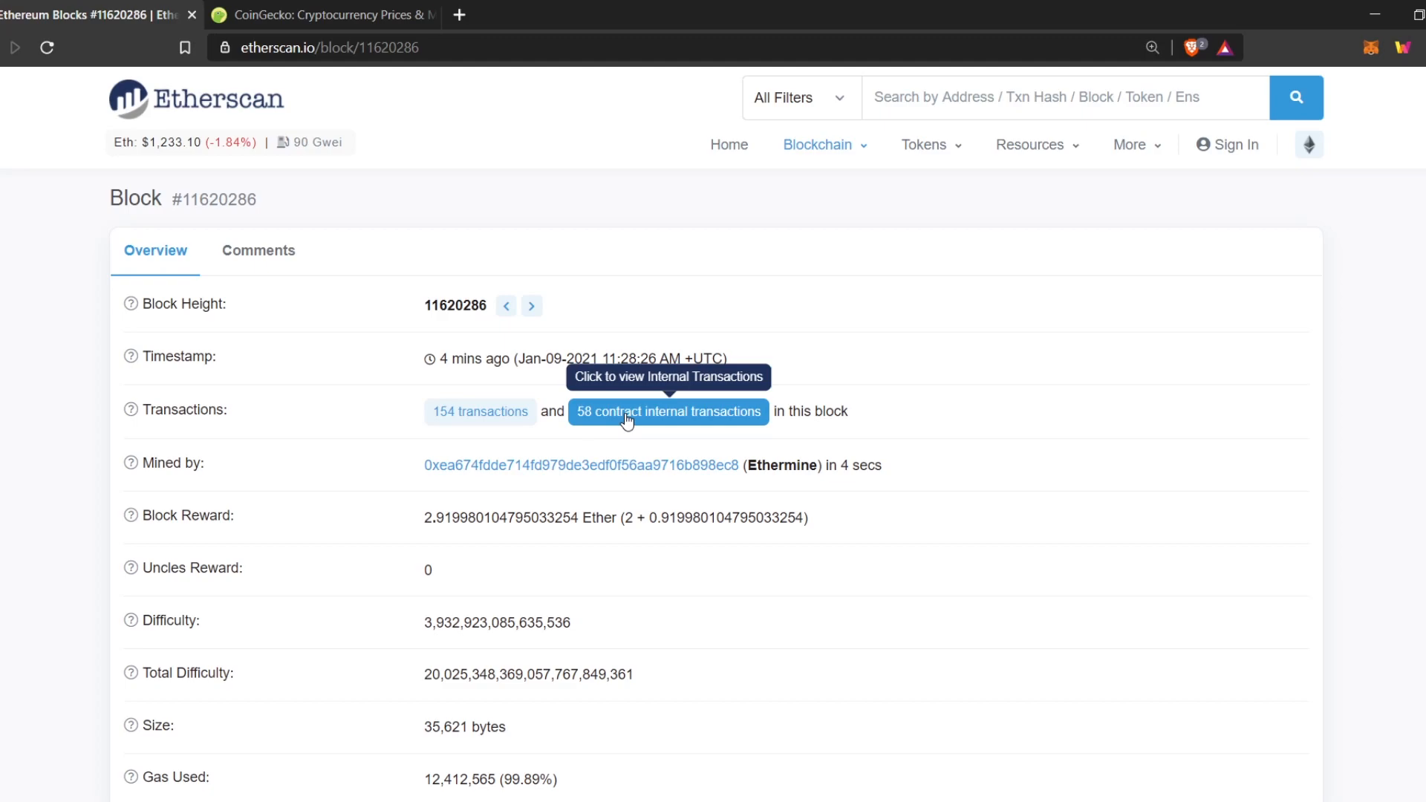
click(668, 412)
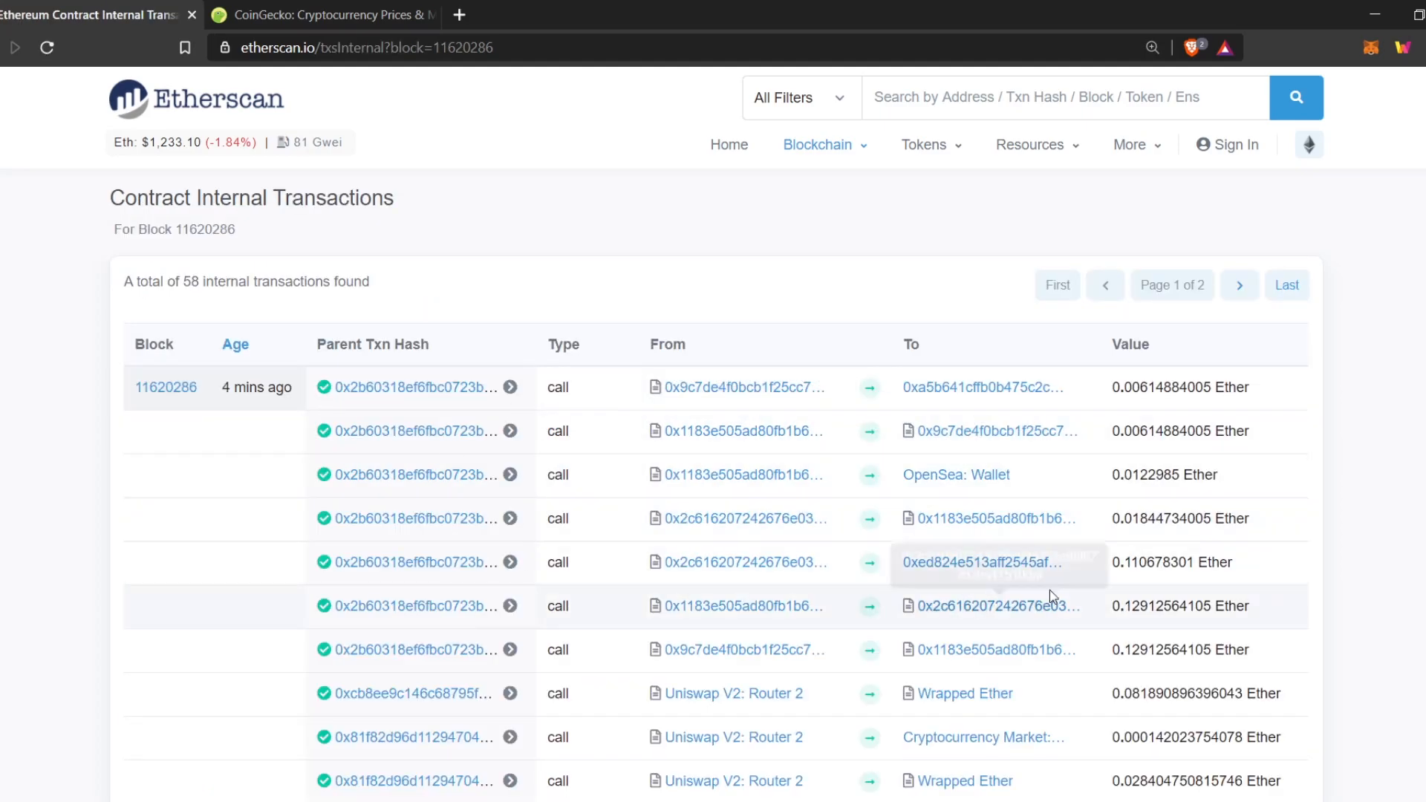
scroll(down, 3)
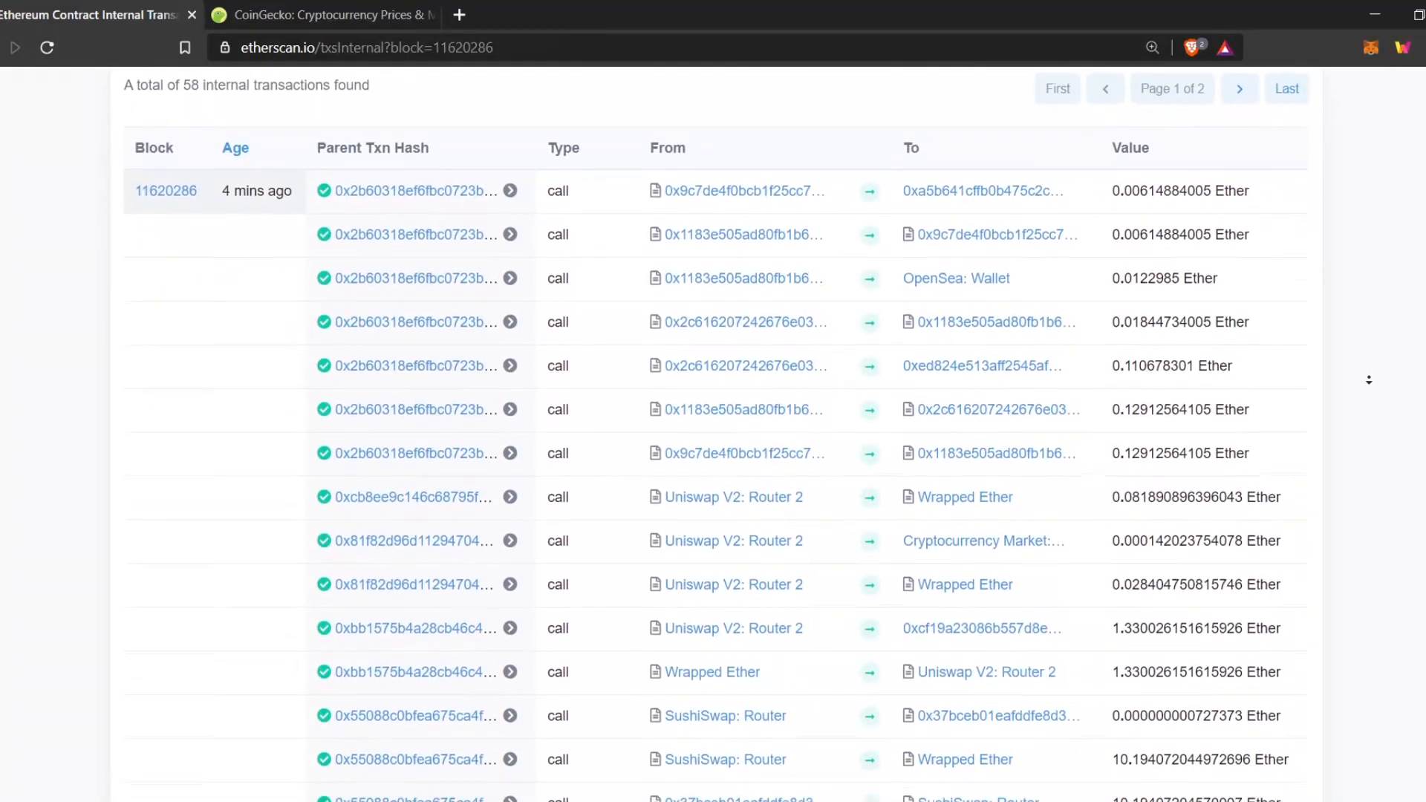
click(165, 190)
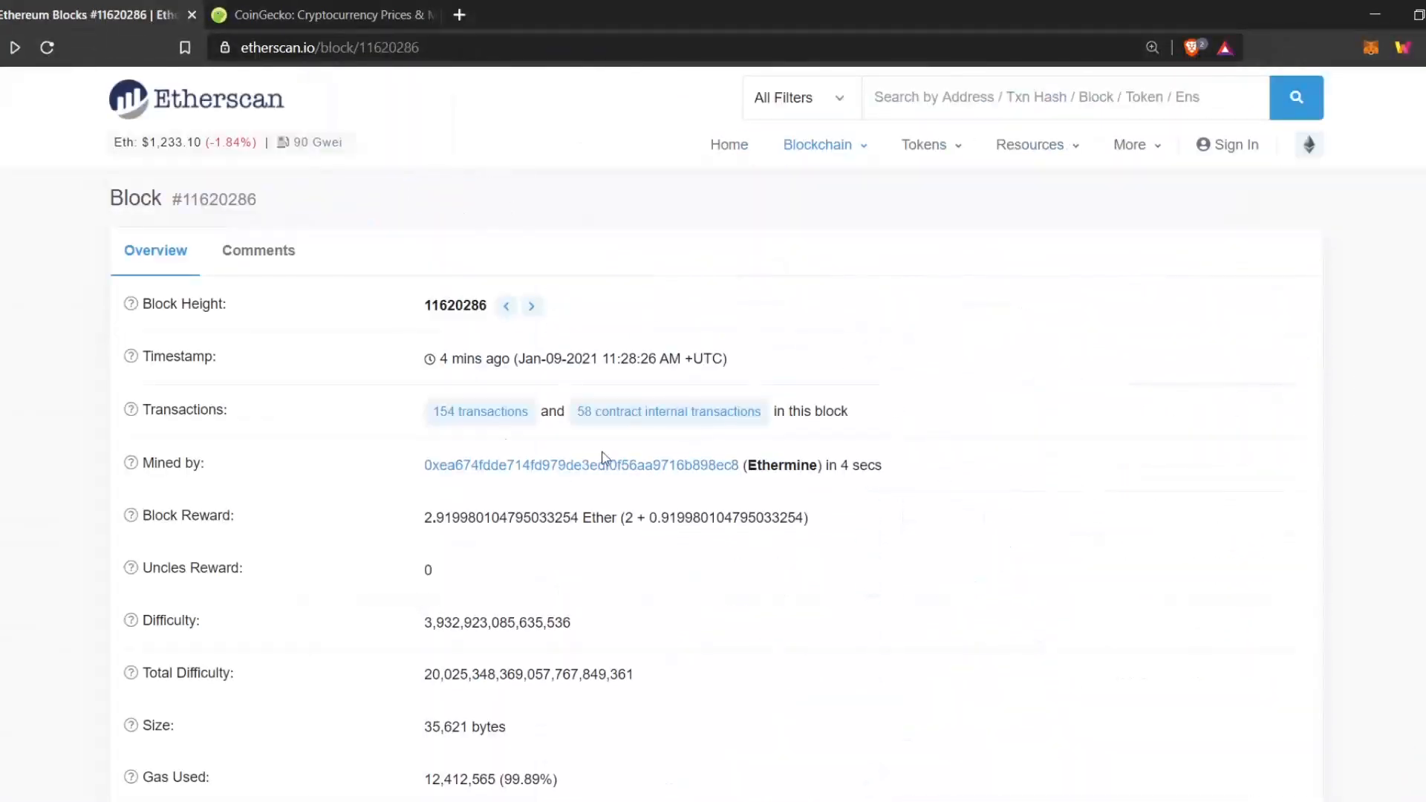
click(480, 412)
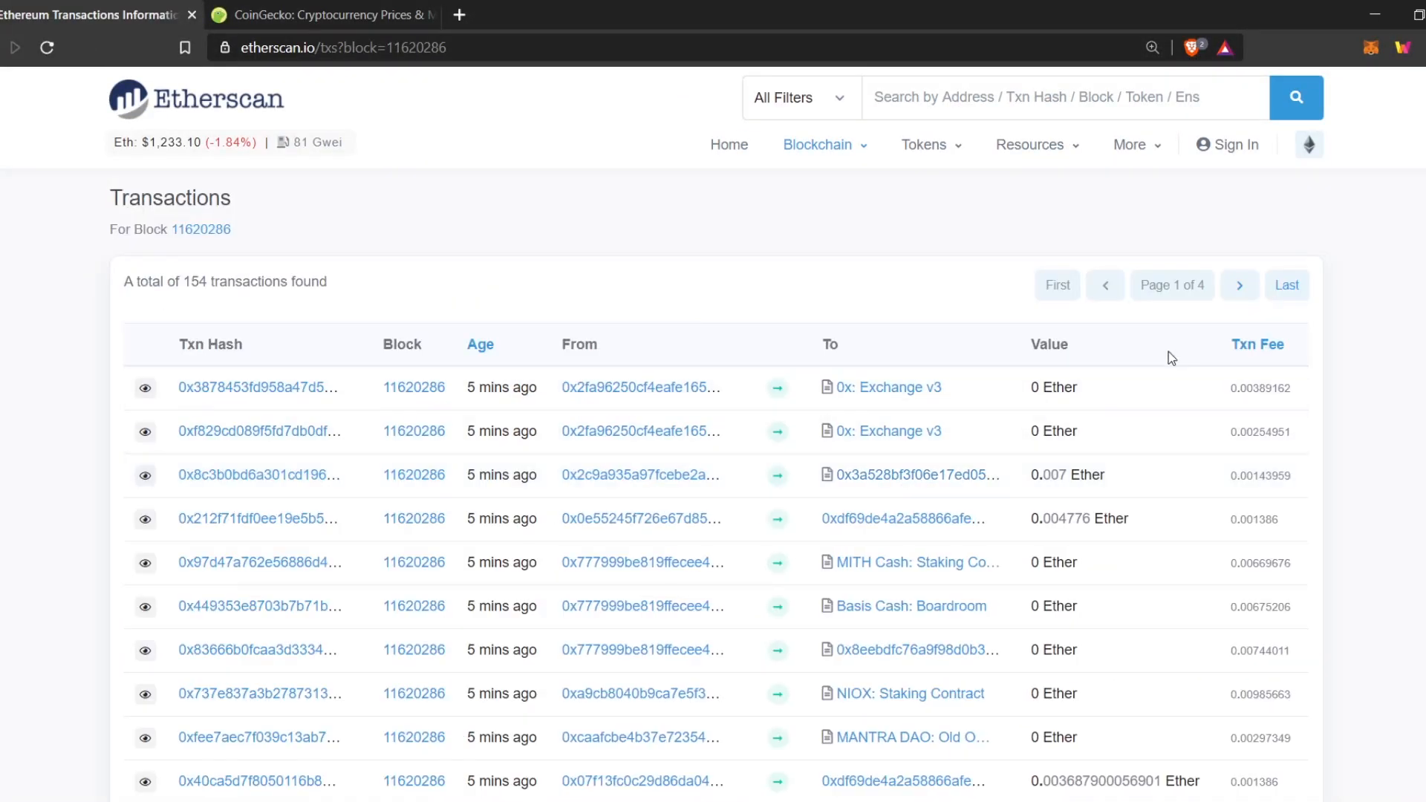
scroll(down, 3)
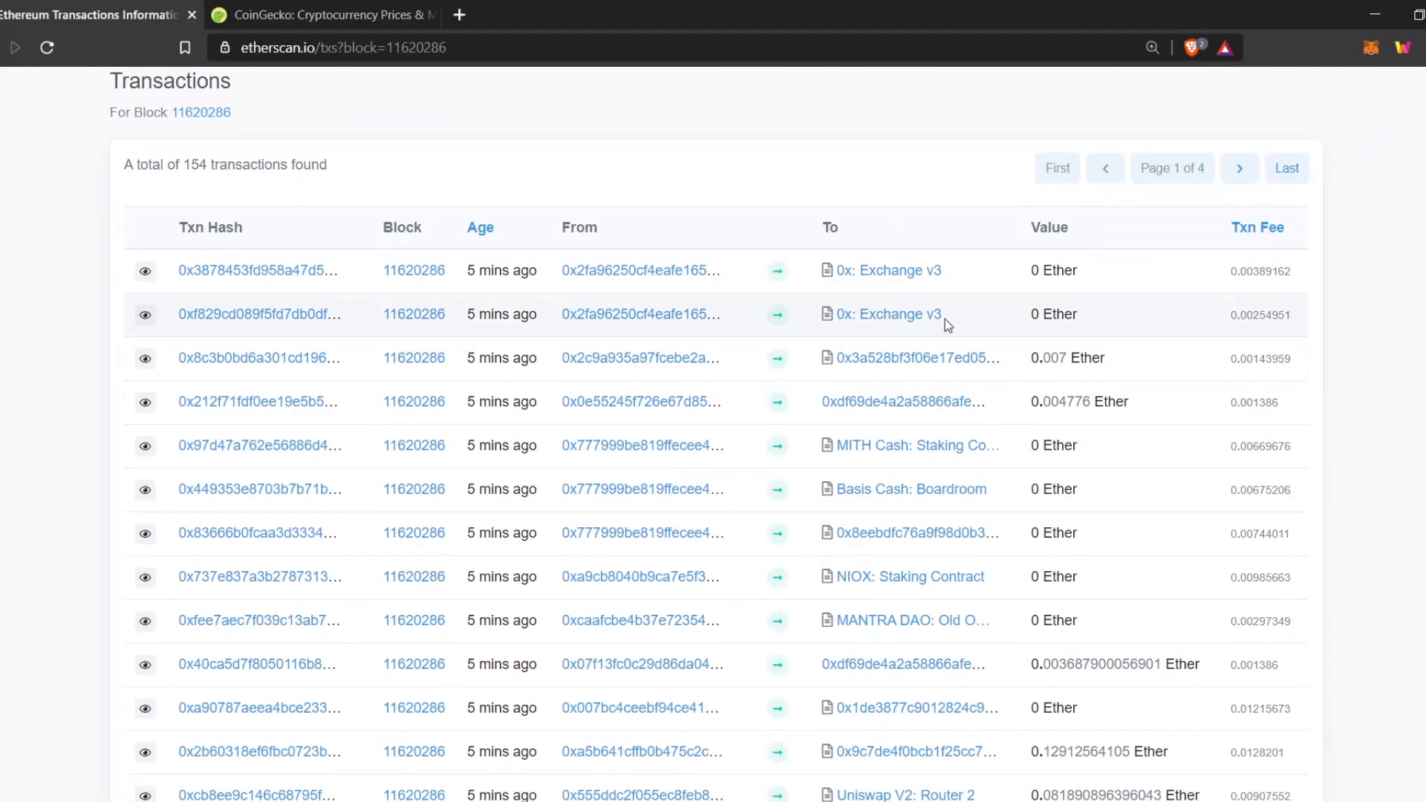
scroll(down, 3)
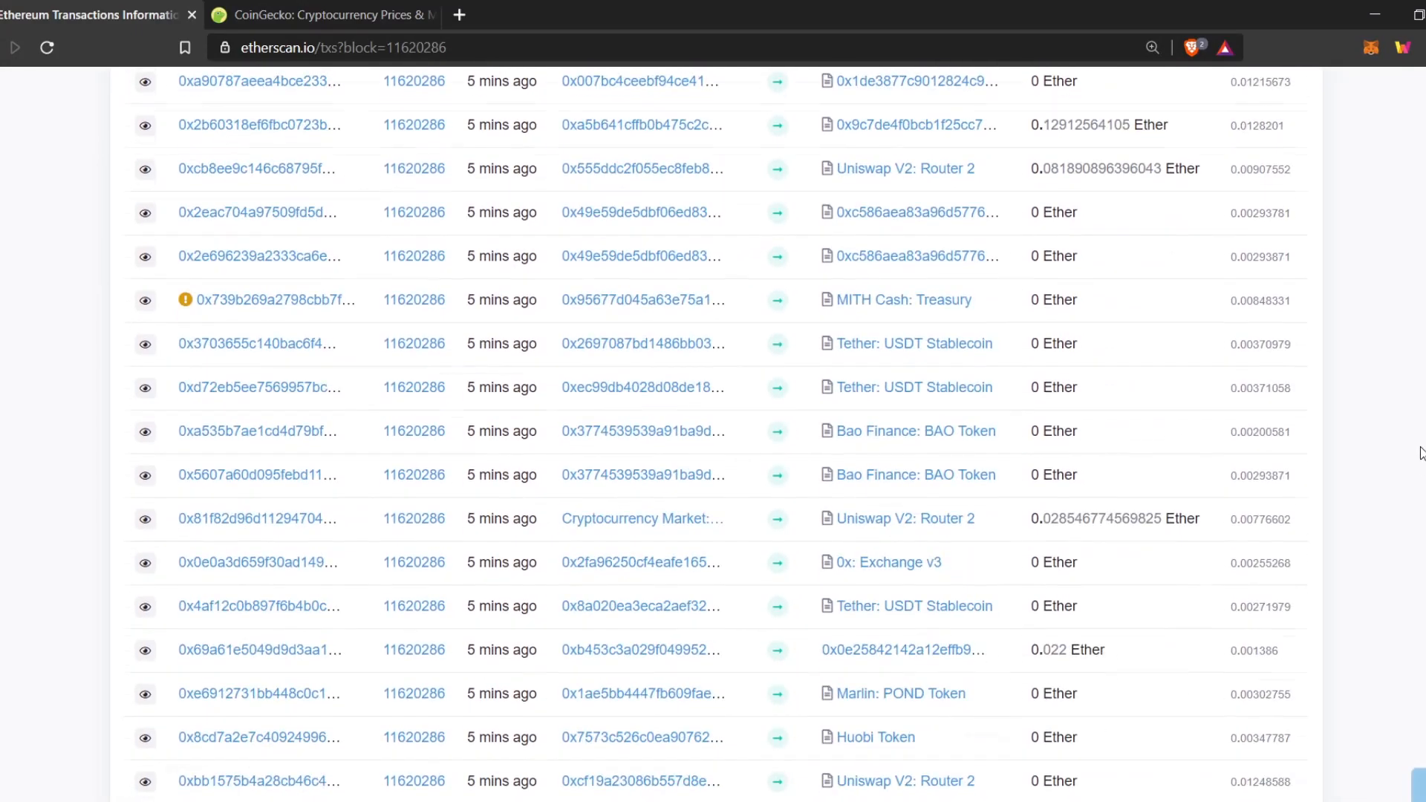
scroll(up, 3)
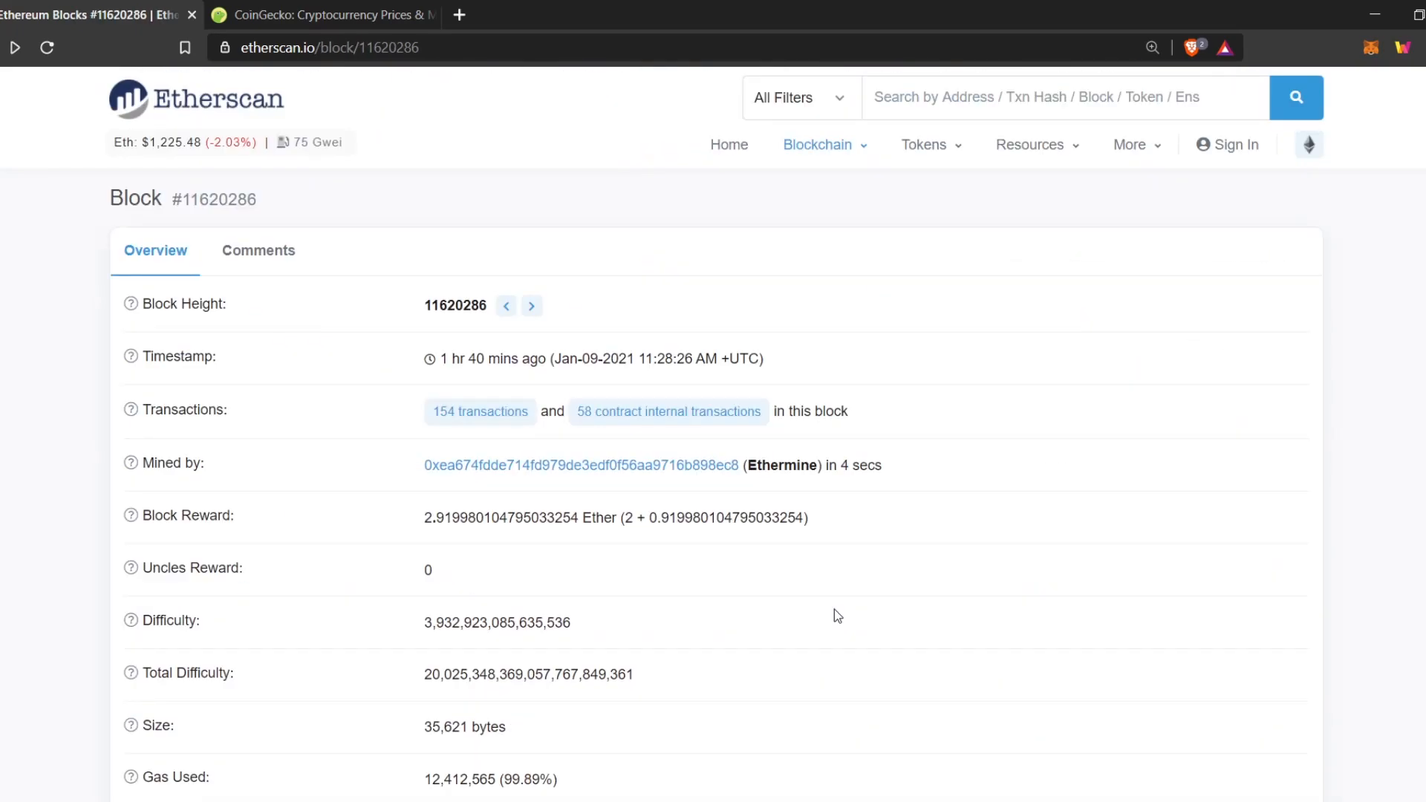
mouse_move(429, 319)
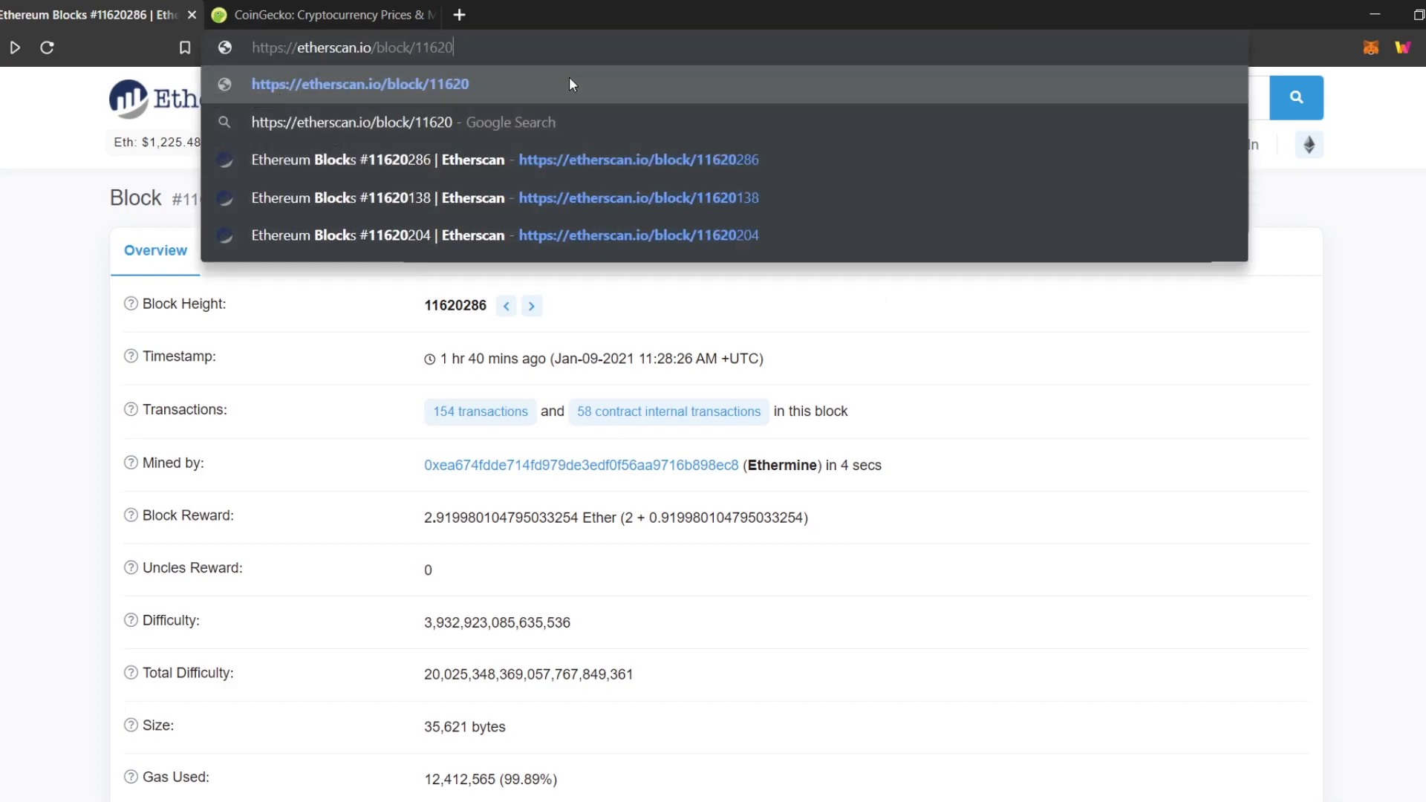
Step: Load block 1, then step back to the genesis block 0
key(Backspace)
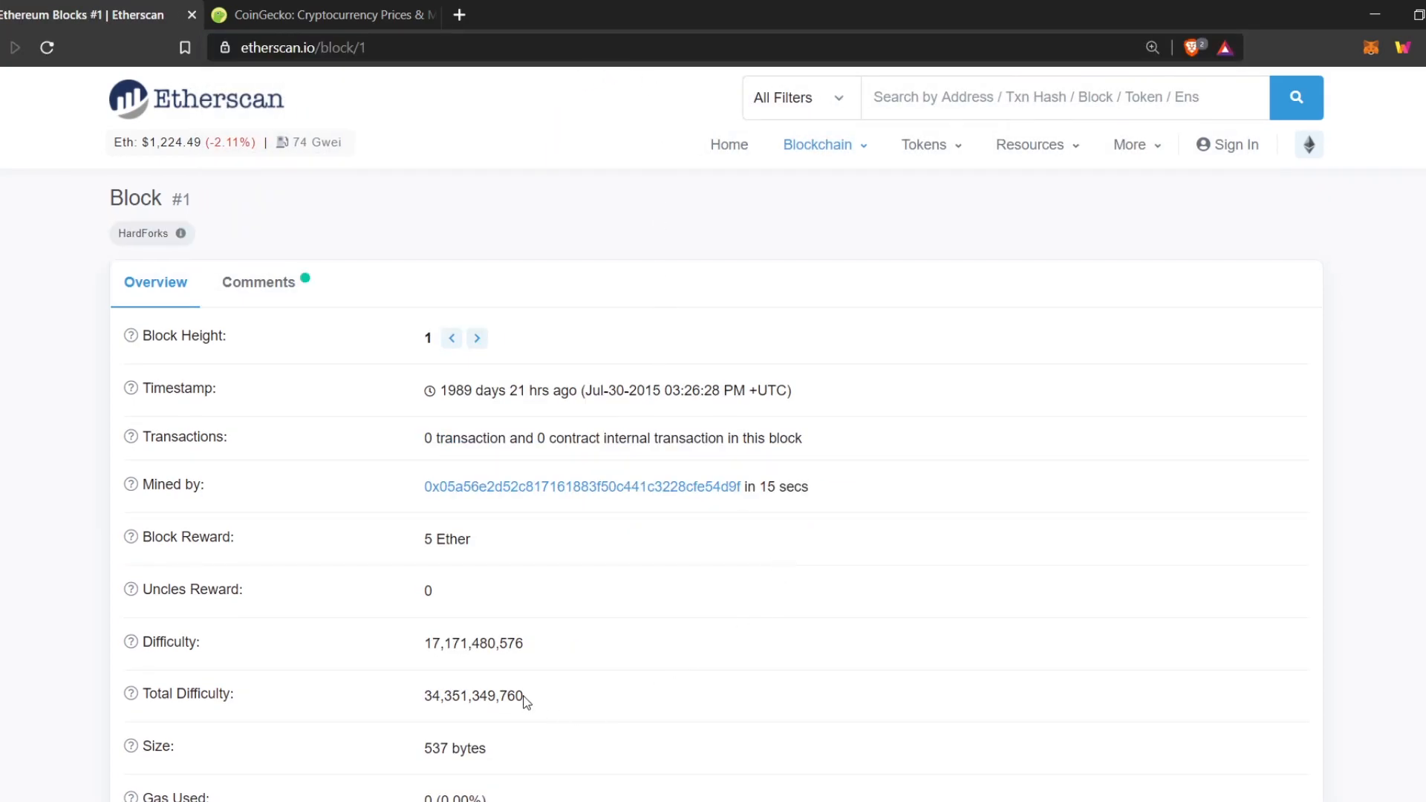
scroll(down, 3)
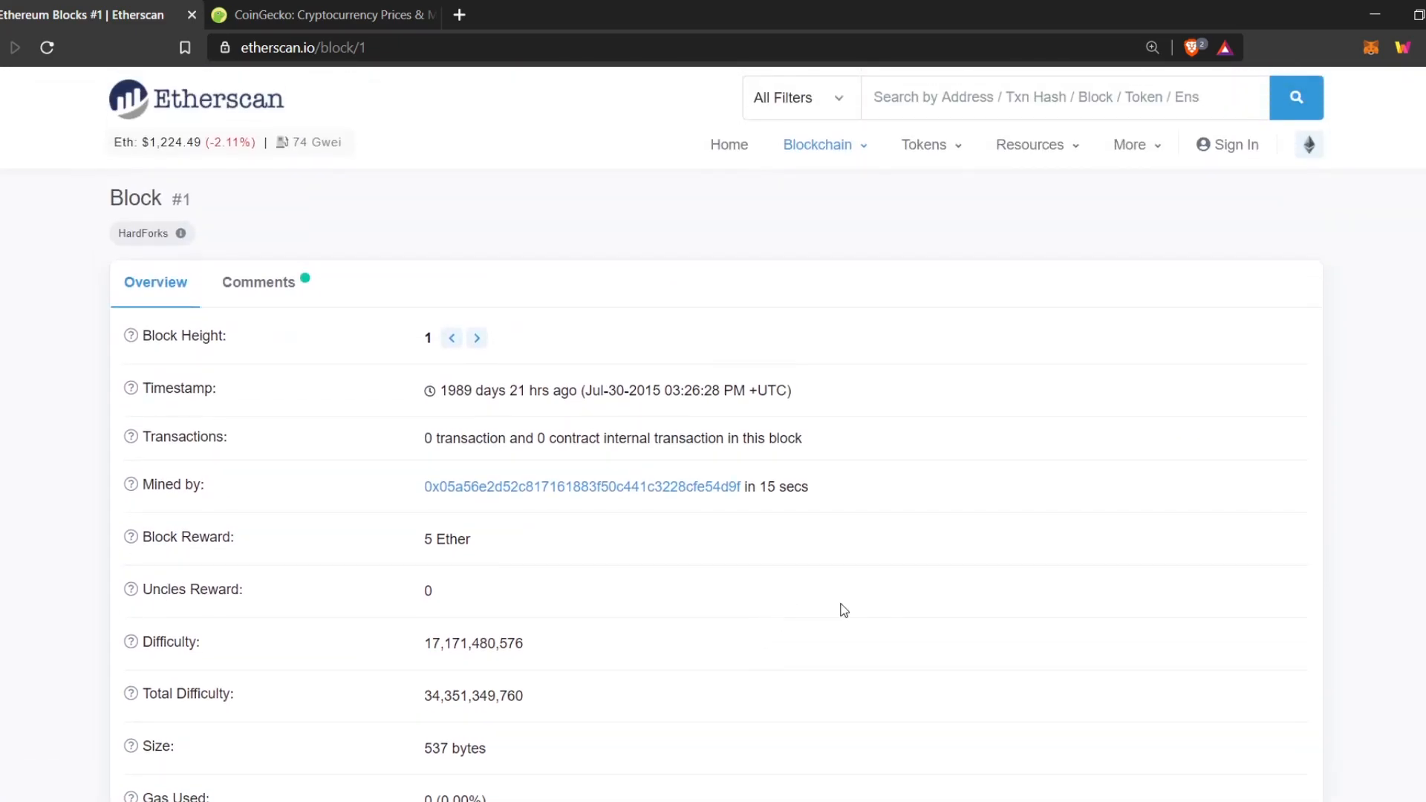
mouse_move(452, 338)
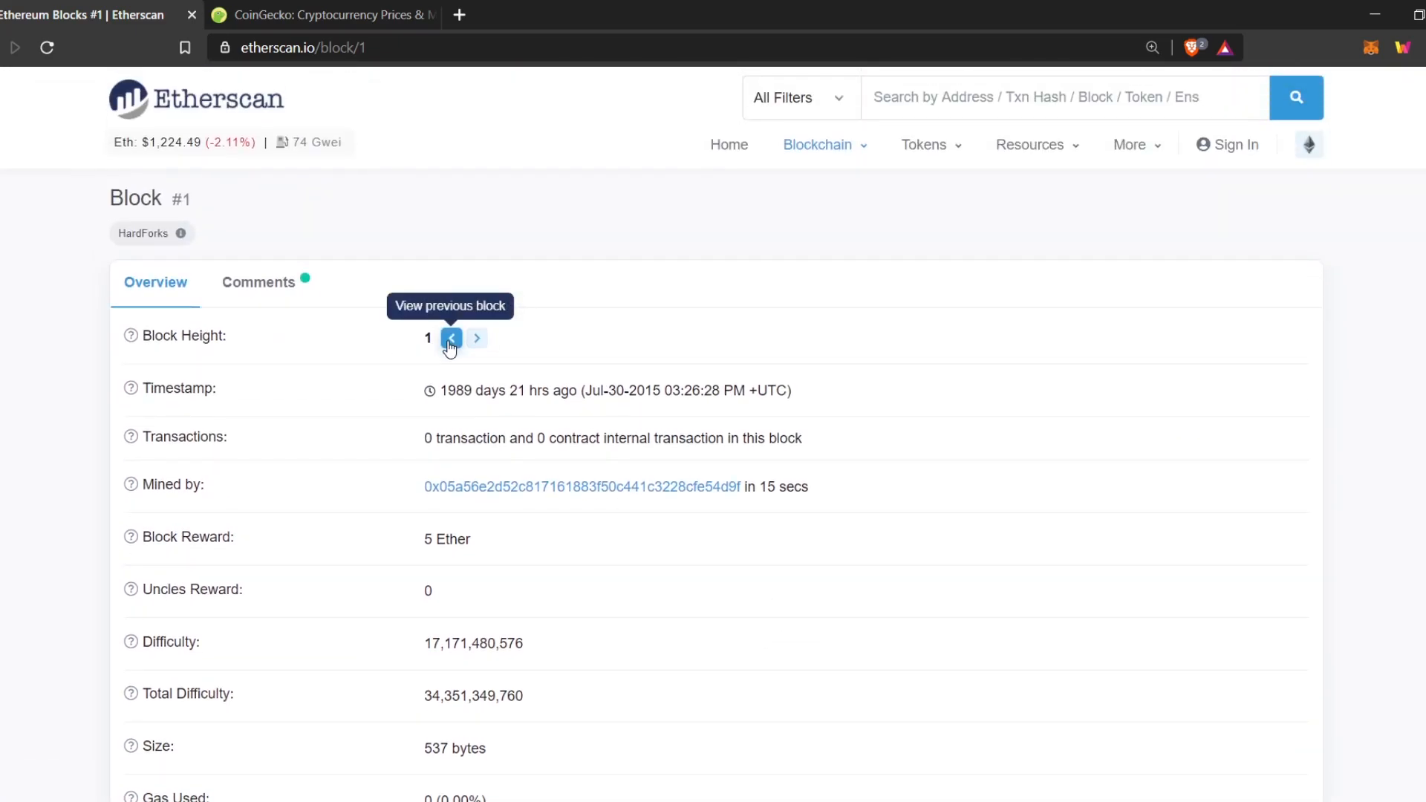
click(452, 338)
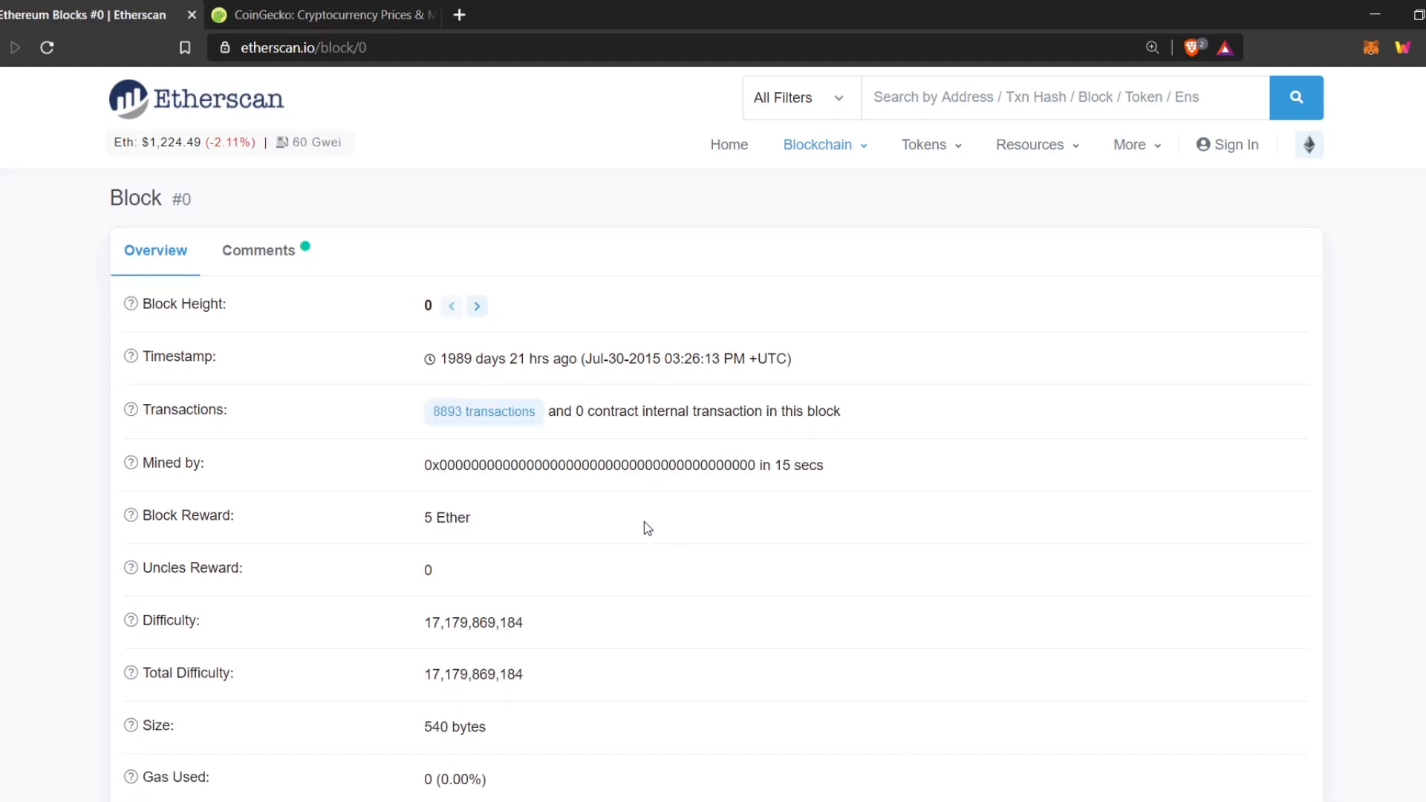
mouse_move(818, 488)
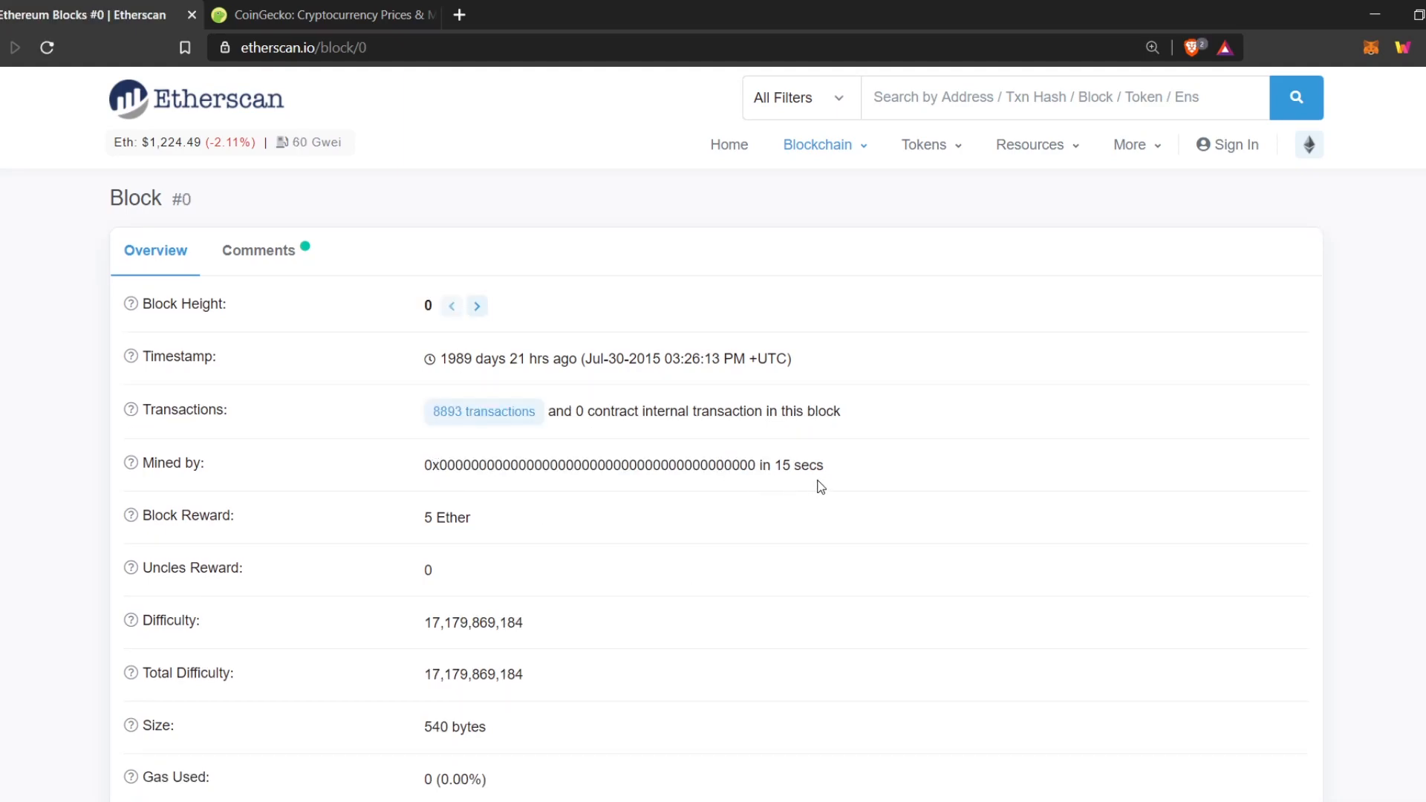
scroll(down, 3)
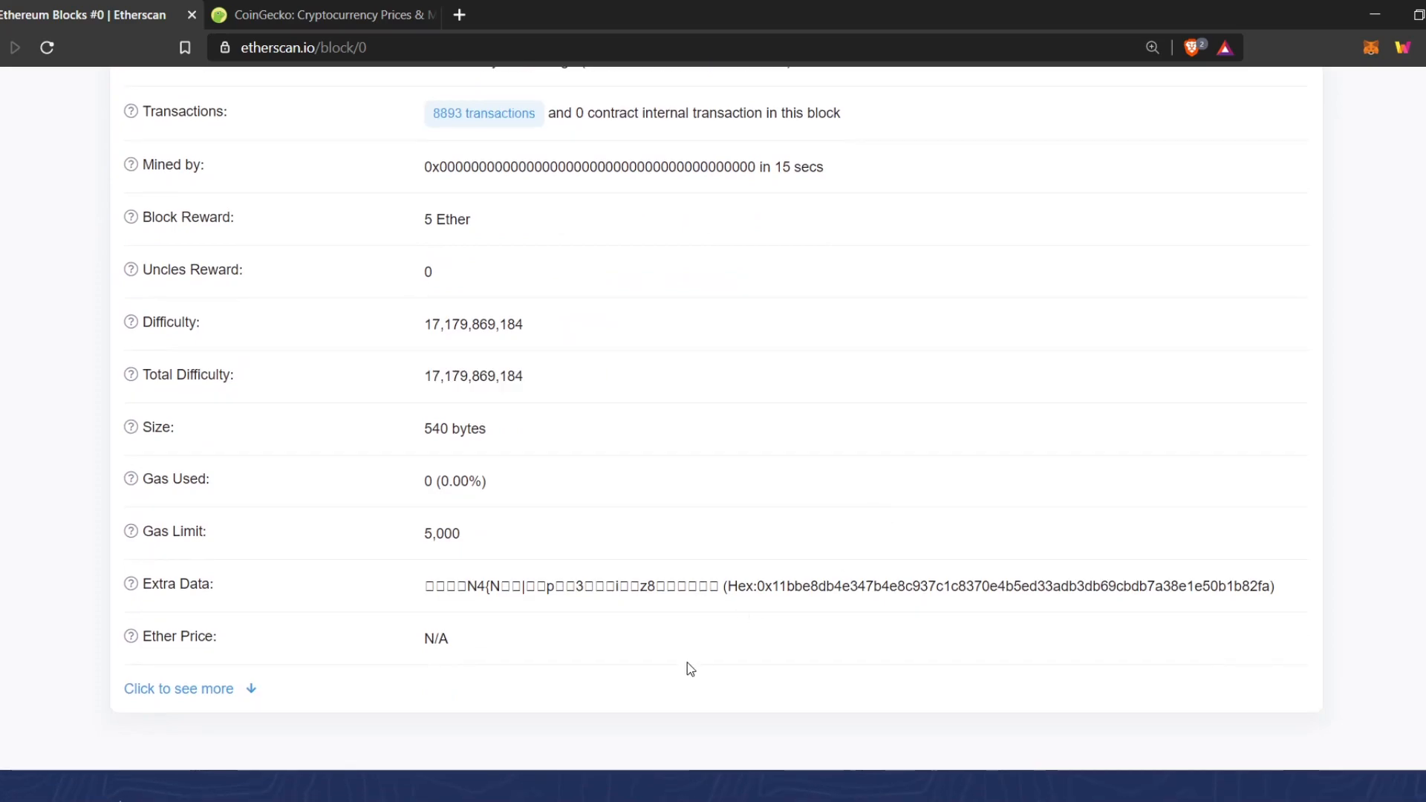
scroll(up, 3)
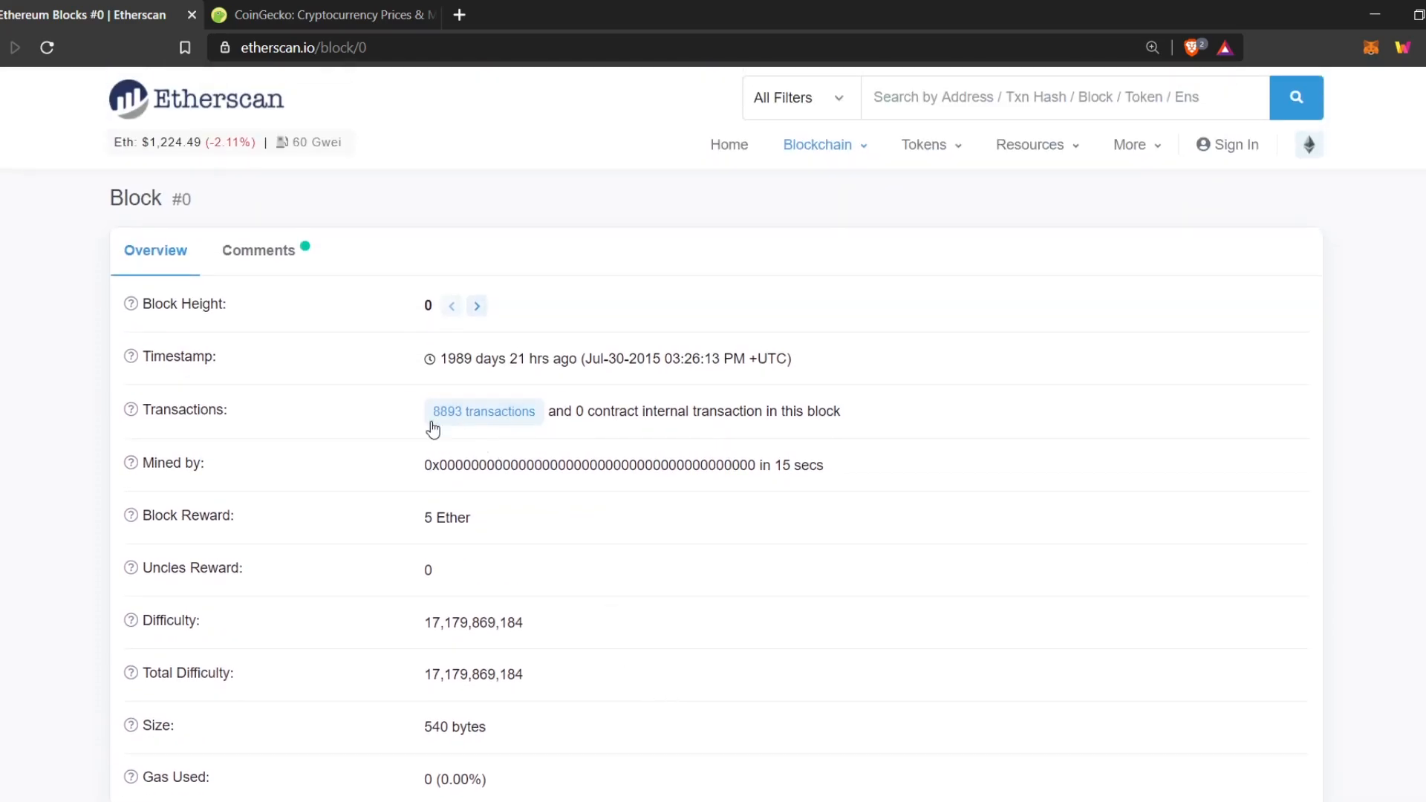
Step: Step forward from block 0 through blocks 1, 2 and 3 to block 4
click(476, 305)
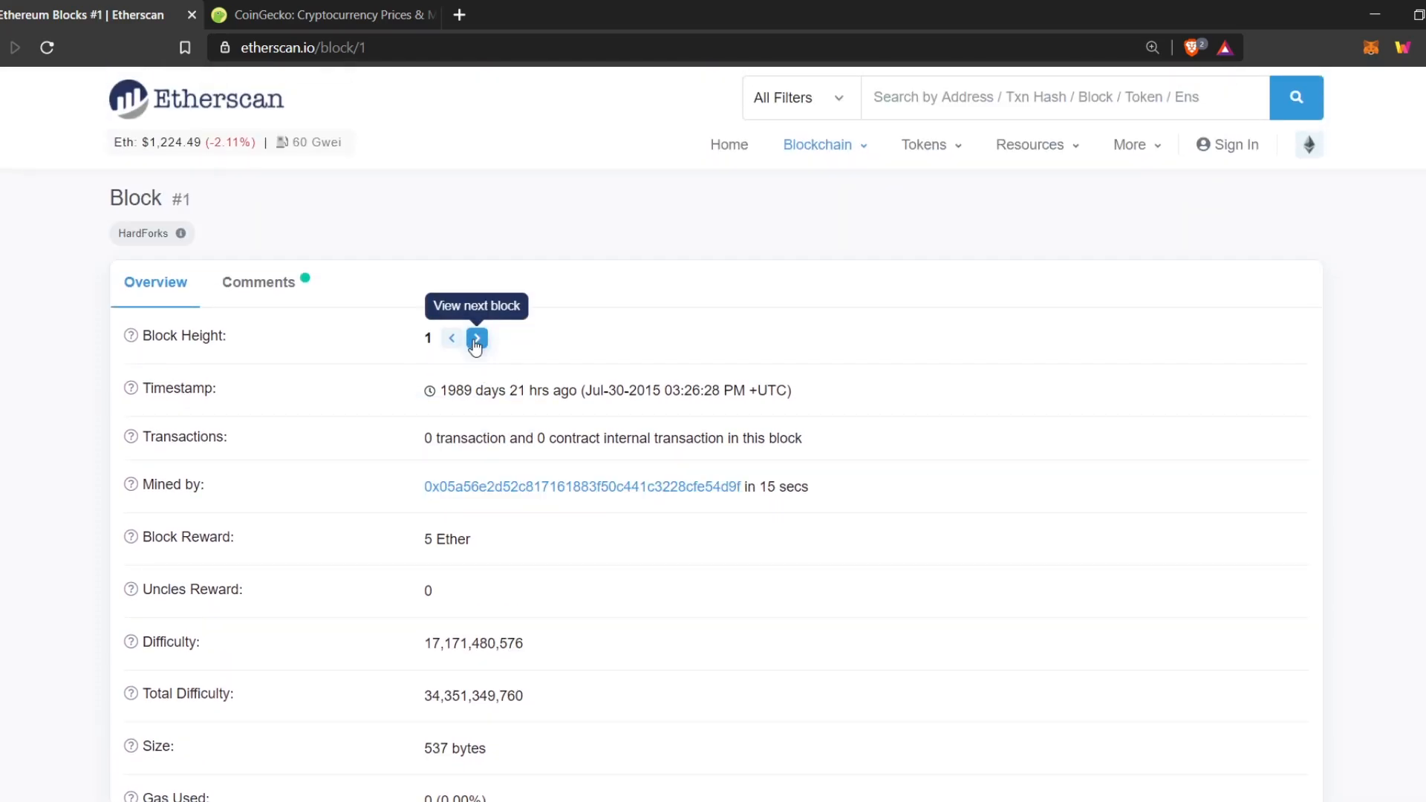
click(476, 339)
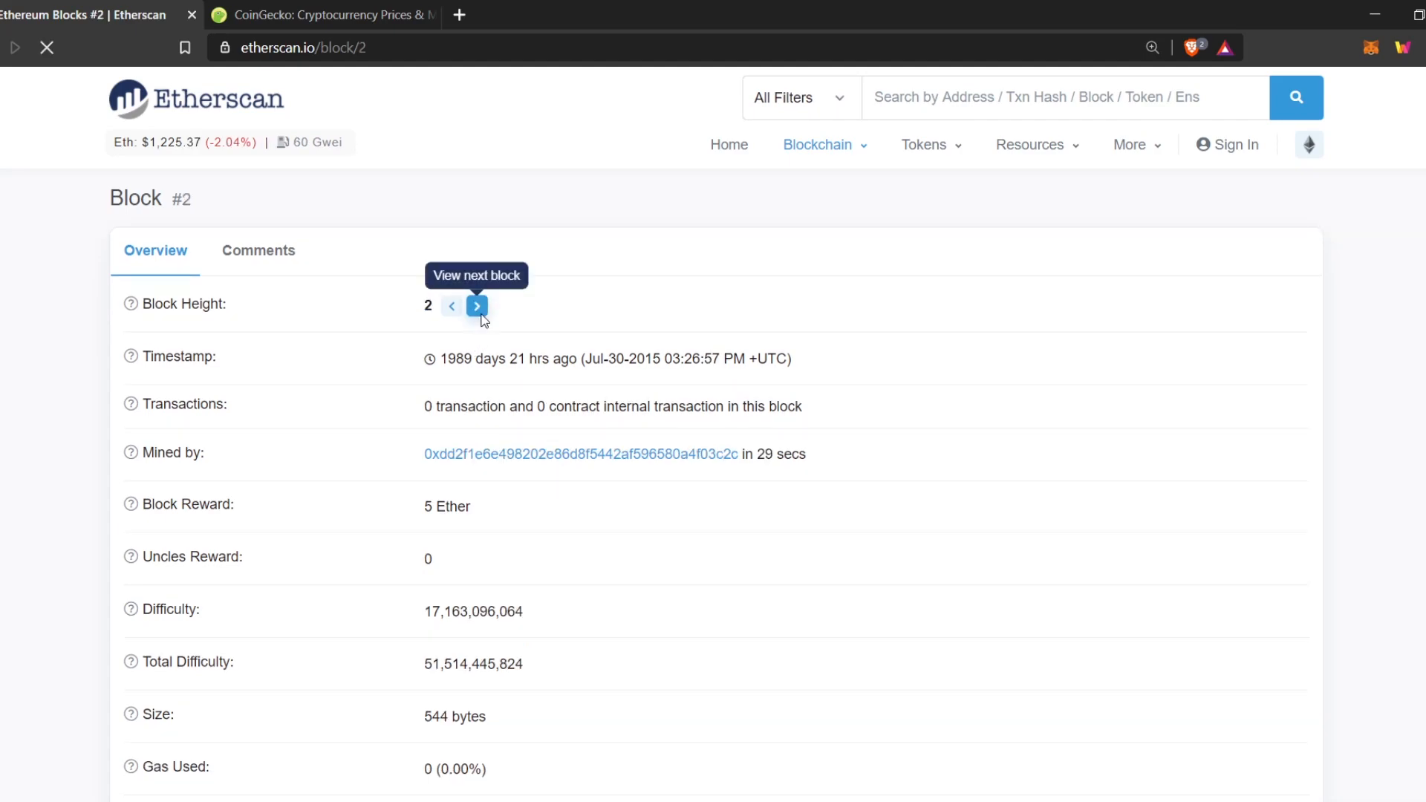
click(477, 306)
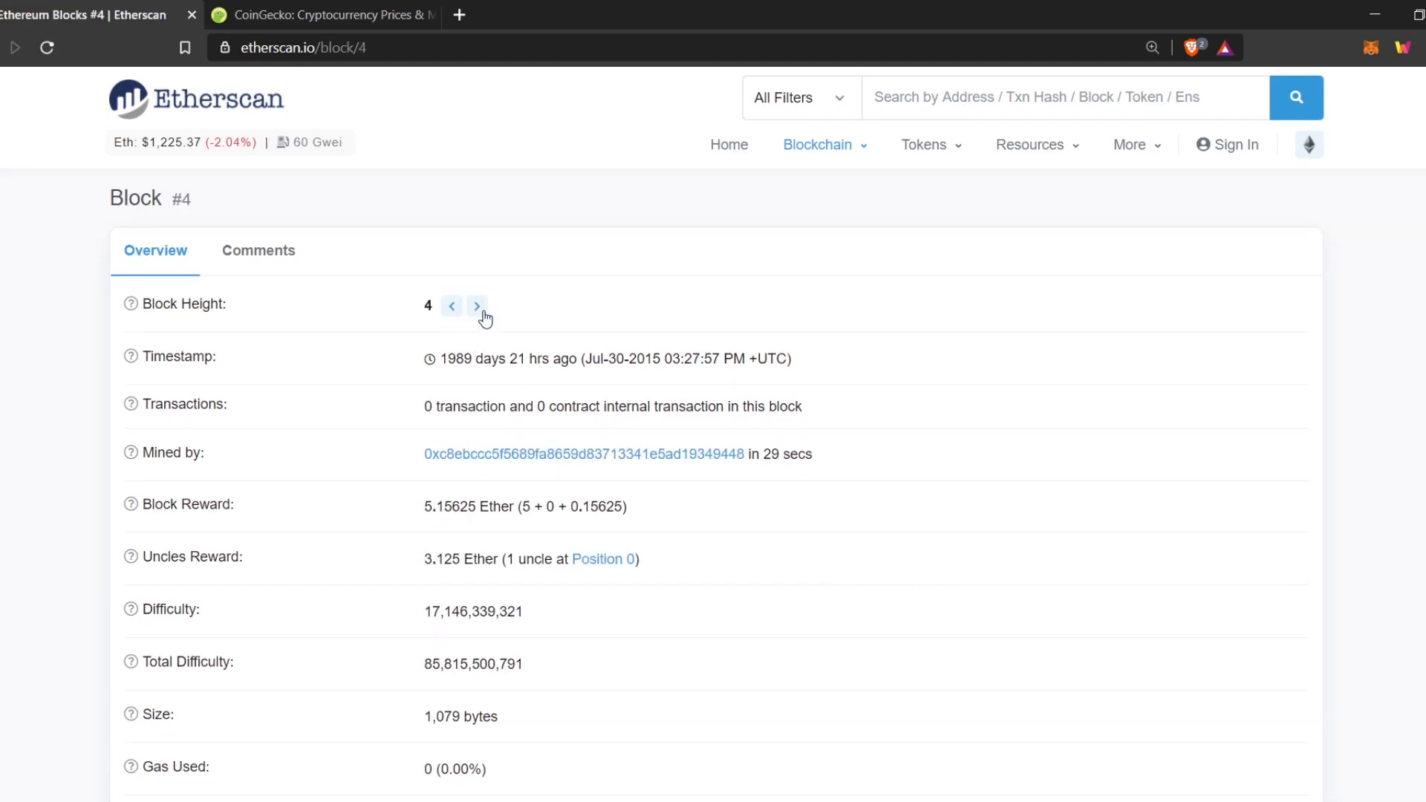
click(451, 305)
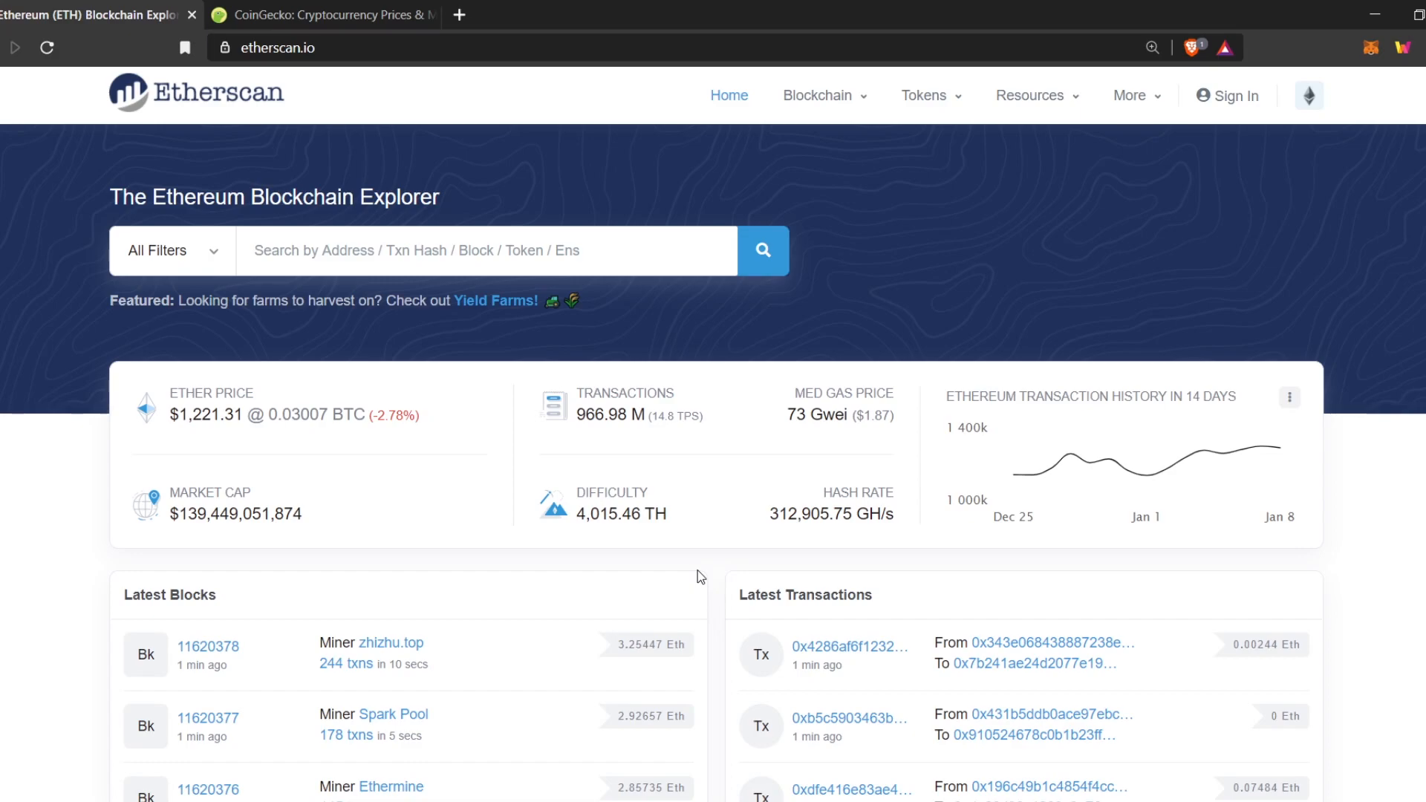
Step: Browse the market, blockchain and network charts under Resources > Charts & Stats, then return home
click(1030, 95)
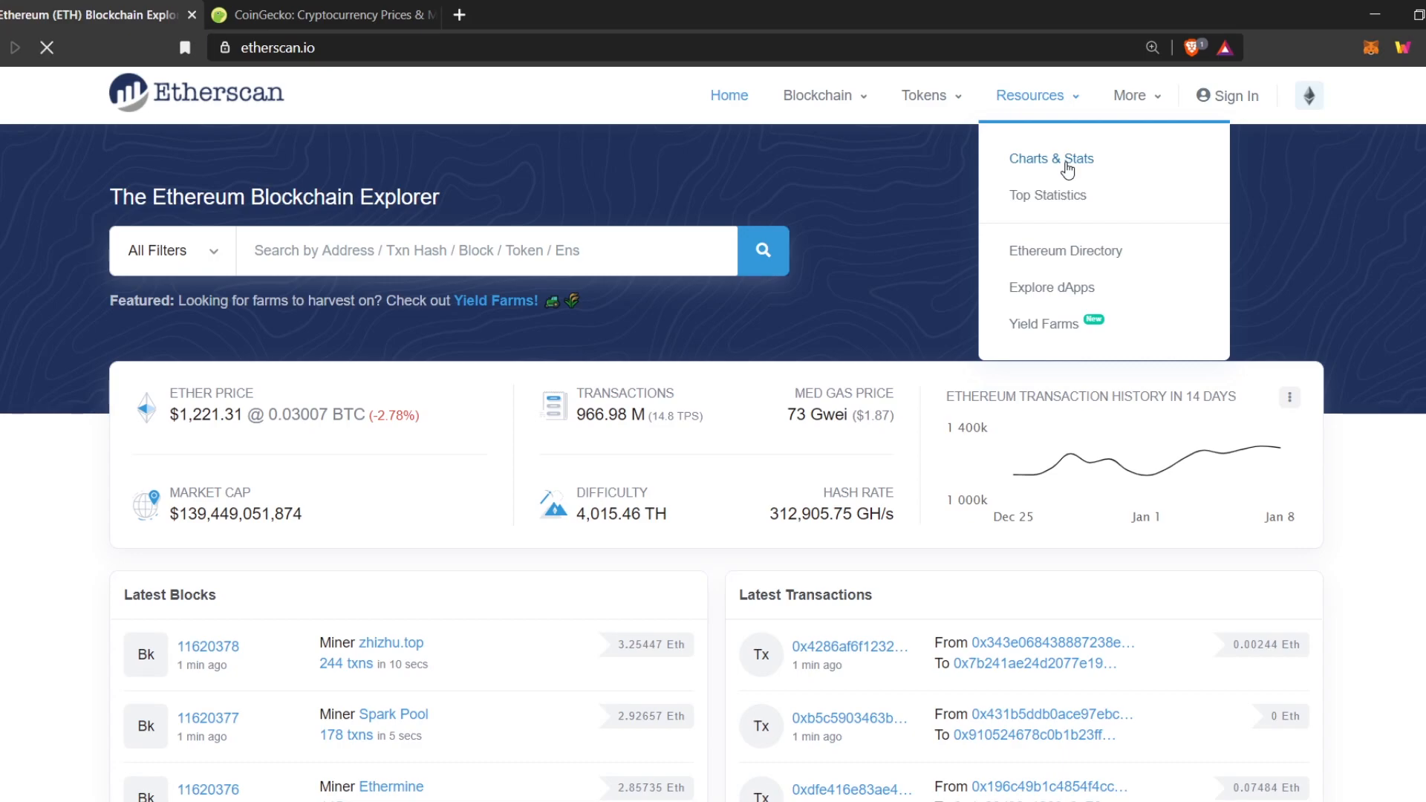
click(1051, 159)
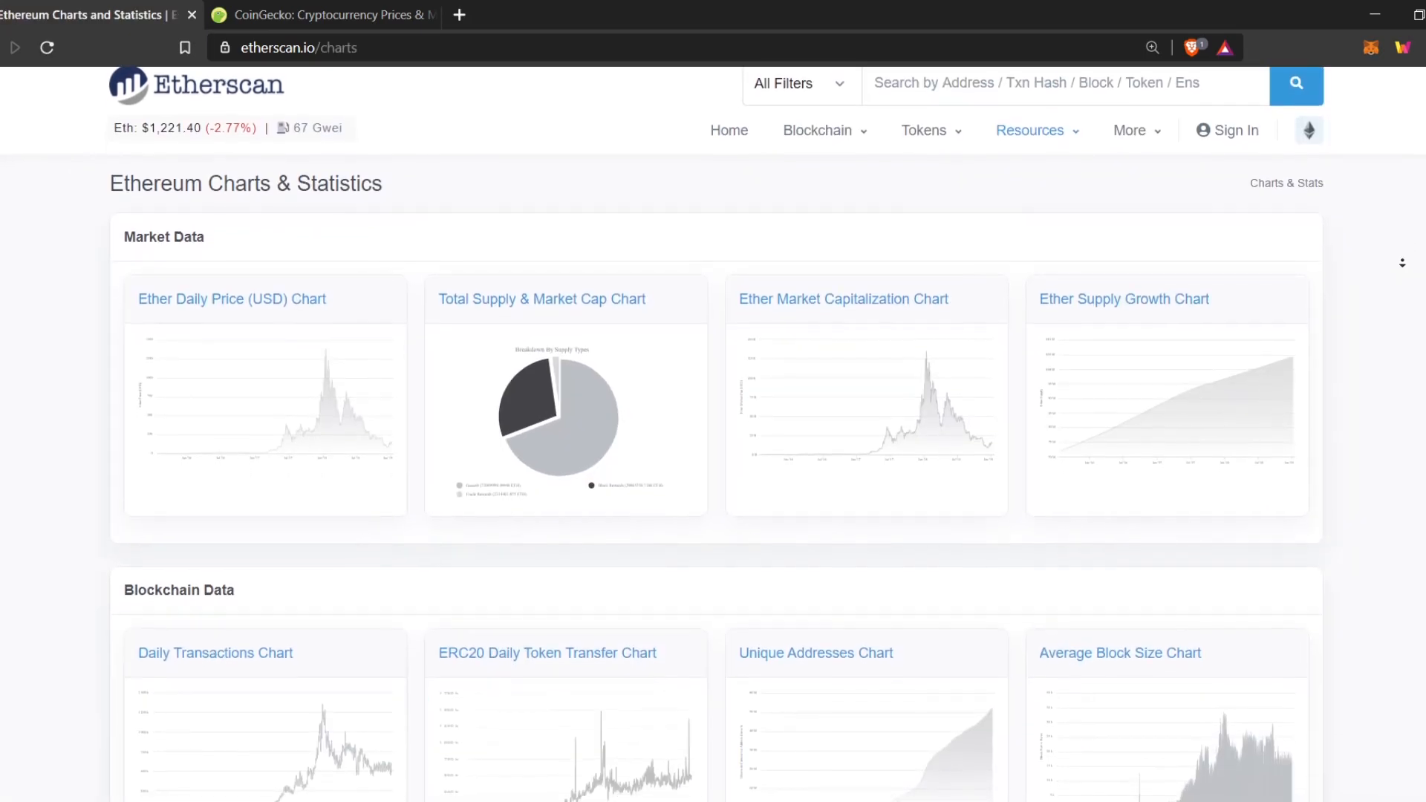
scroll(down, 3)
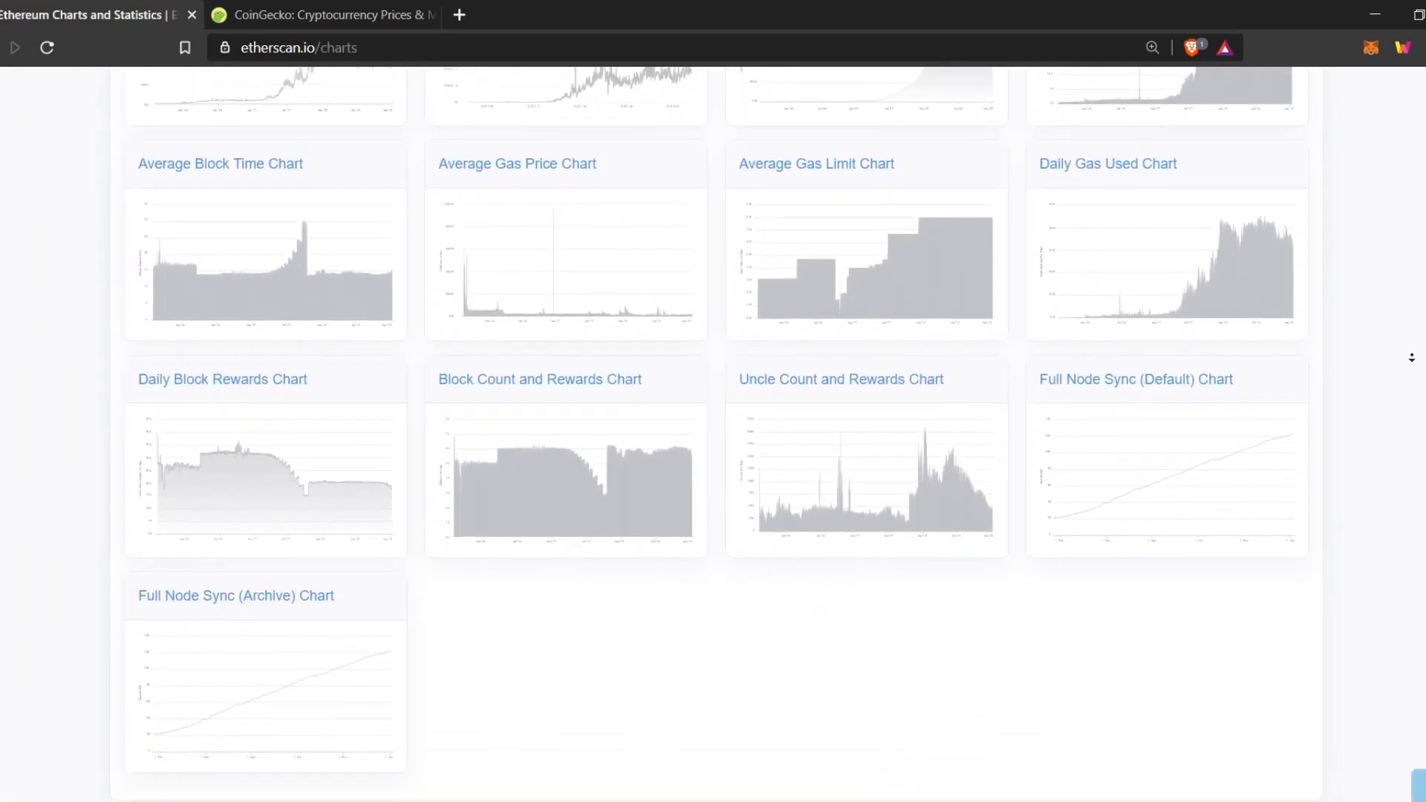
scroll(down, 3)
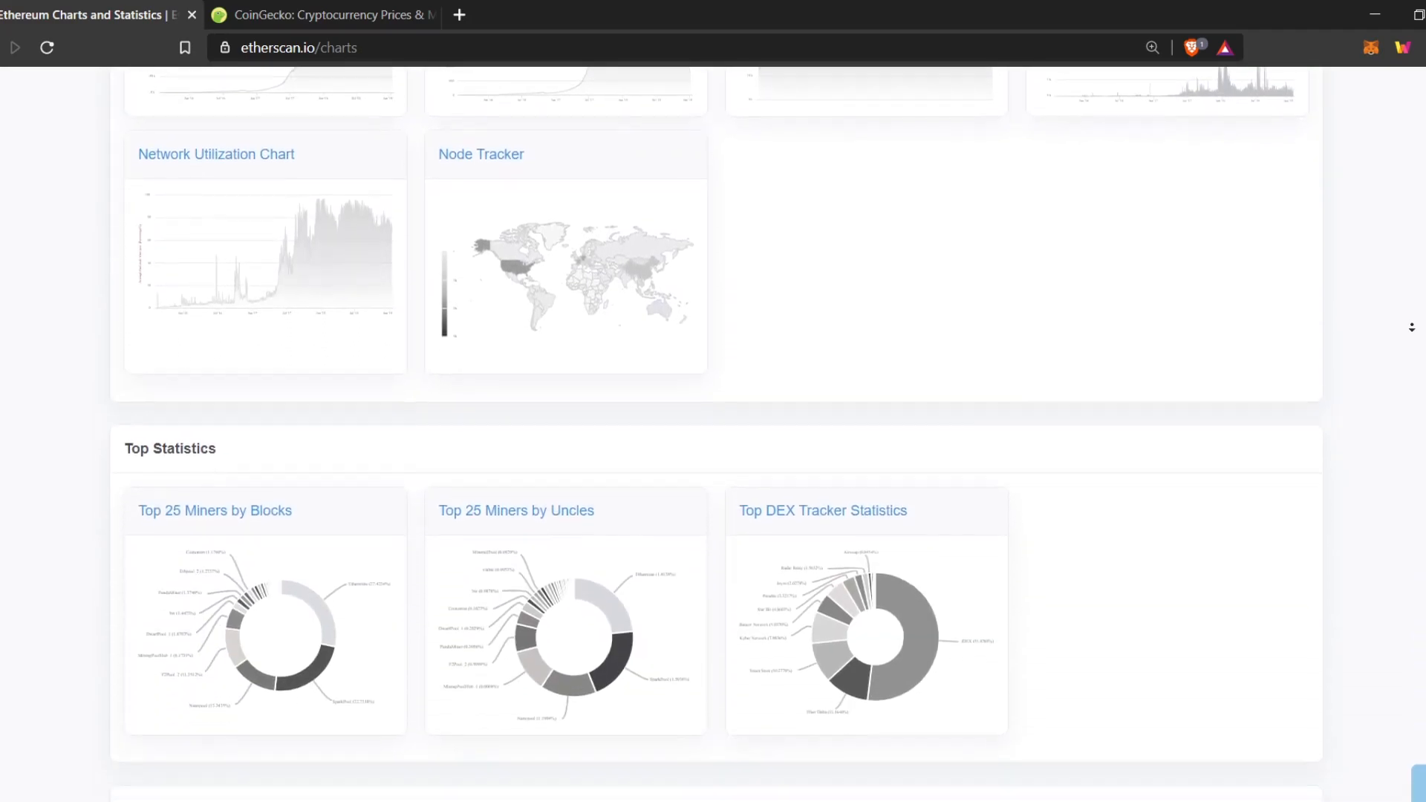
scroll(down, 3)
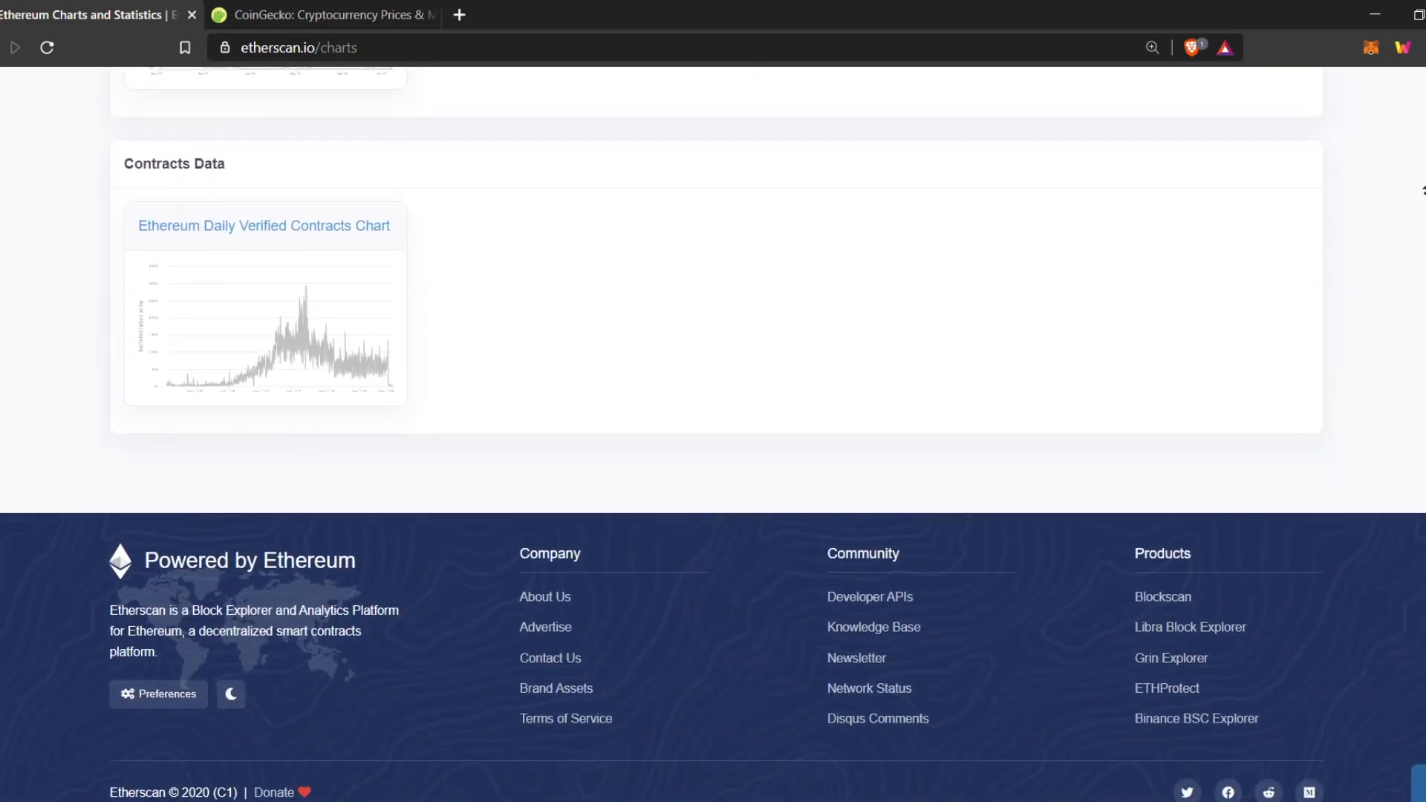
scroll(up, 3)
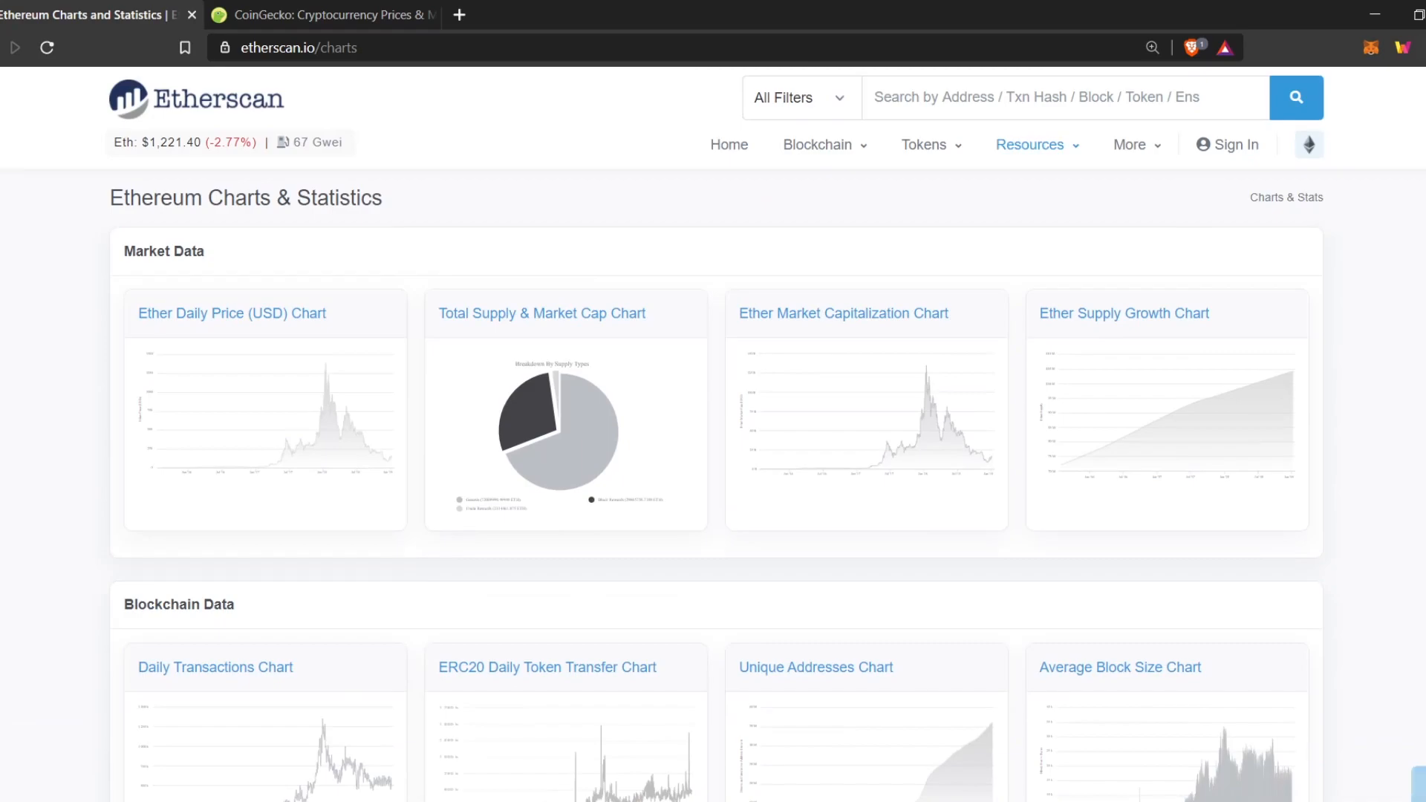
click(210, 98)
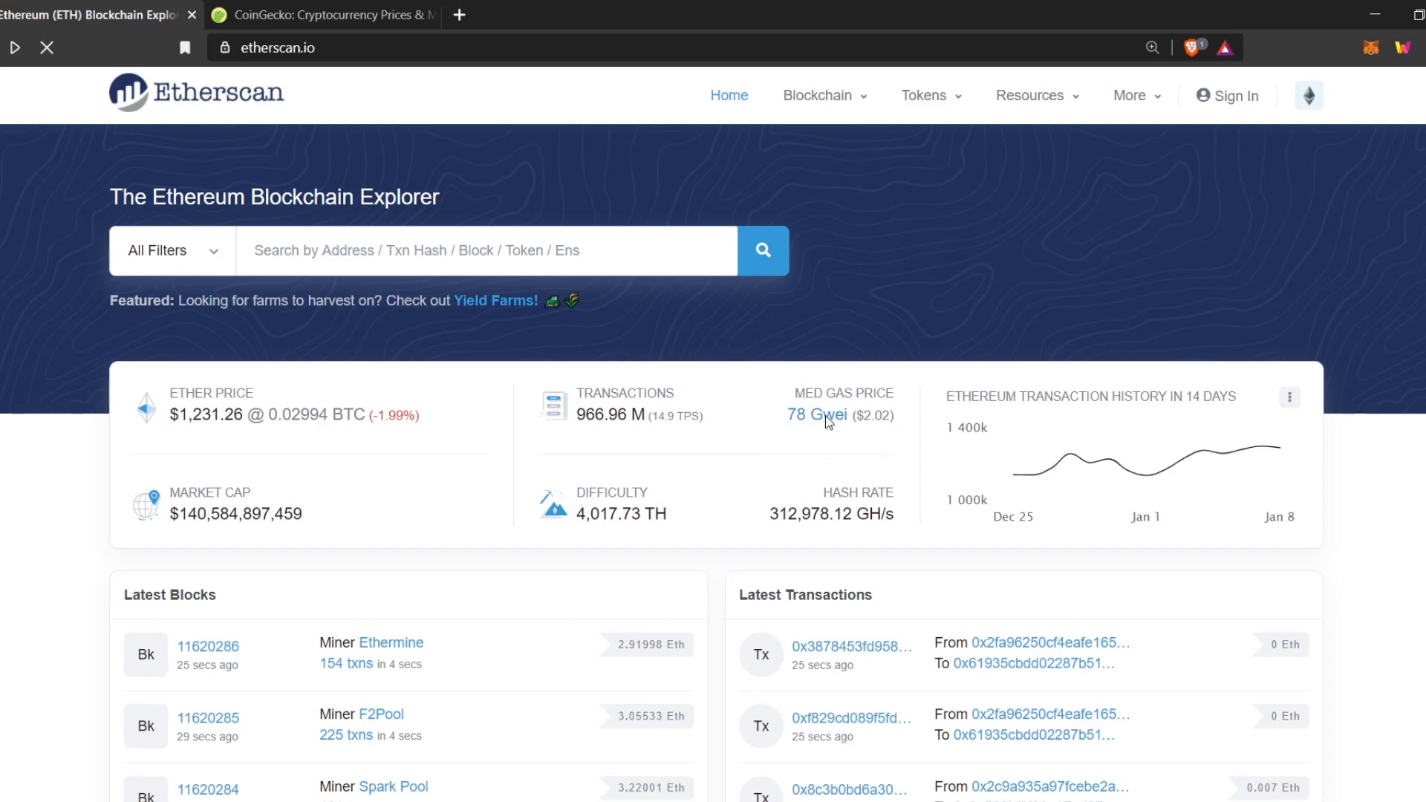
Step: Open the Gas Tracker from the homepage's median gas price
click(815, 415)
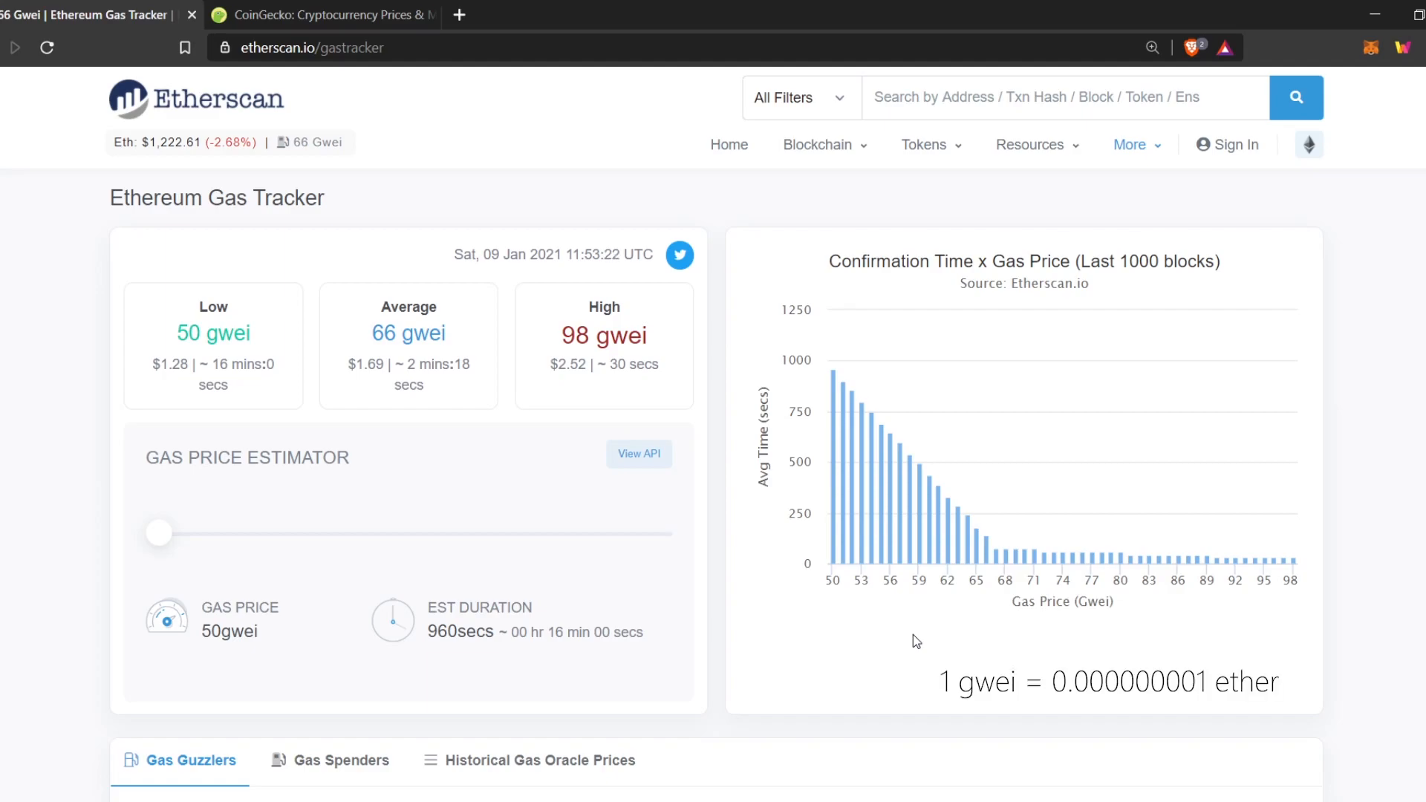
mouse_move(982, 535)
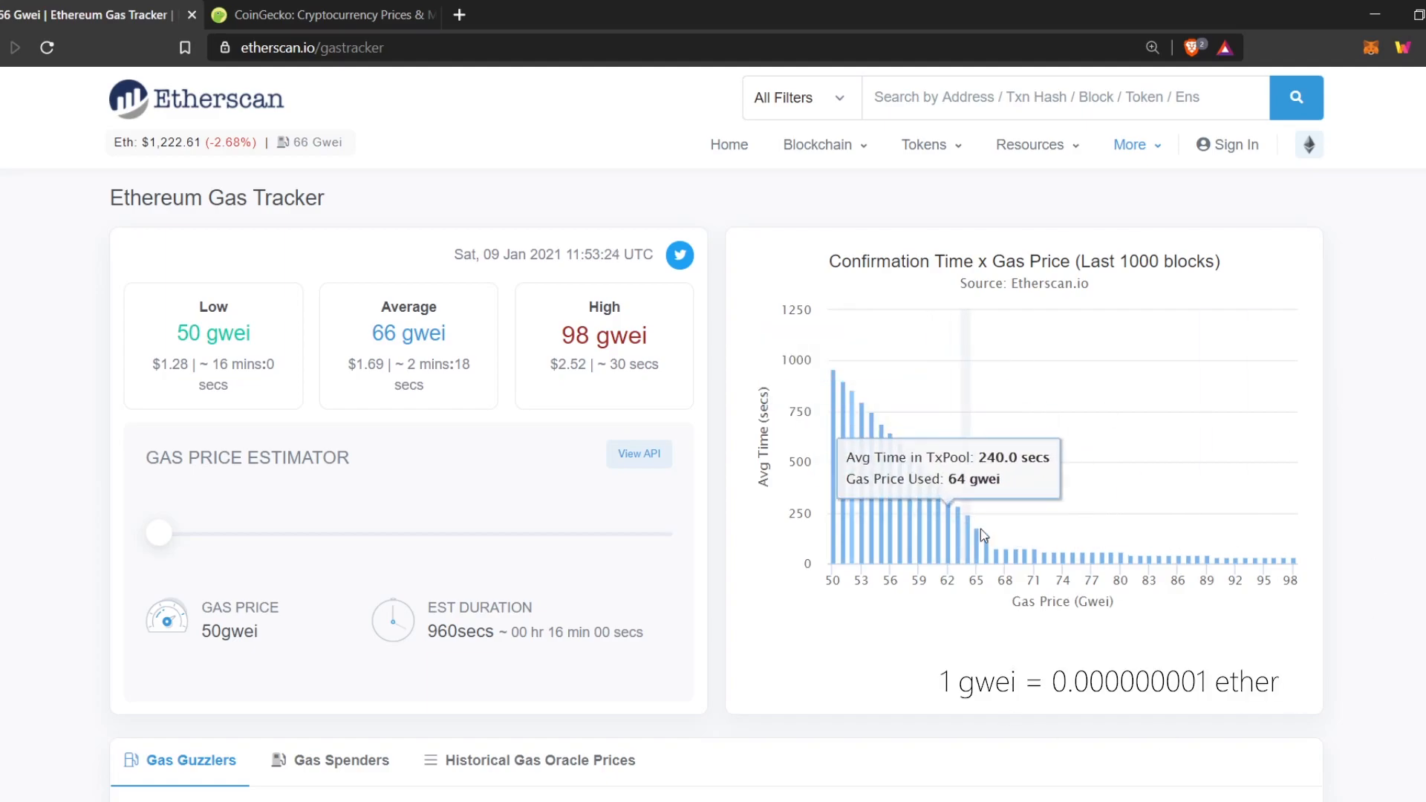
mouse_move(1131, 552)
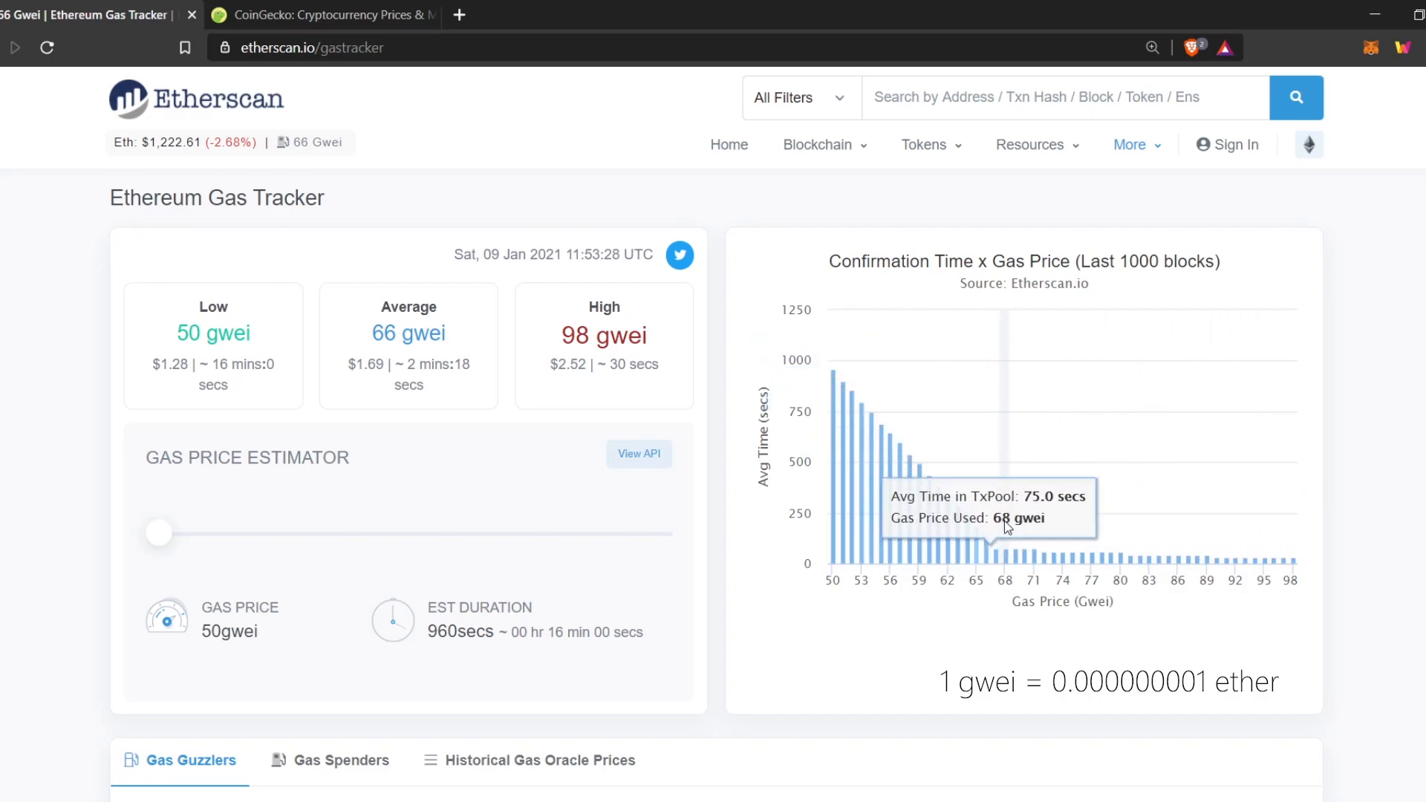
mouse_move(979, 526)
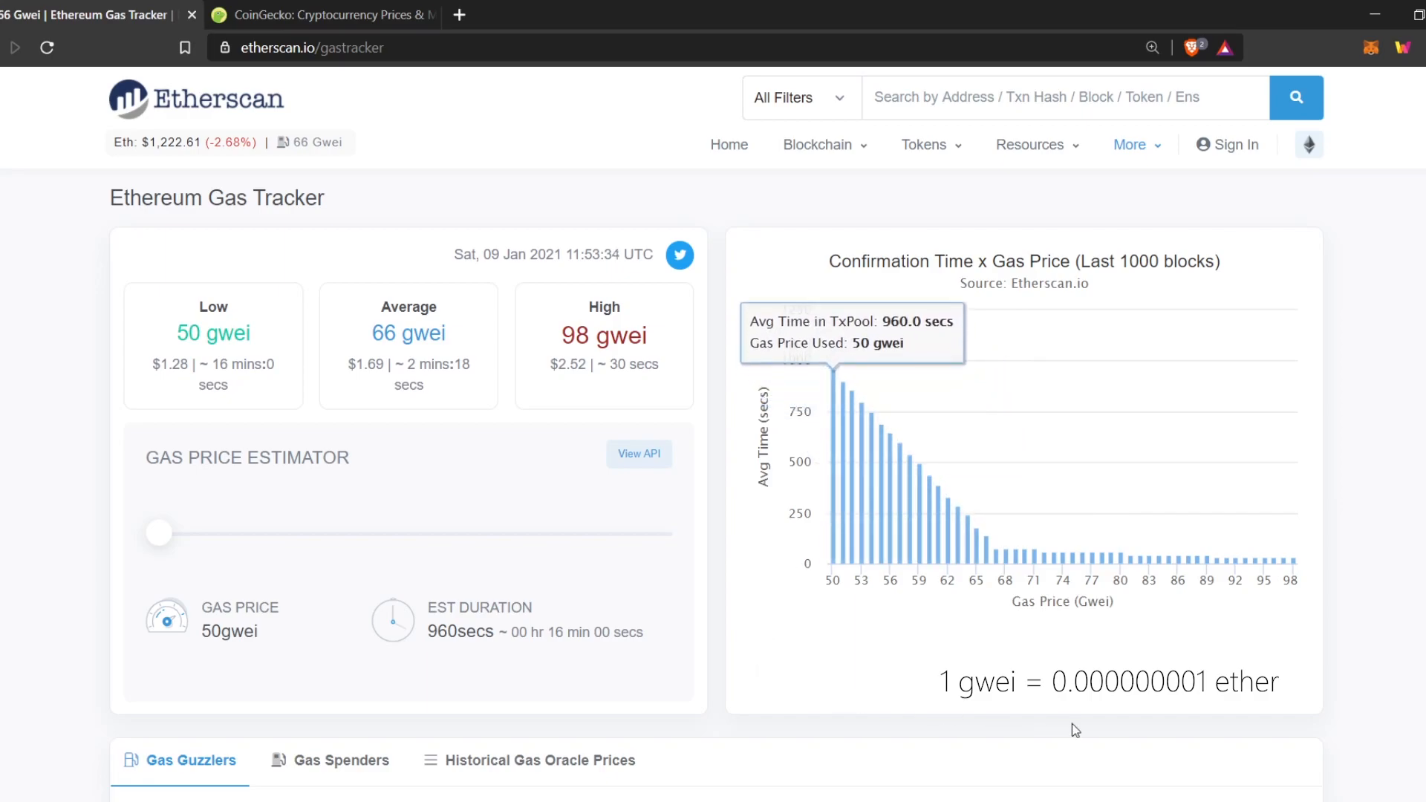
mouse_move(1165, 706)
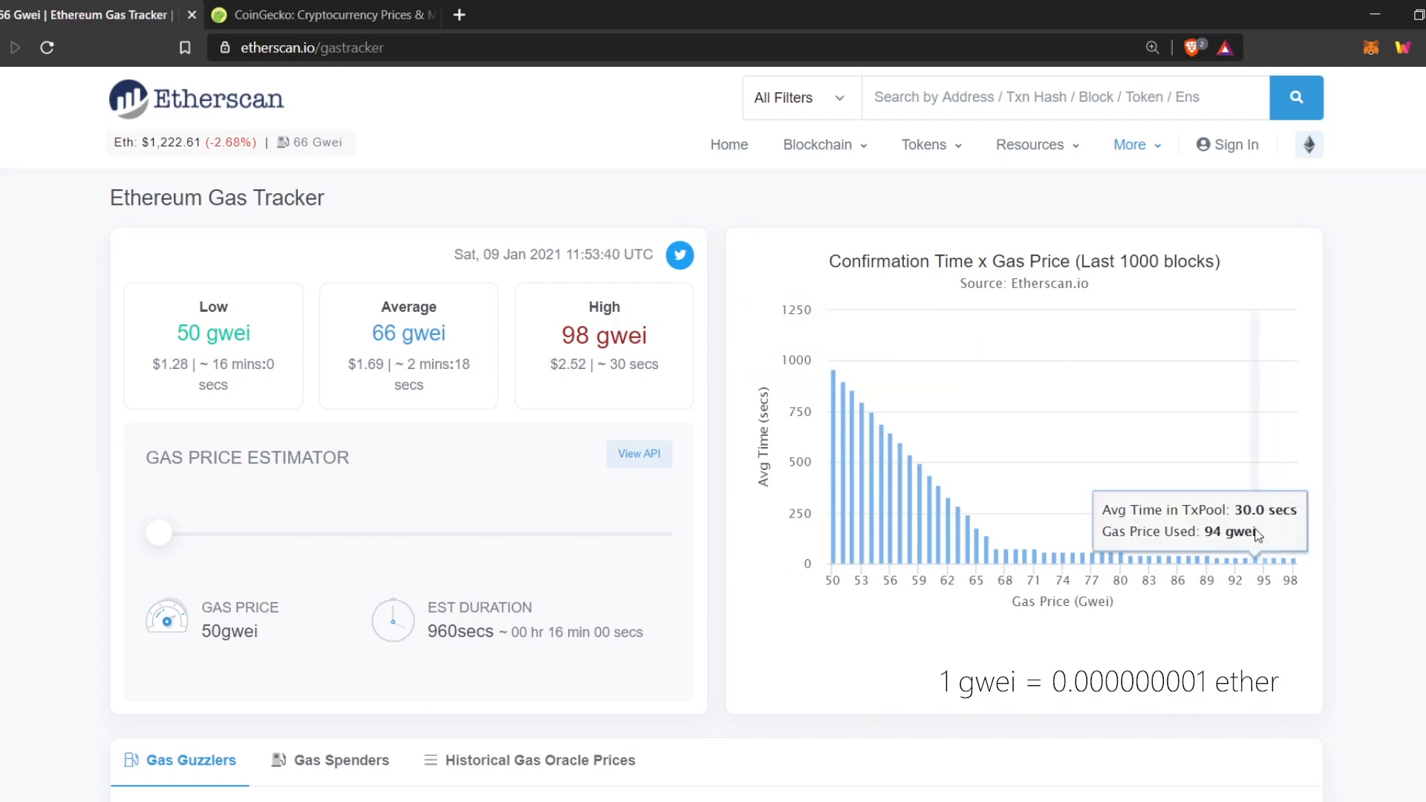
mouse_move(1287, 551)
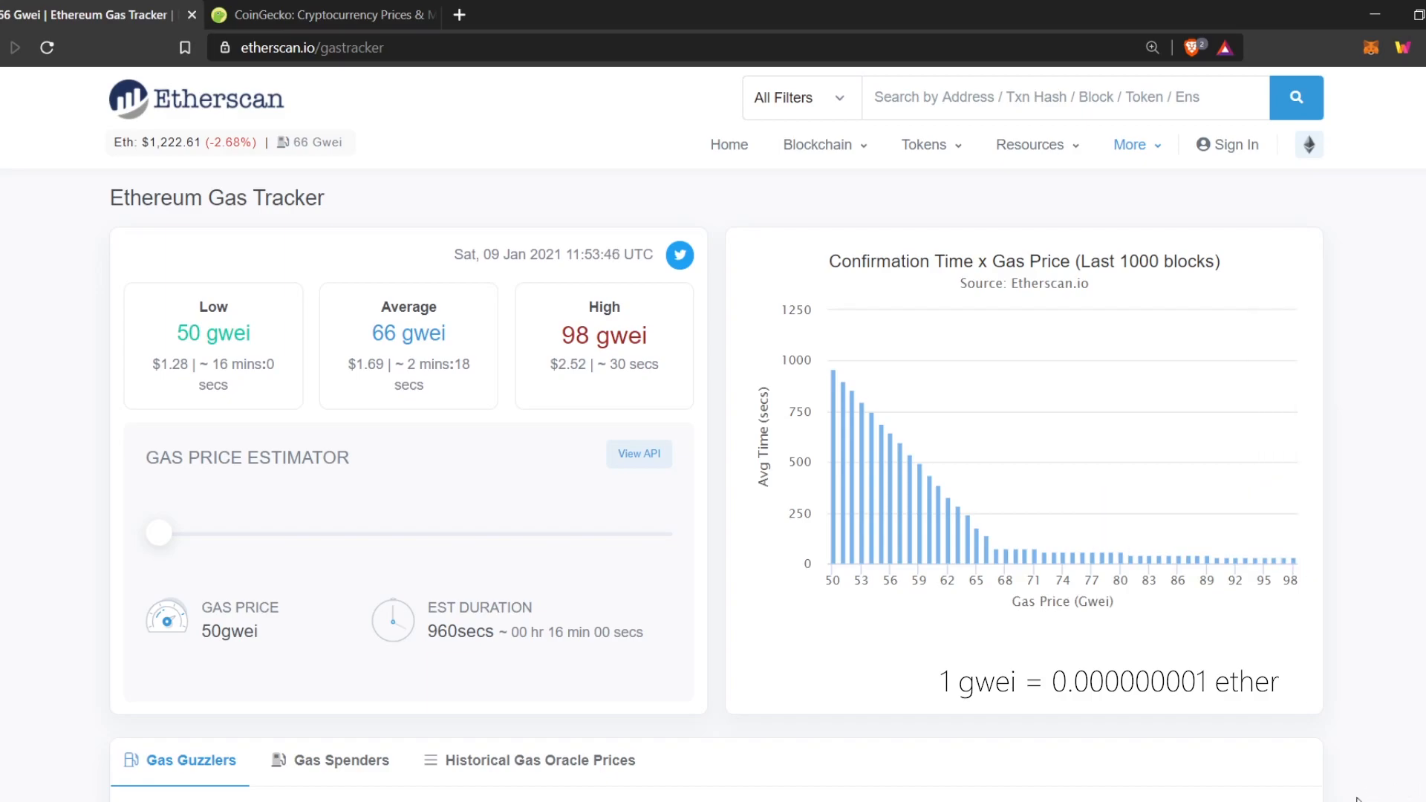
mouse_move(970, 674)
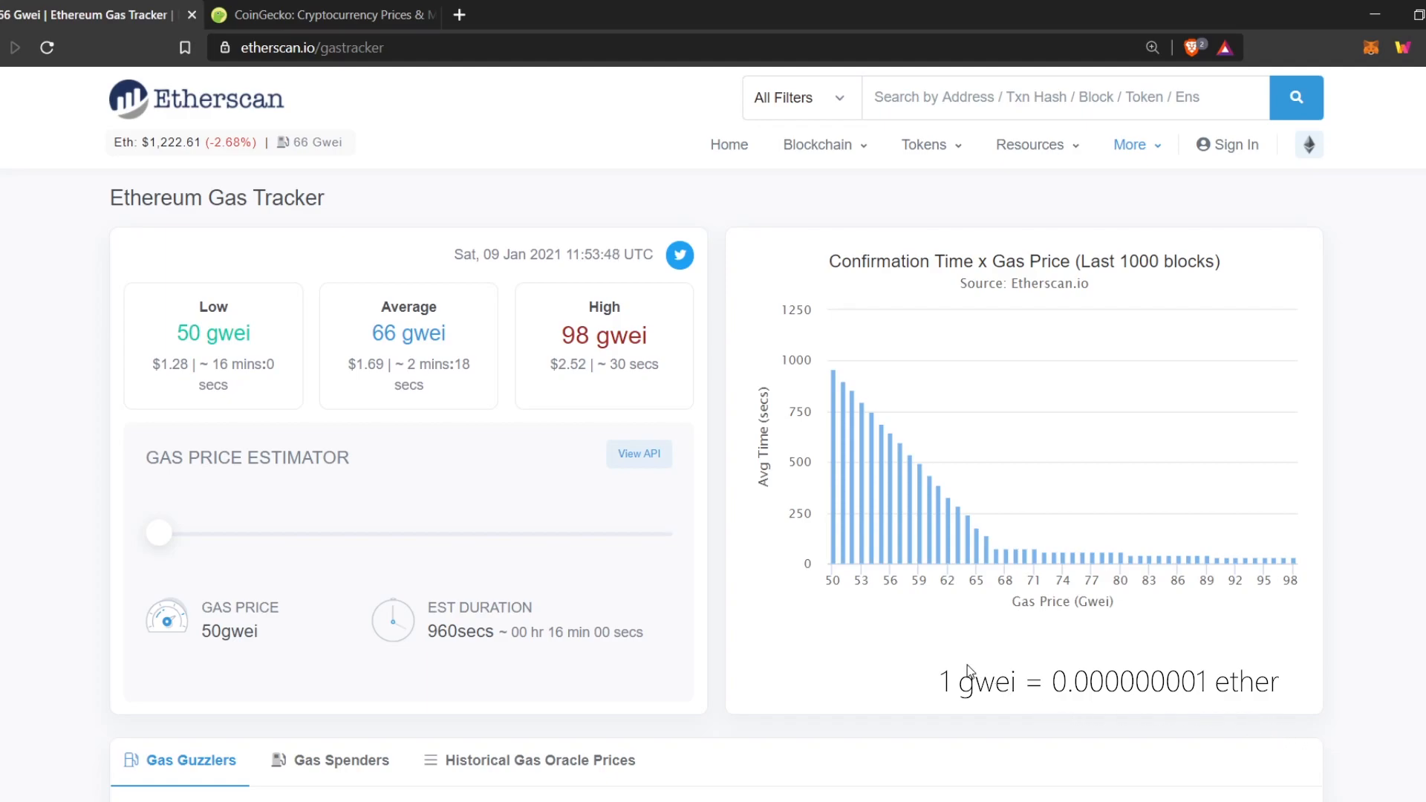
mouse_move(830, 511)
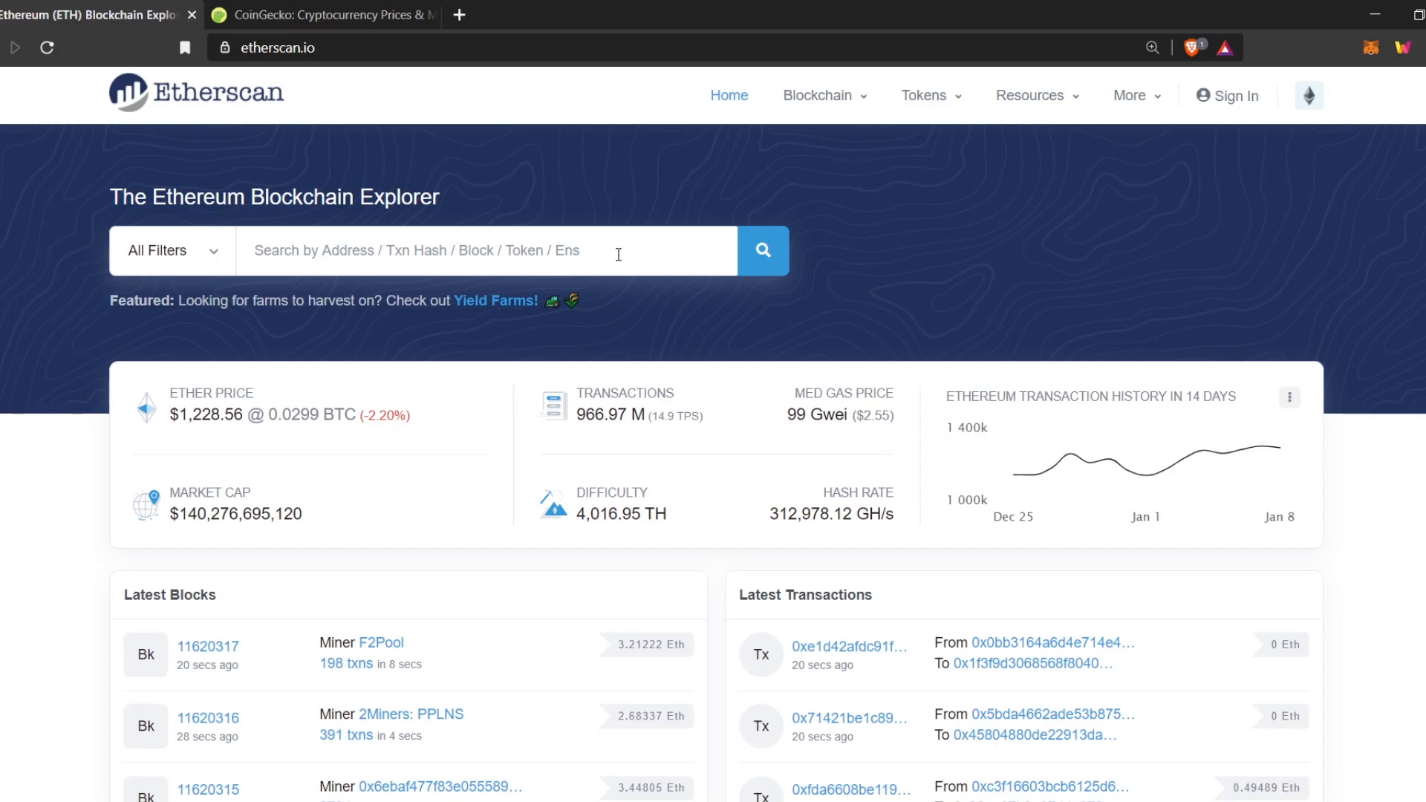
mouse_move(796, 401)
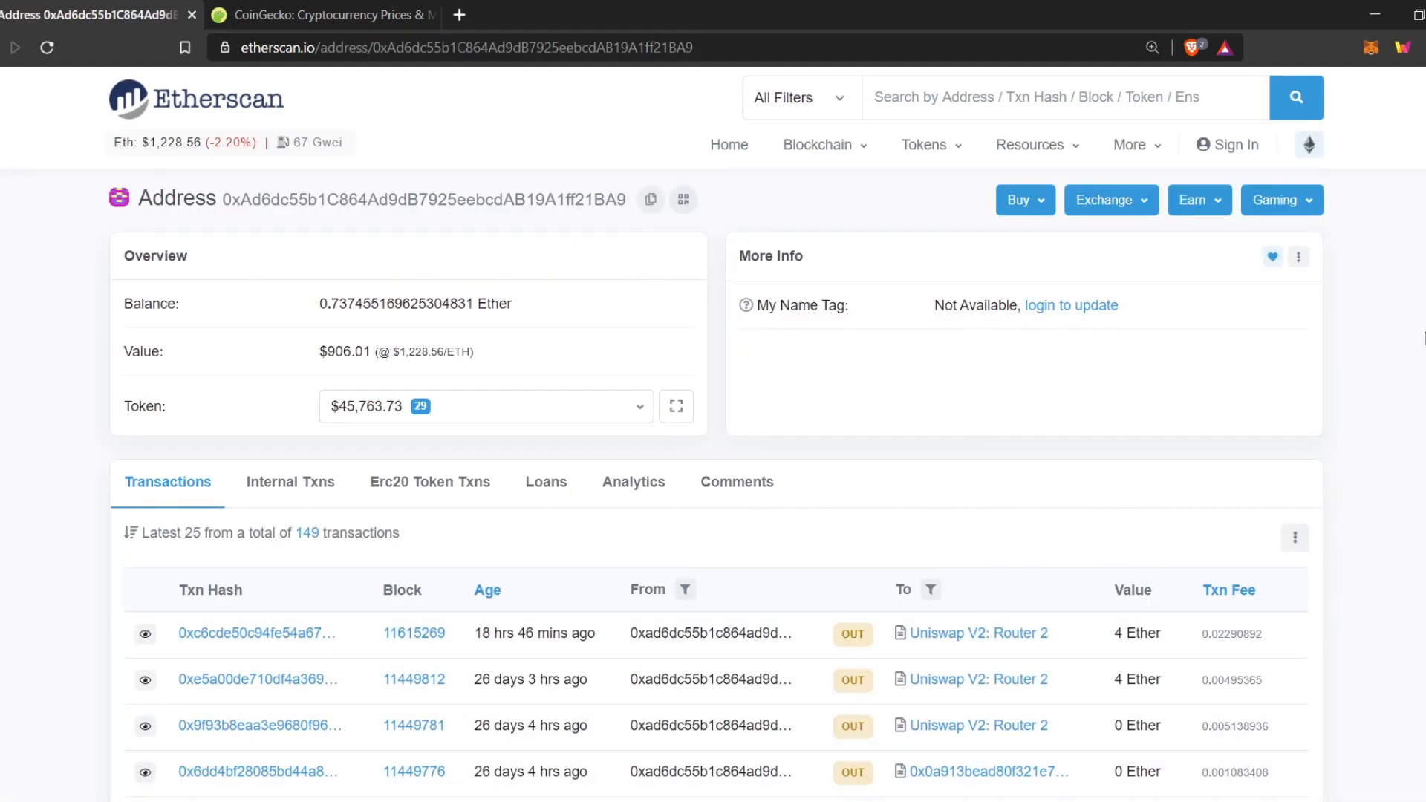
Step: Scroll the address page showing its Ether balance, 149 transactions and 29 token holdings
scroll(down, 3)
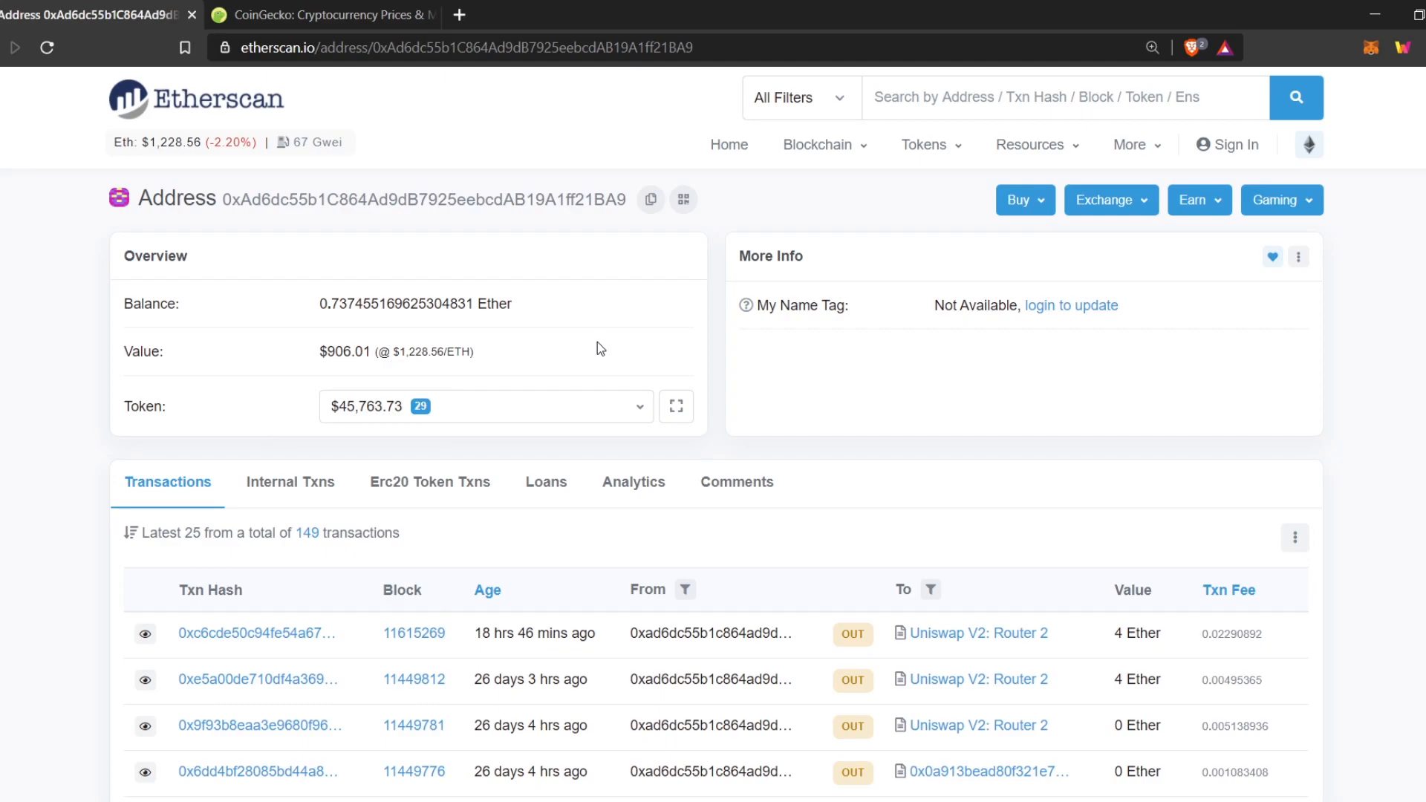
mouse_move(469, 412)
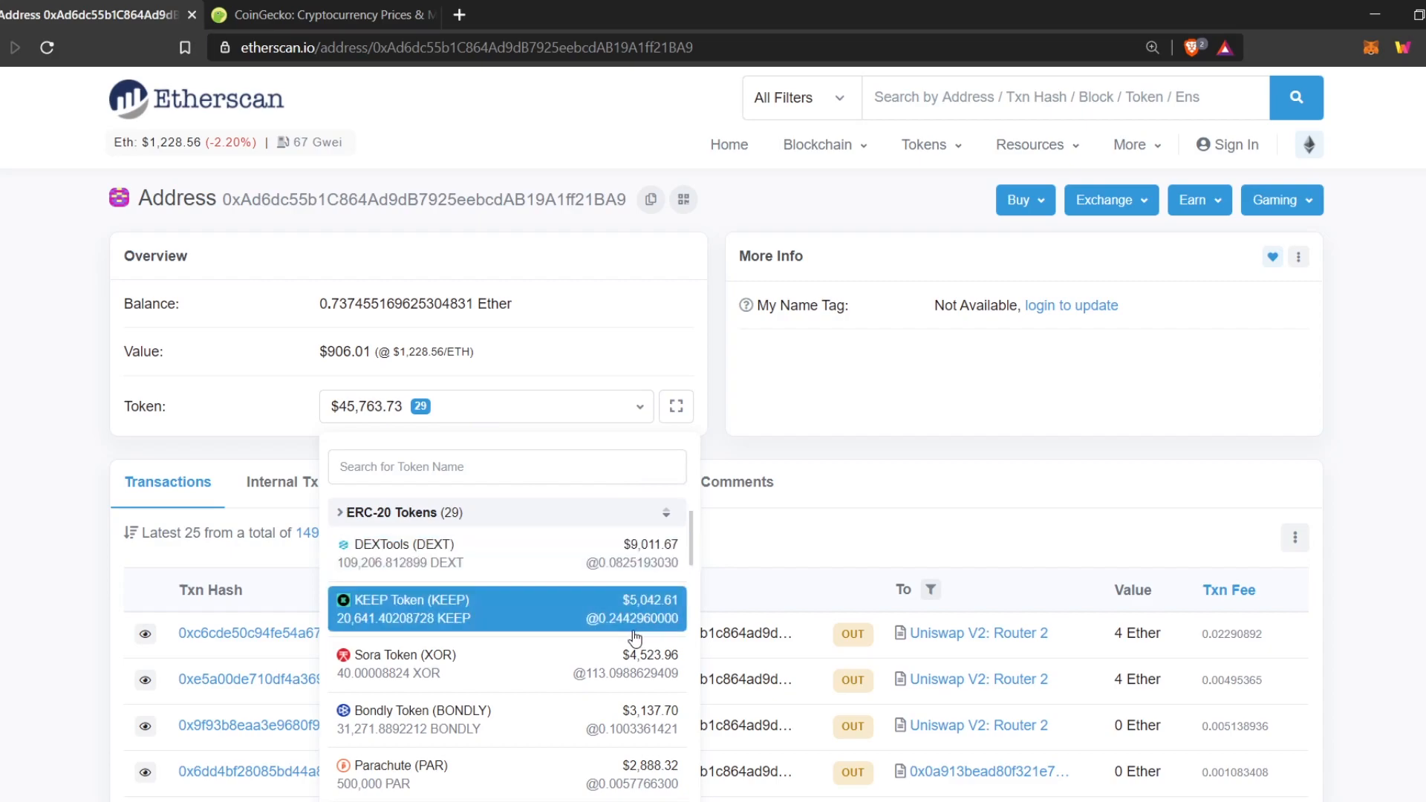
scroll(down, 3)
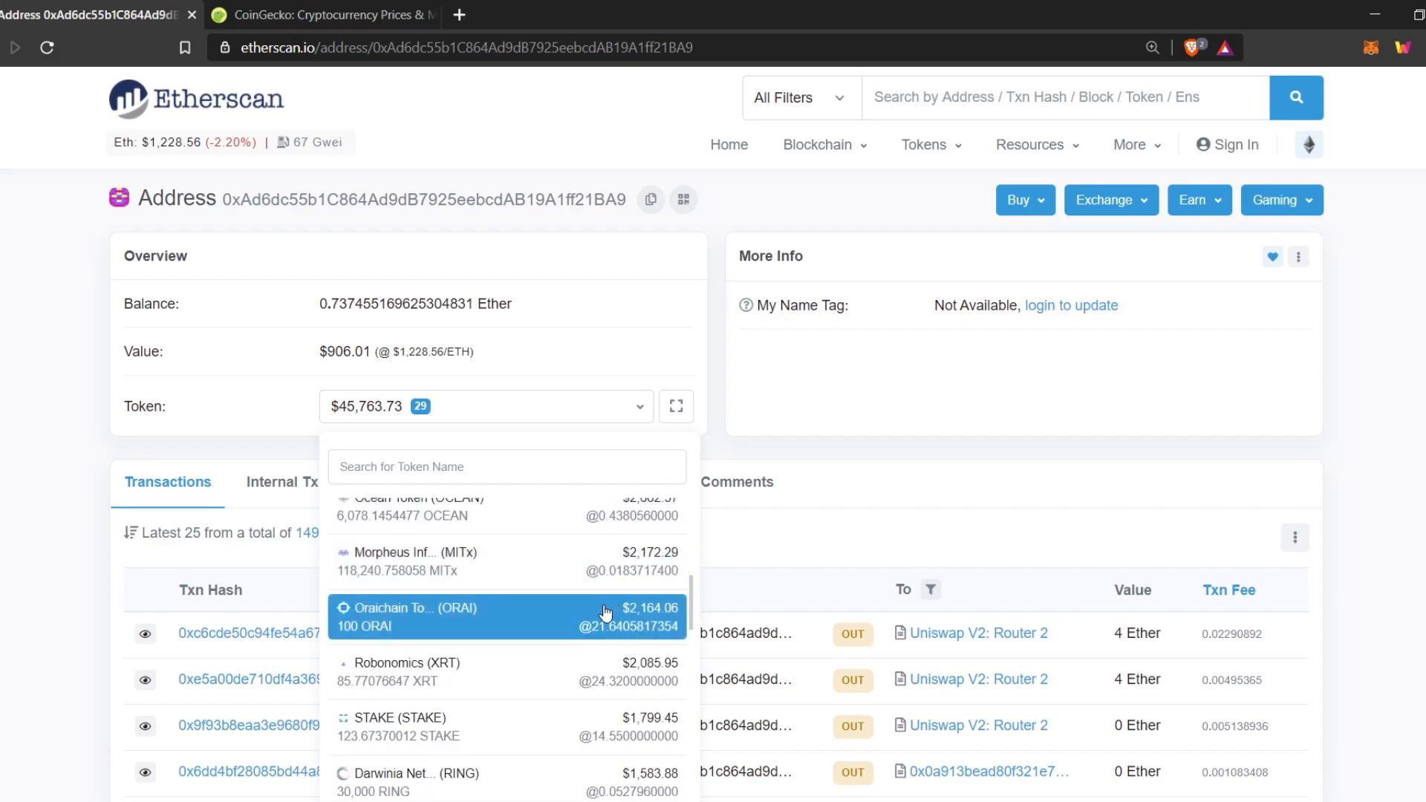
mouse_move(592, 598)
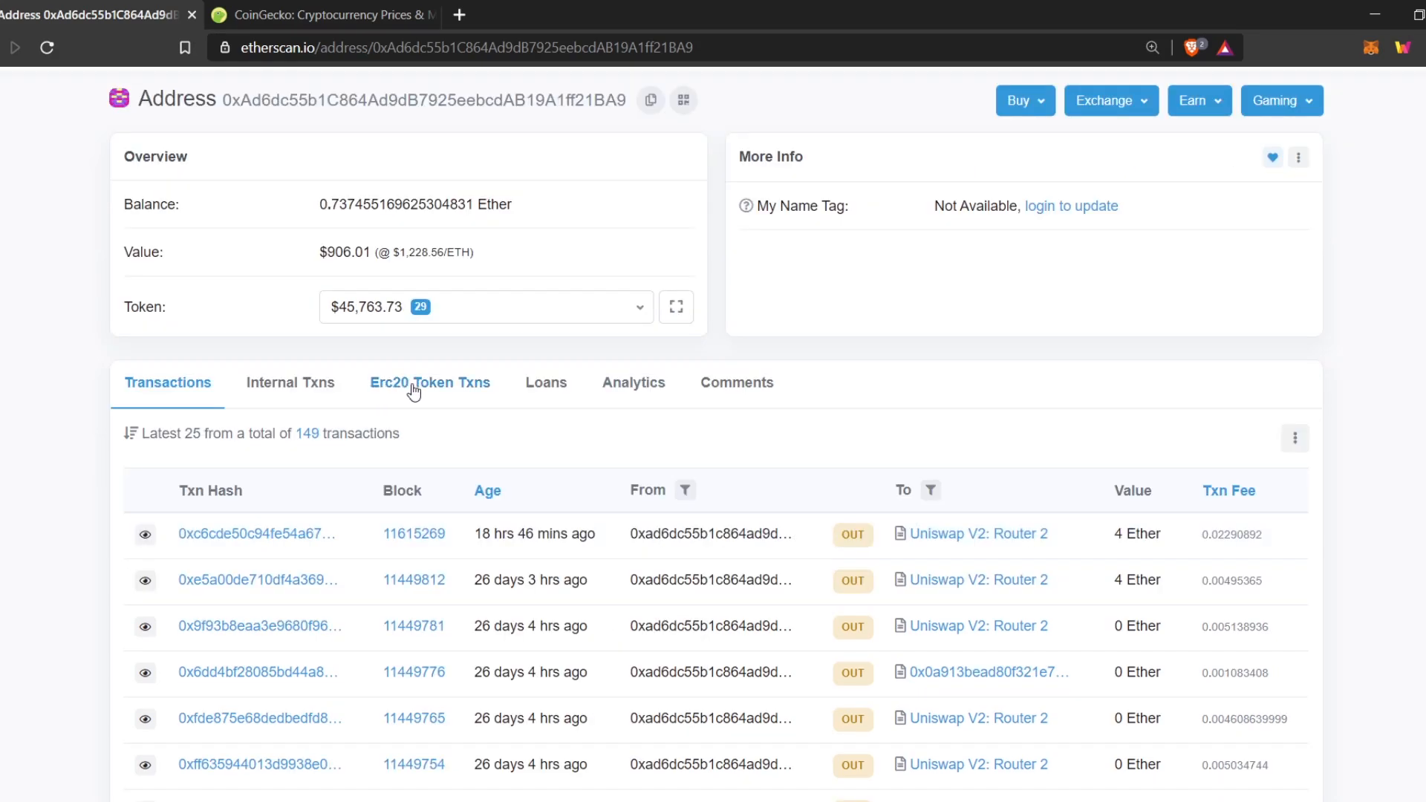
click(431, 382)
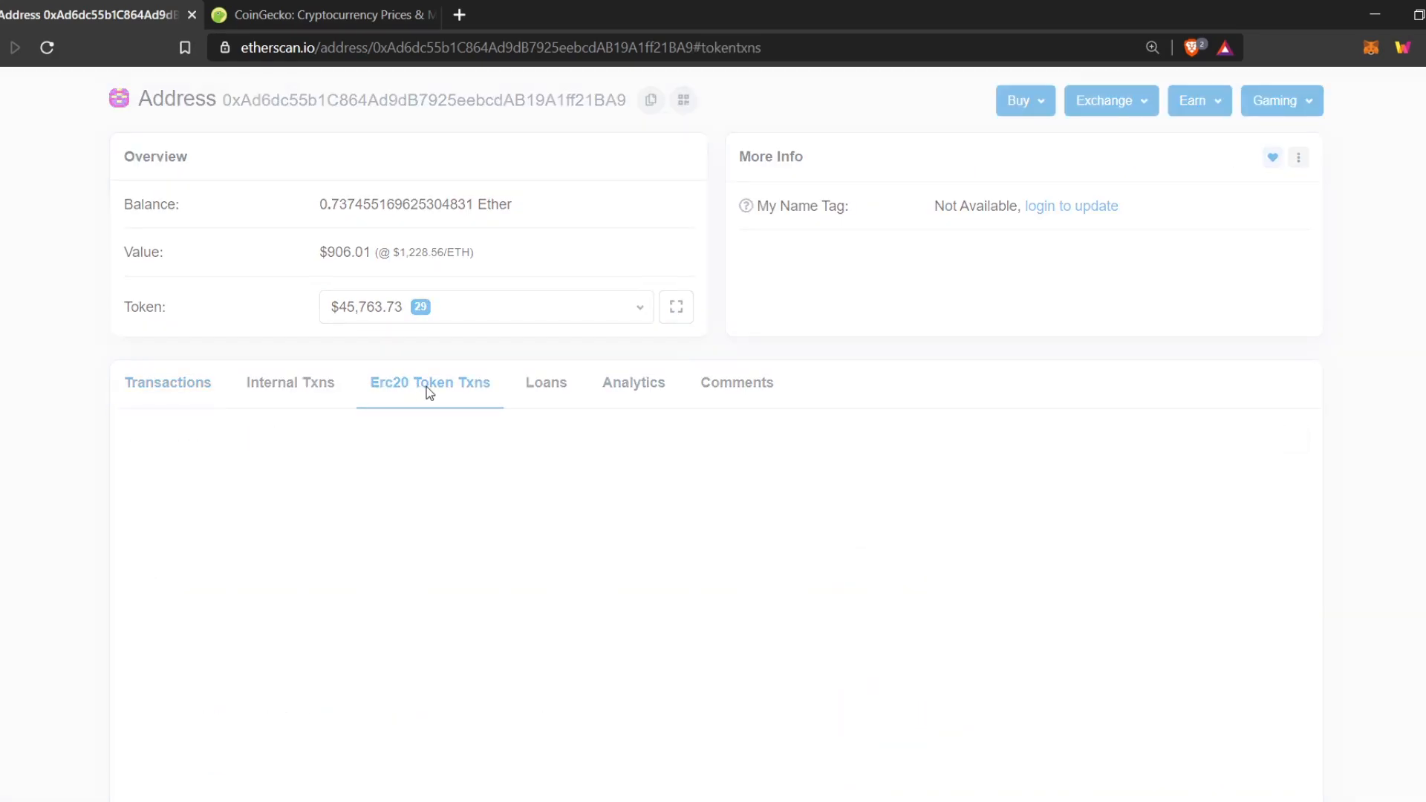
click(430, 383)
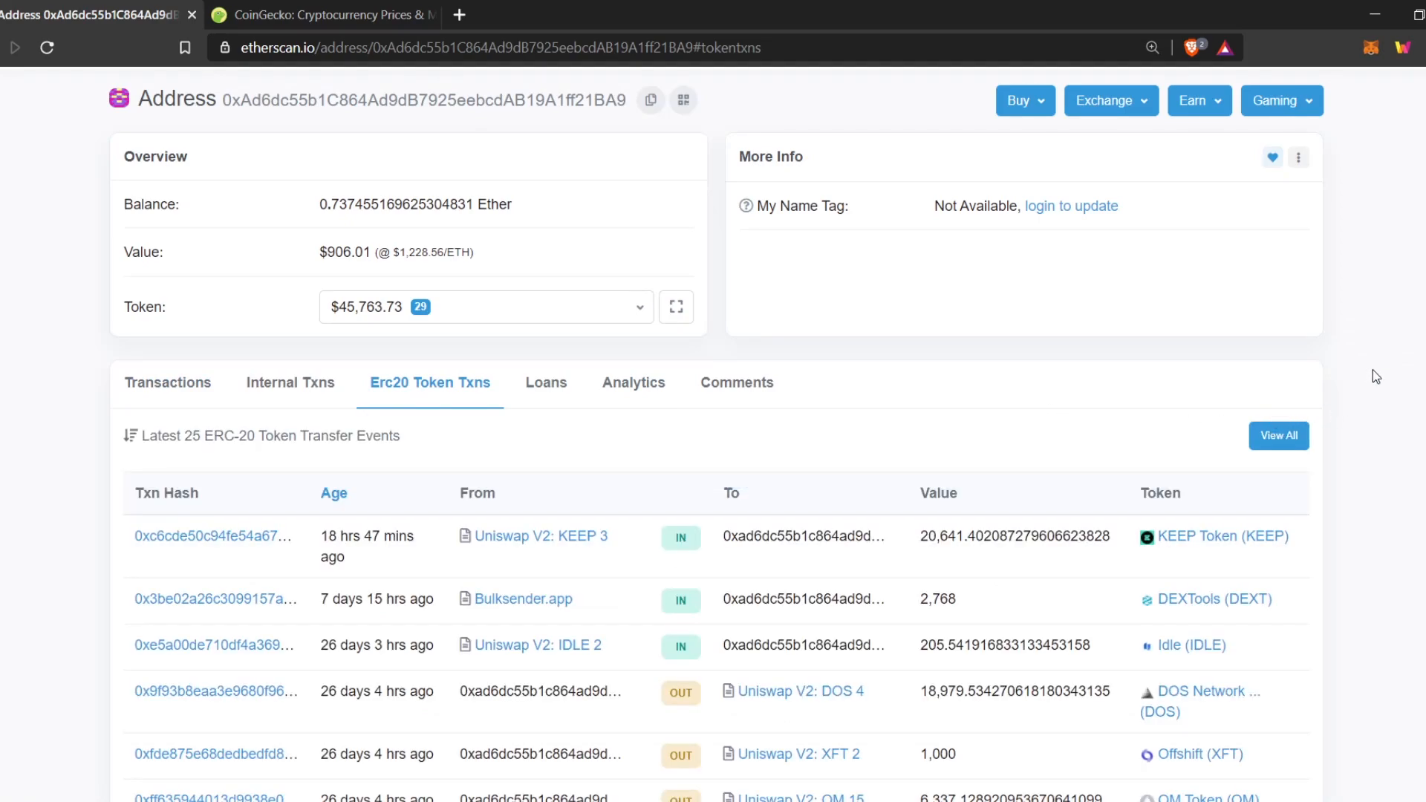
scroll(down, 3)
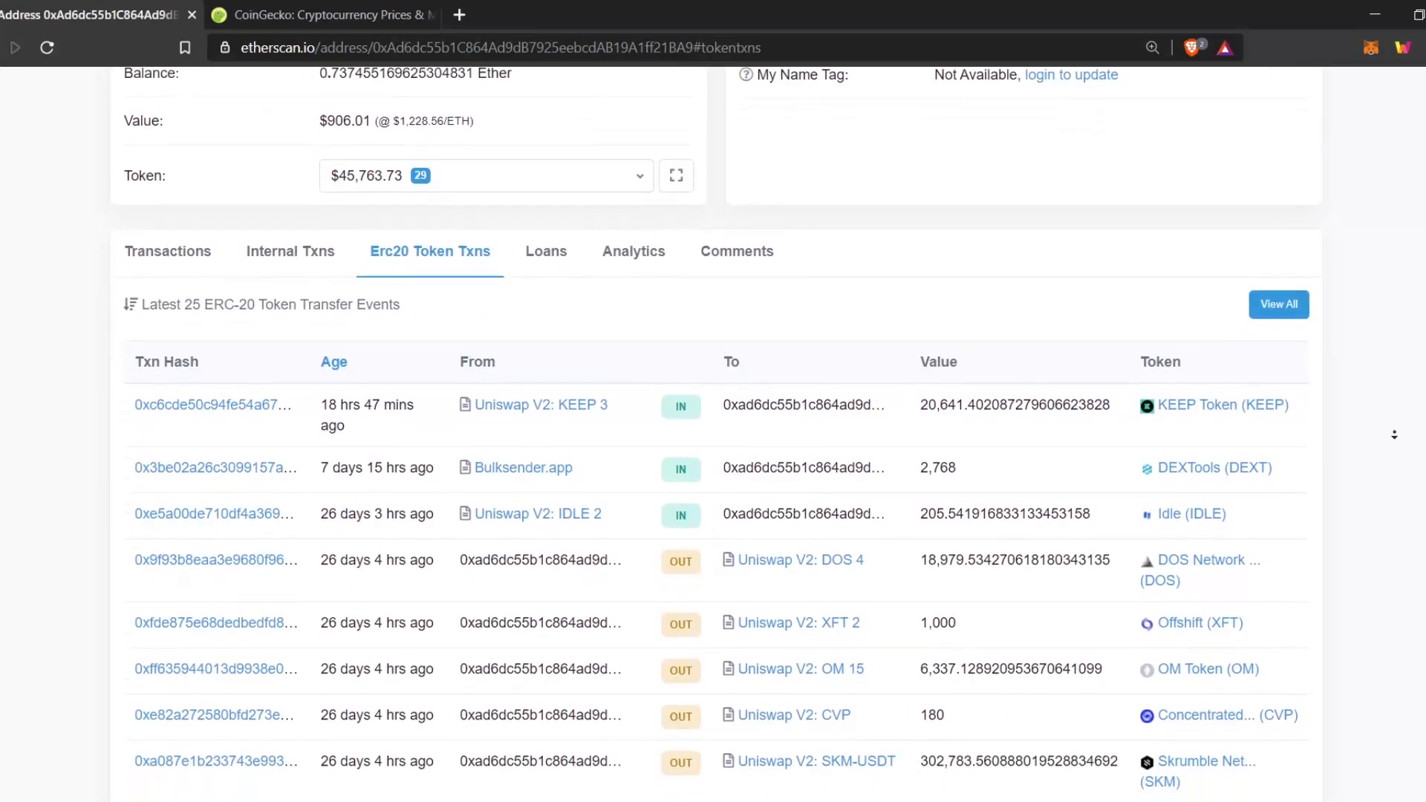
scroll(down, 3)
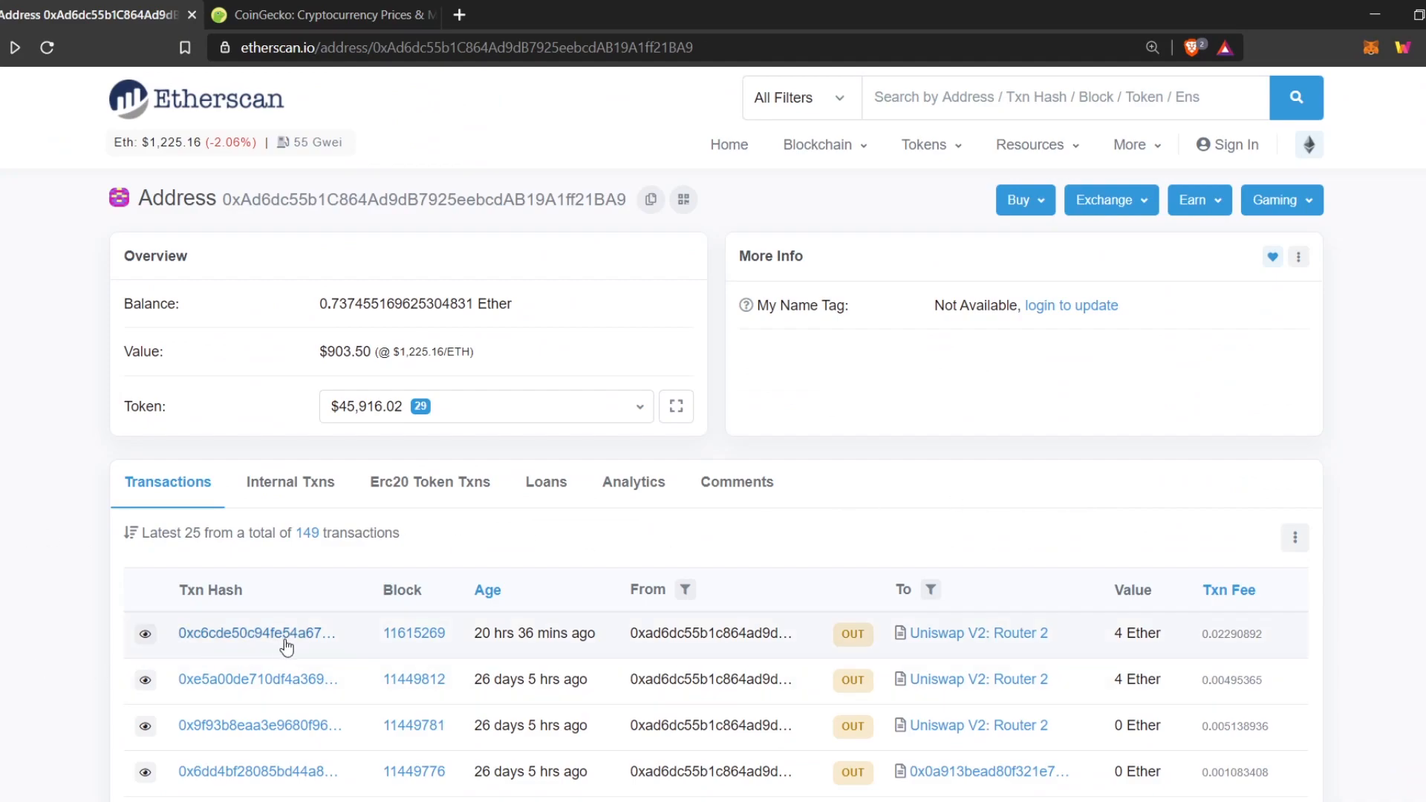
Step: Examine the 4 ETH-for-KEEP Uniswap swap details, then open its From address
click(252, 634)
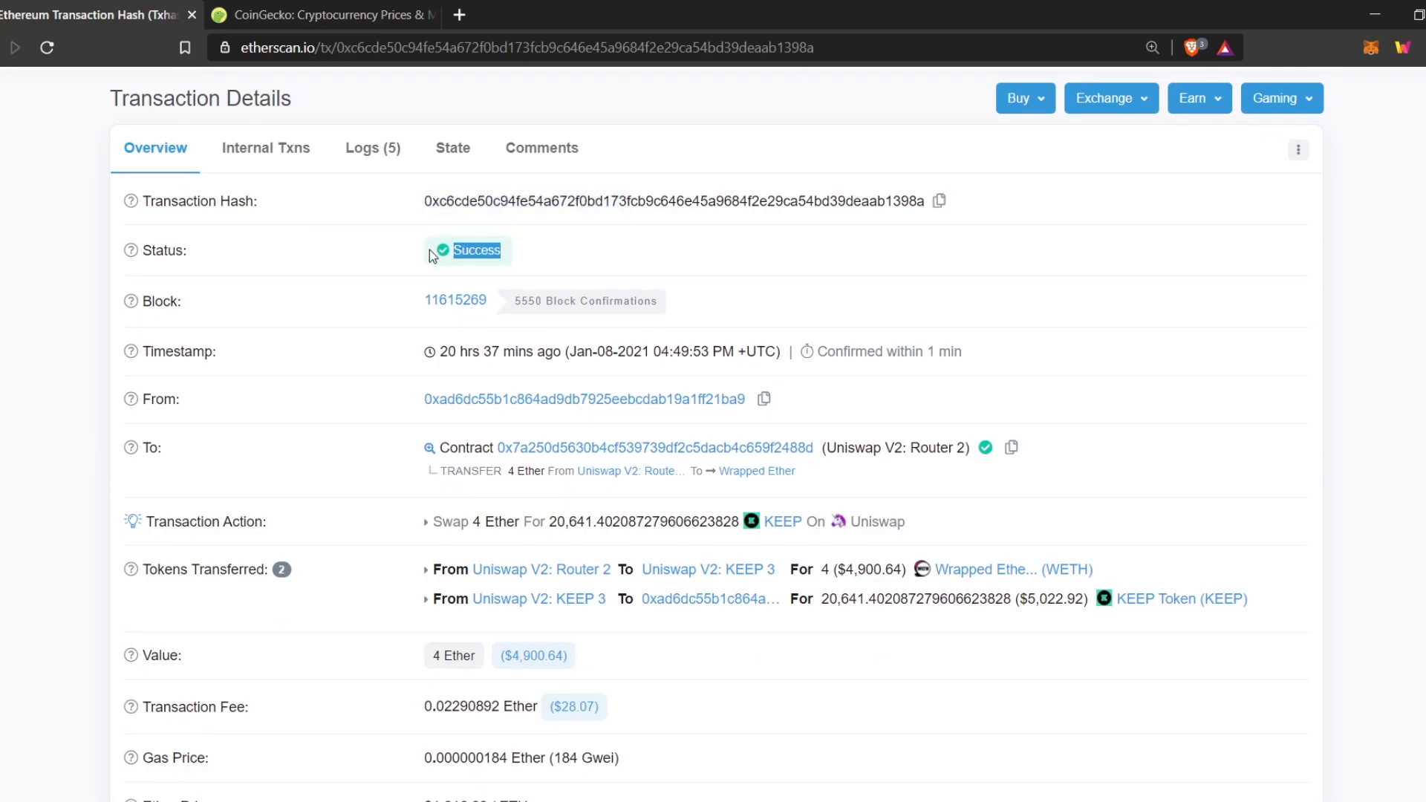
mouse_move(539, 351)
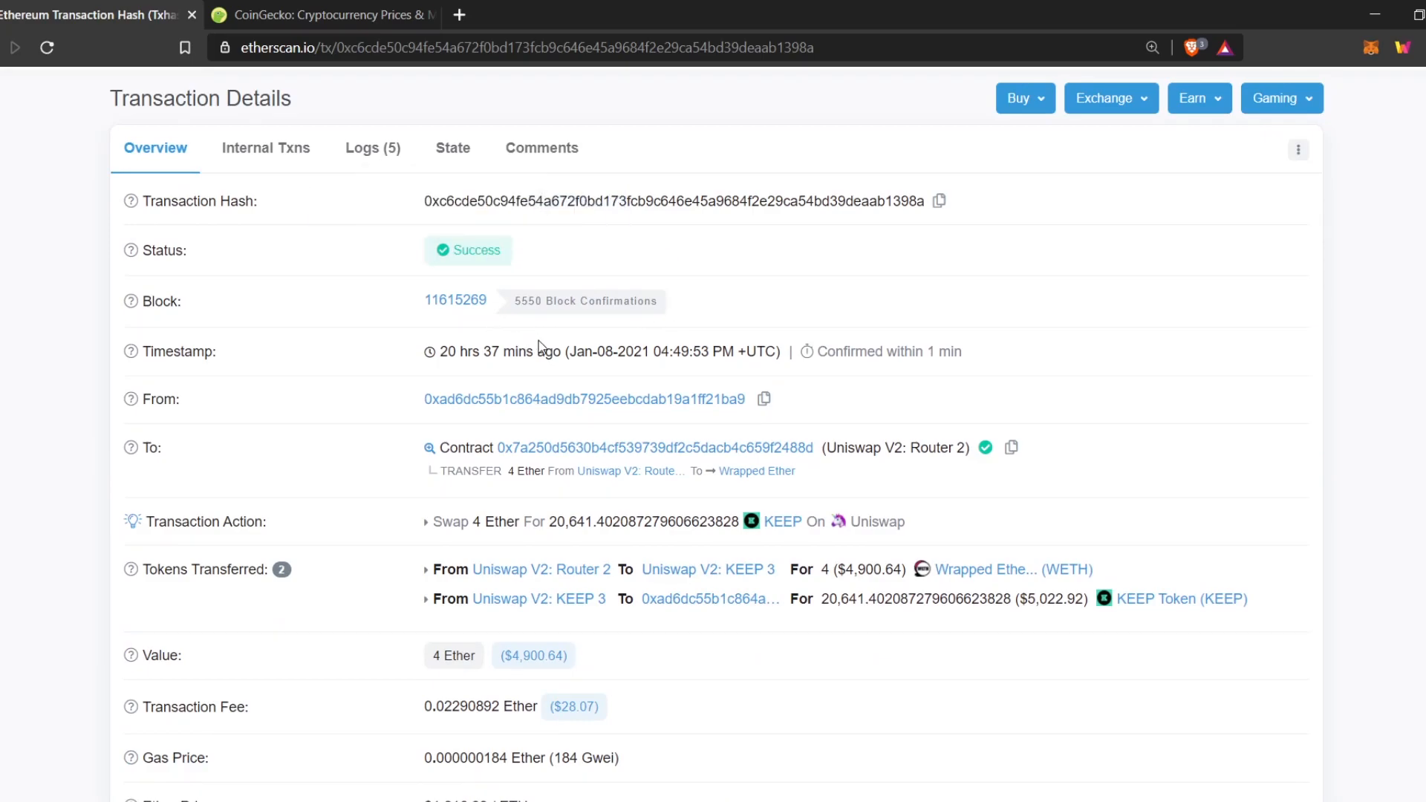
mouse_move(517, 305)
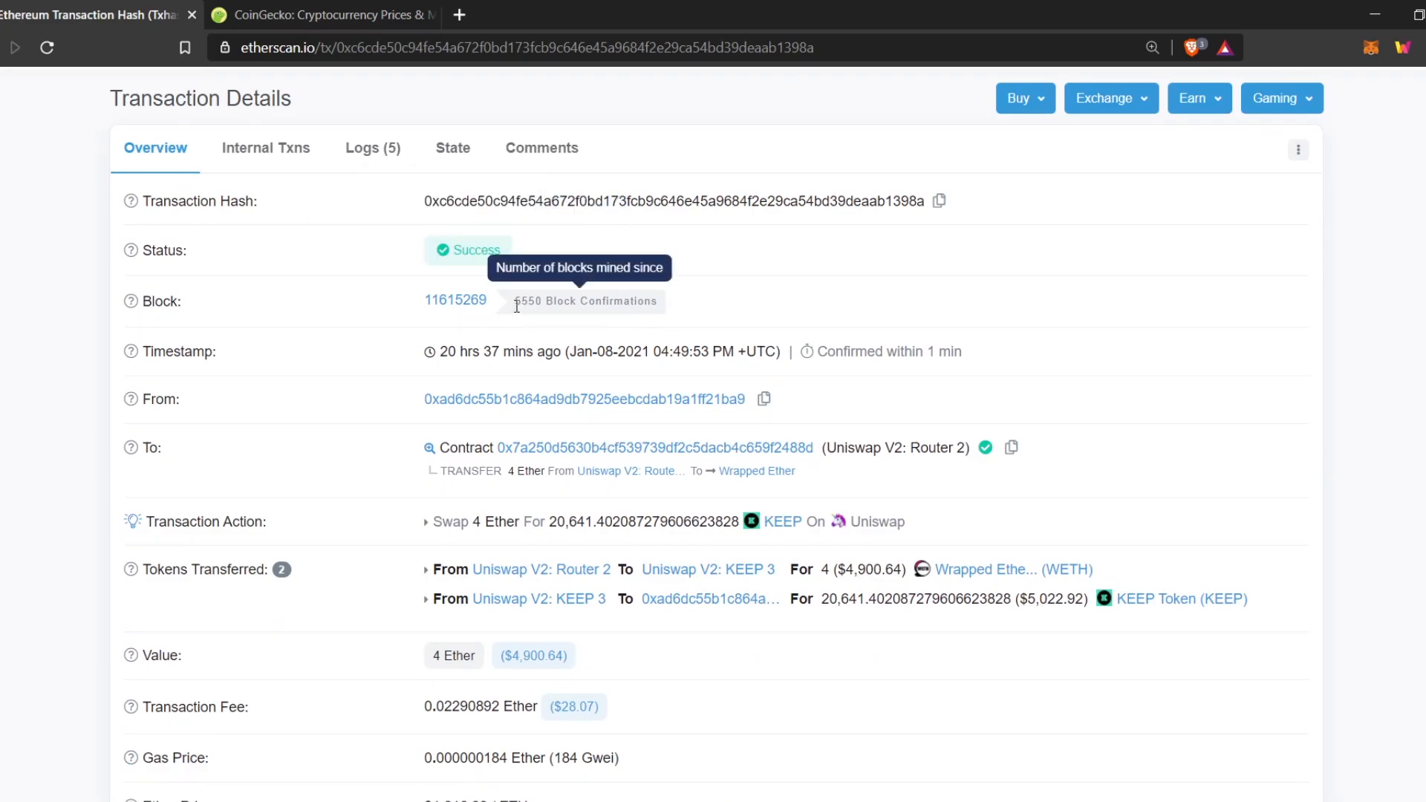
mouse_move(759, 329)
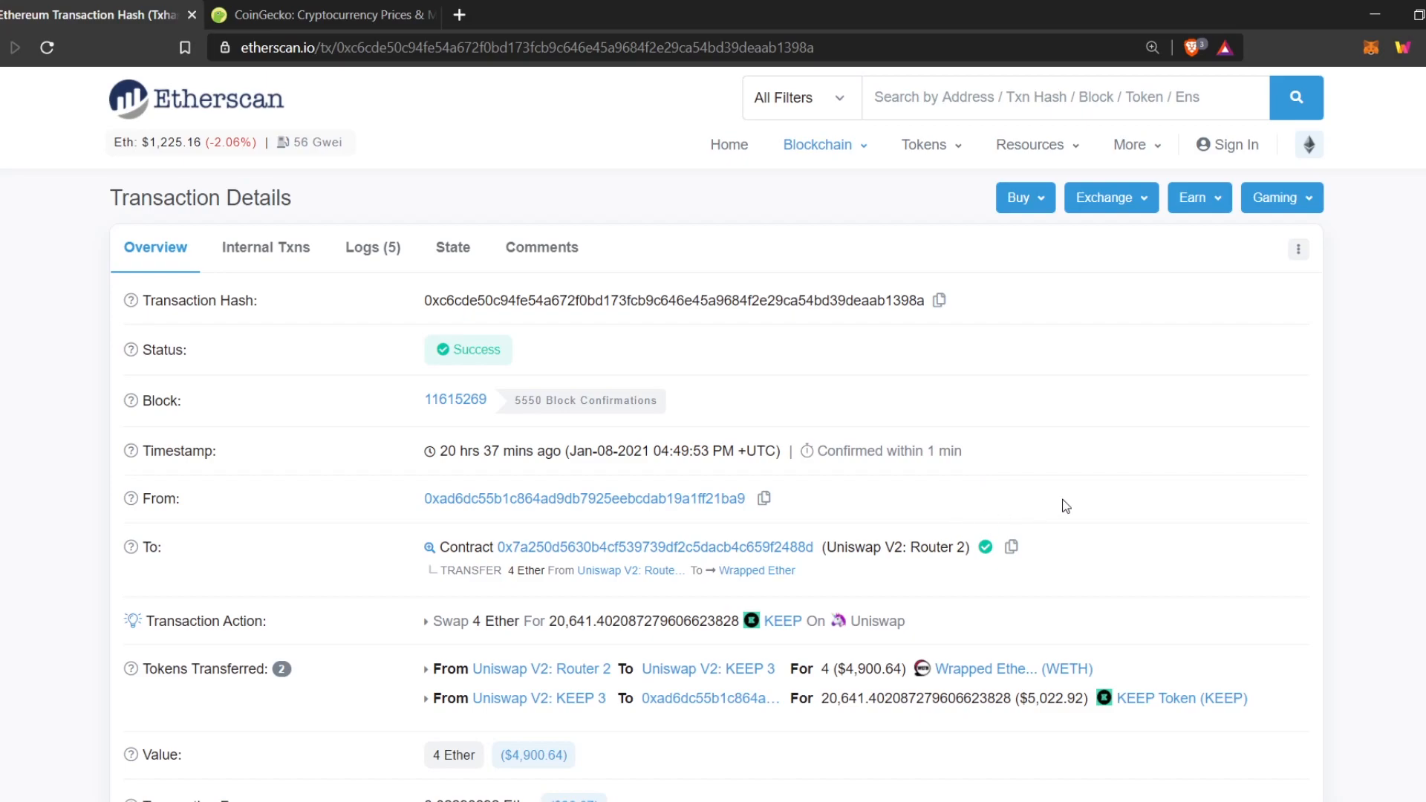
mouse_move(1098, 497)
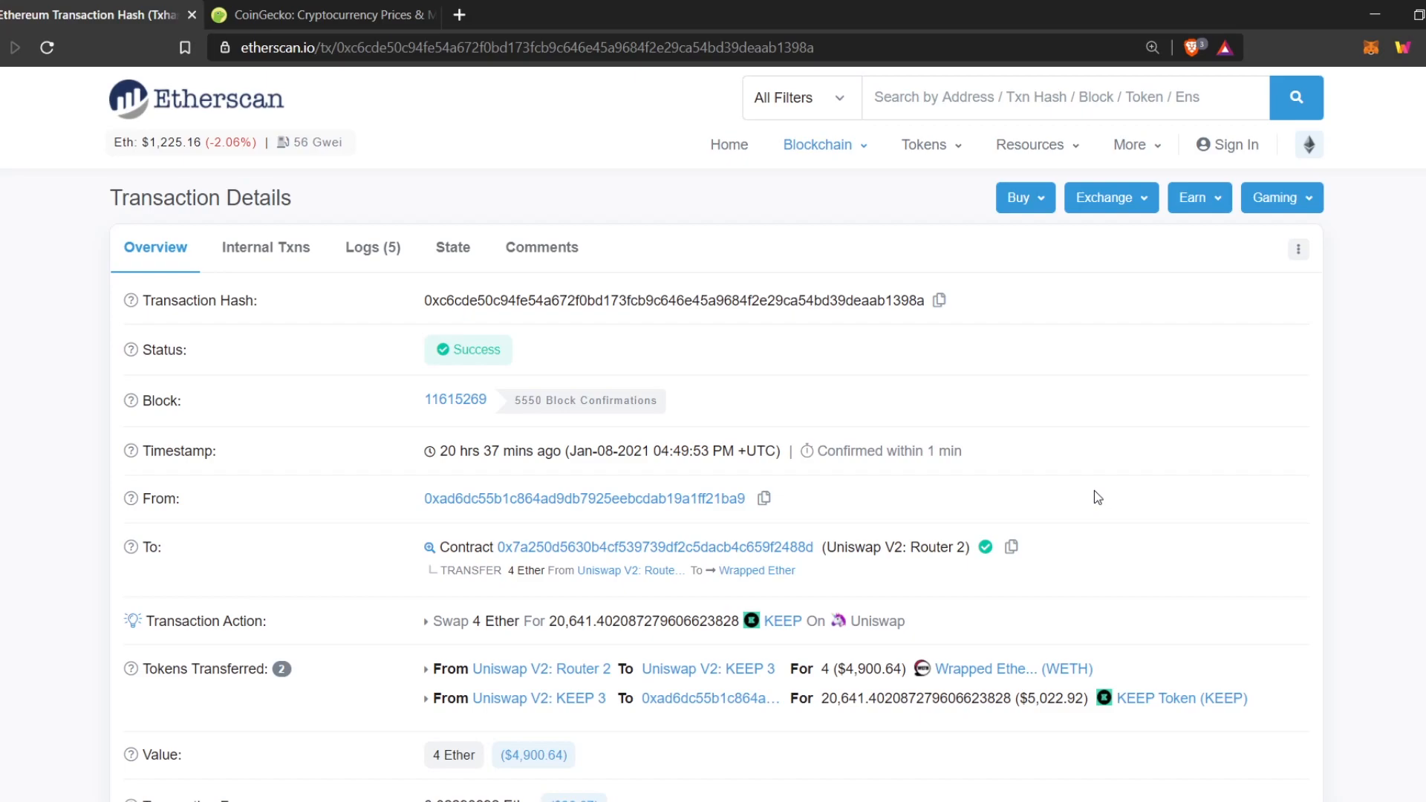
scroll(down, 3)
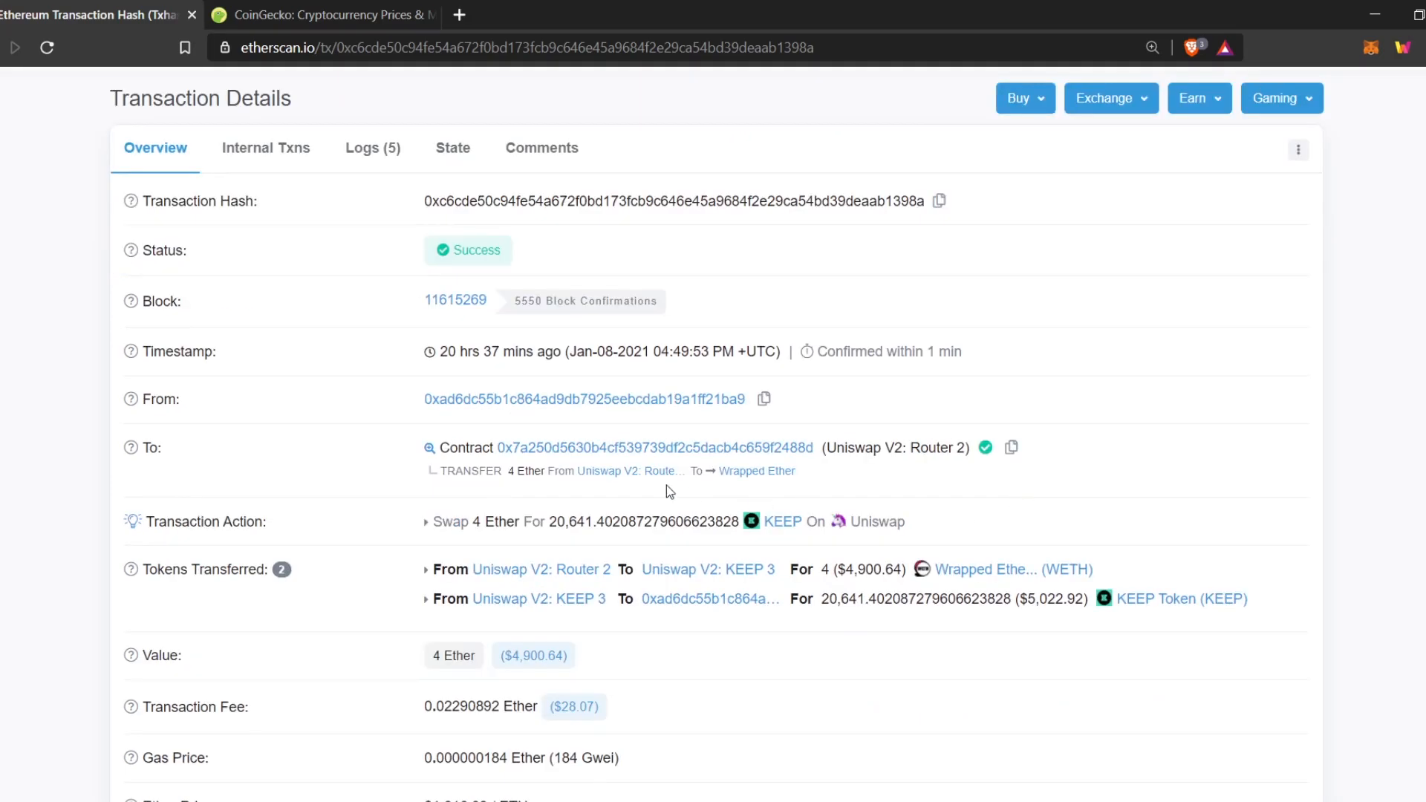
mouse_move(579, 408)
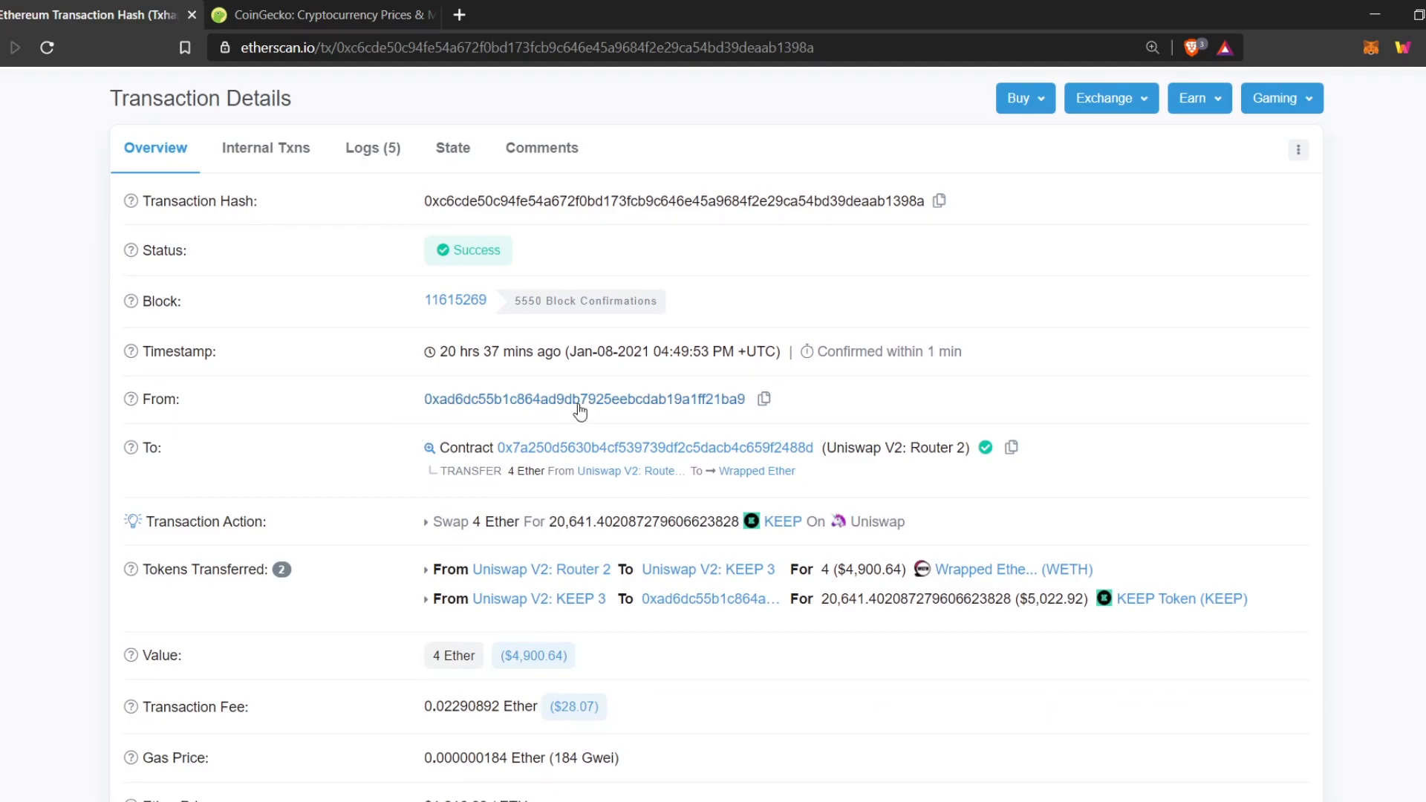
mouse_move(497, 540)
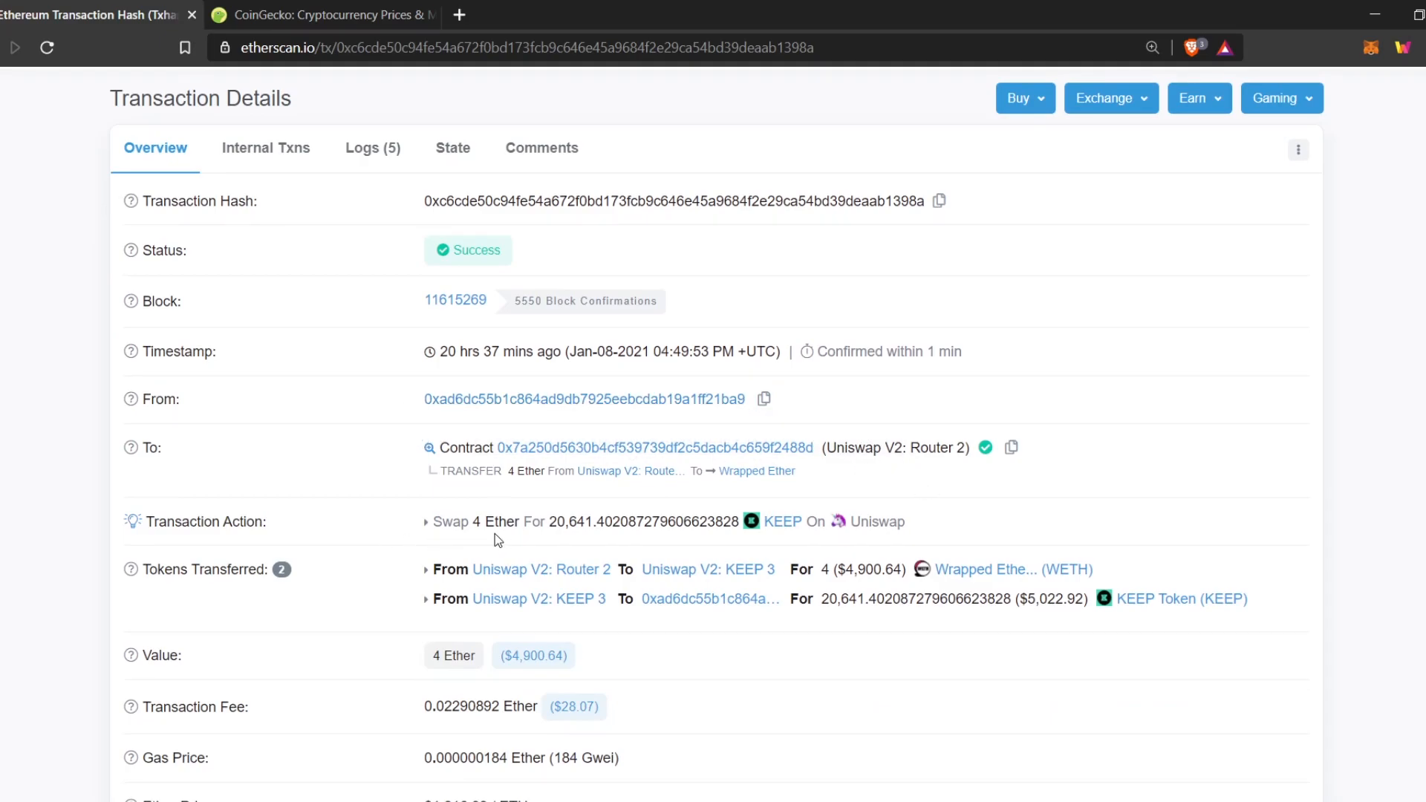
mouse_move(628, 542)
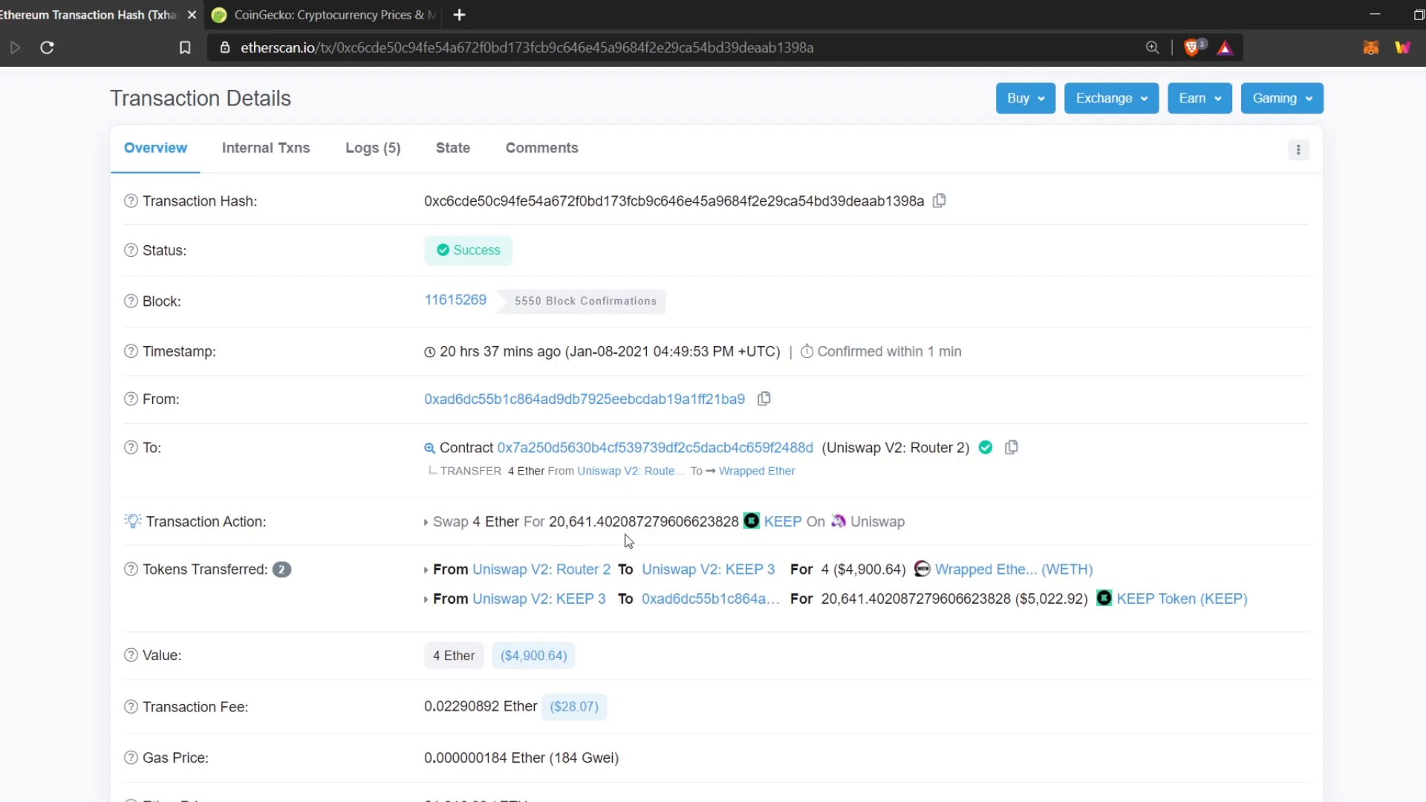
scroll(down, 3)
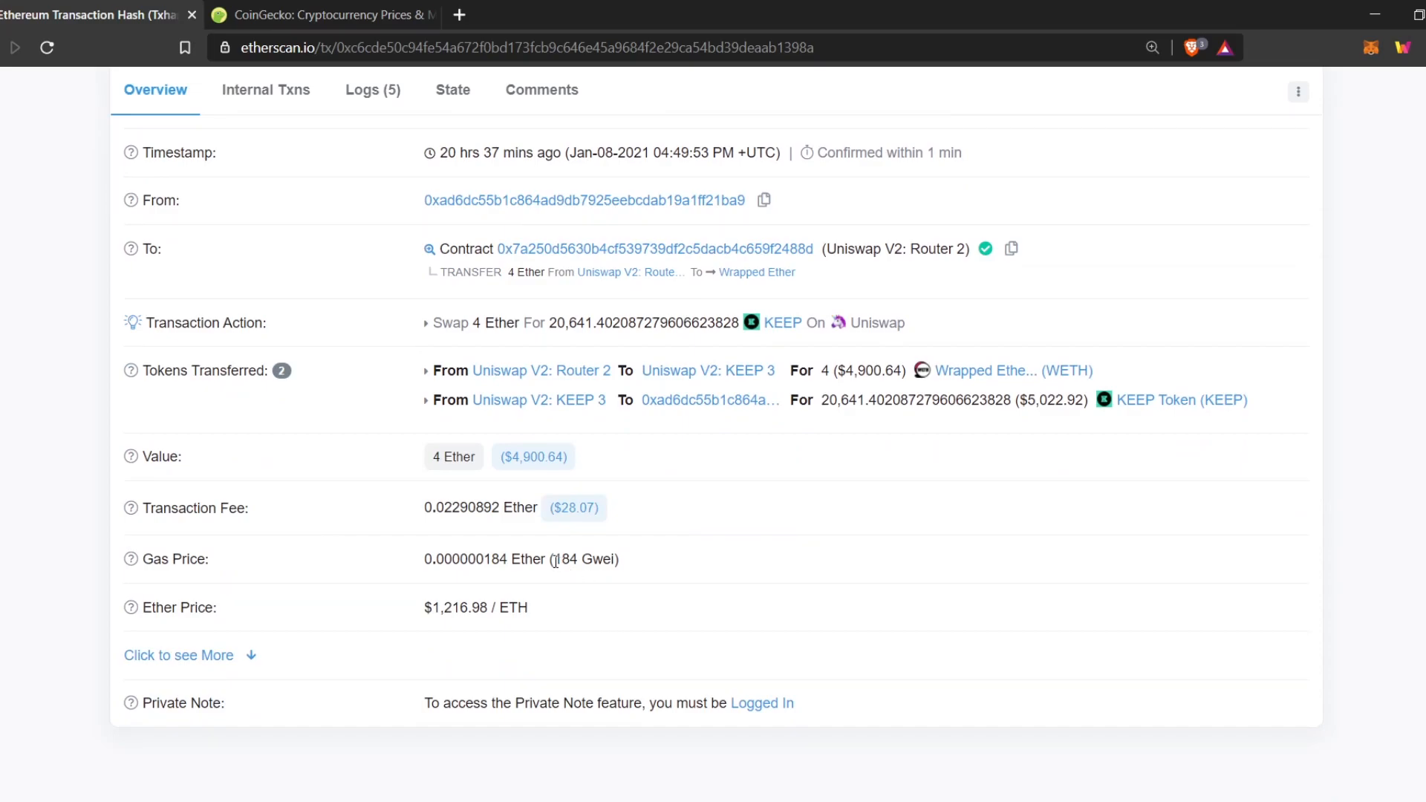
mouse_move(704, 555)
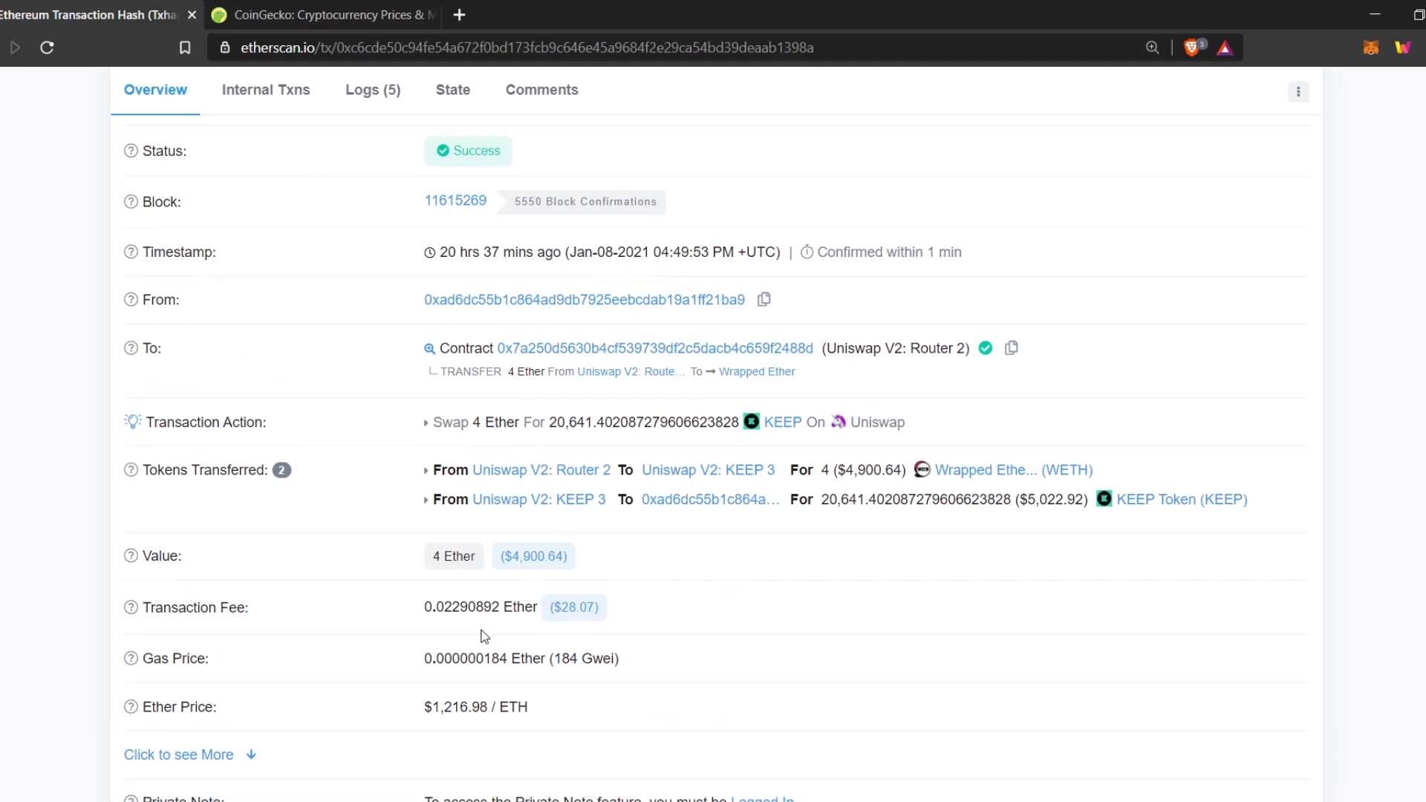
mouse_move(454, 633)
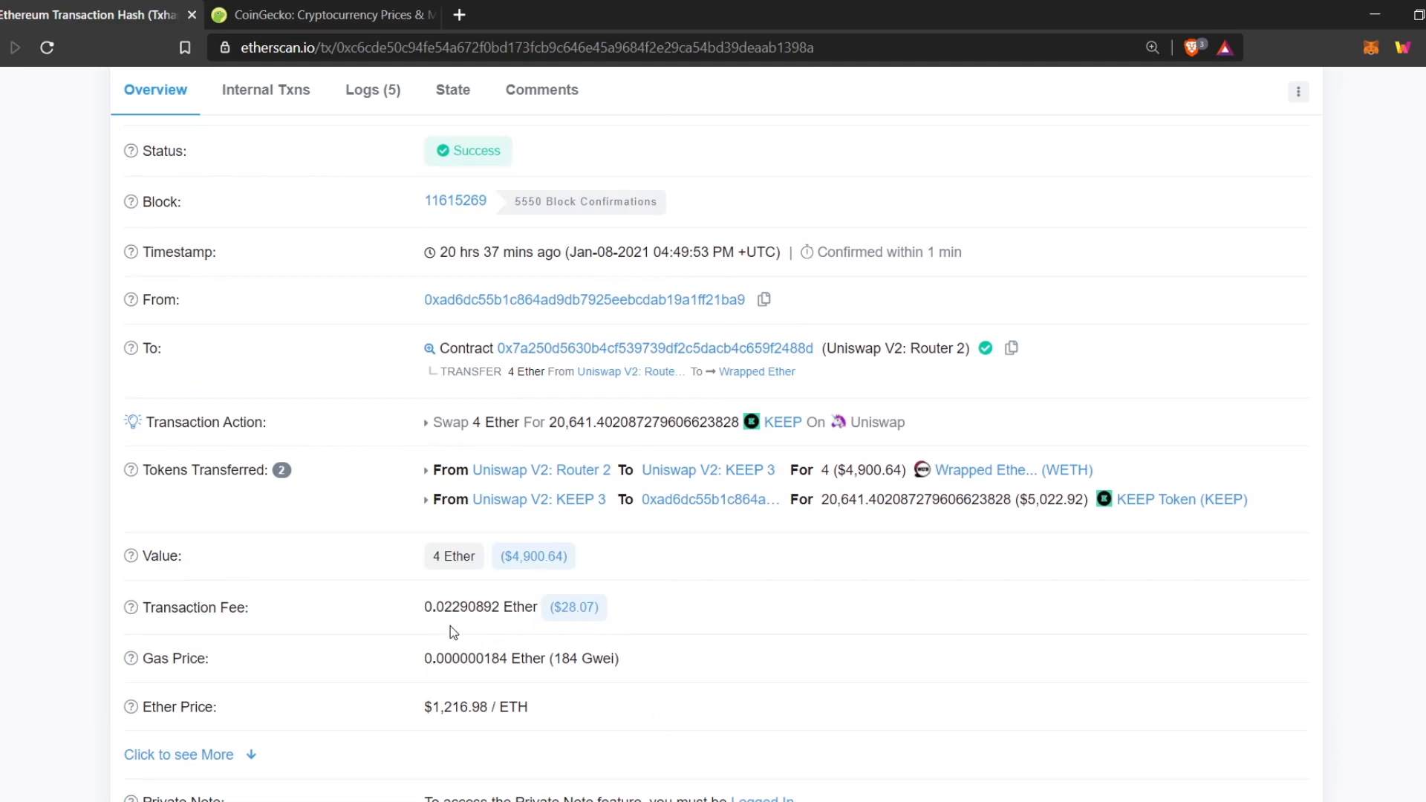
mouse_move(685, 631)
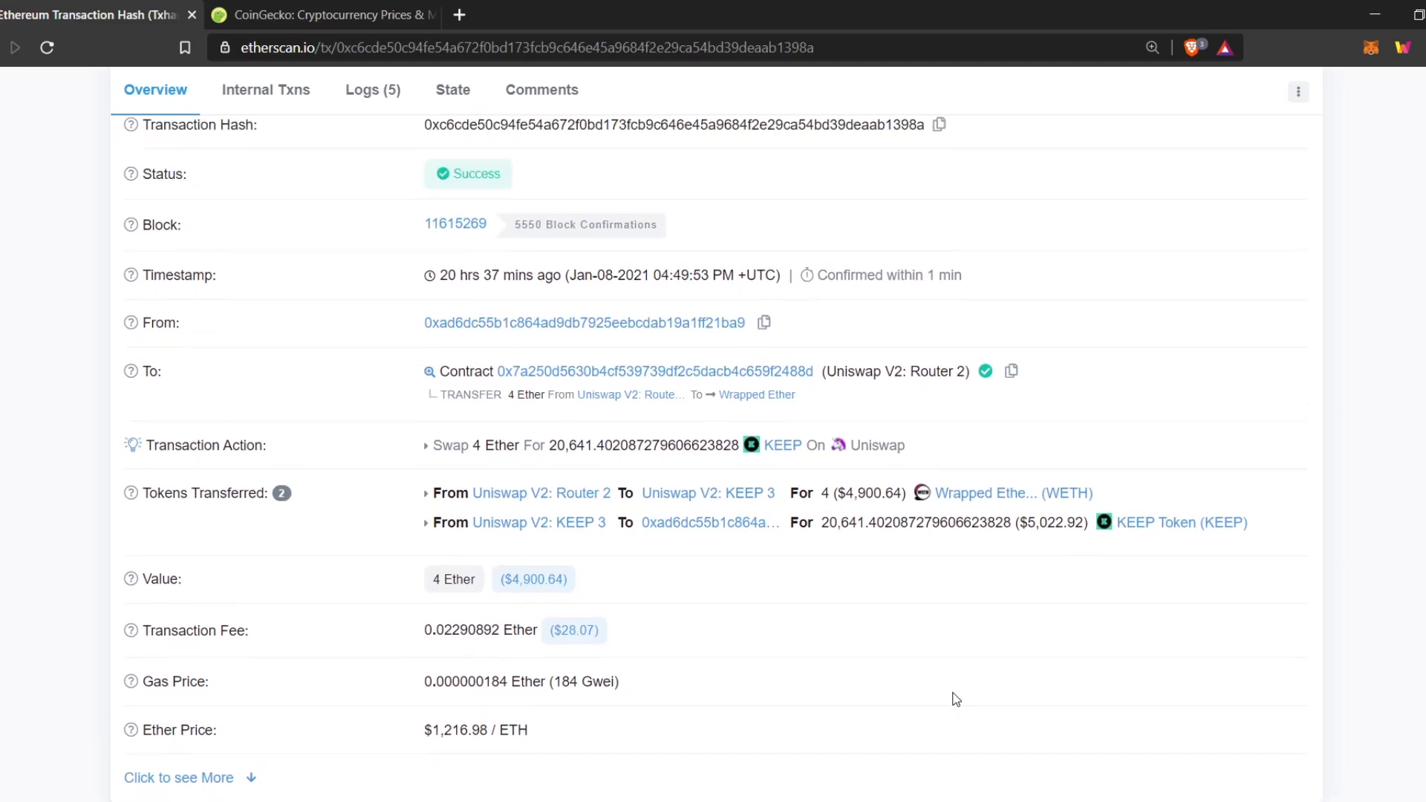
click(586, 322)
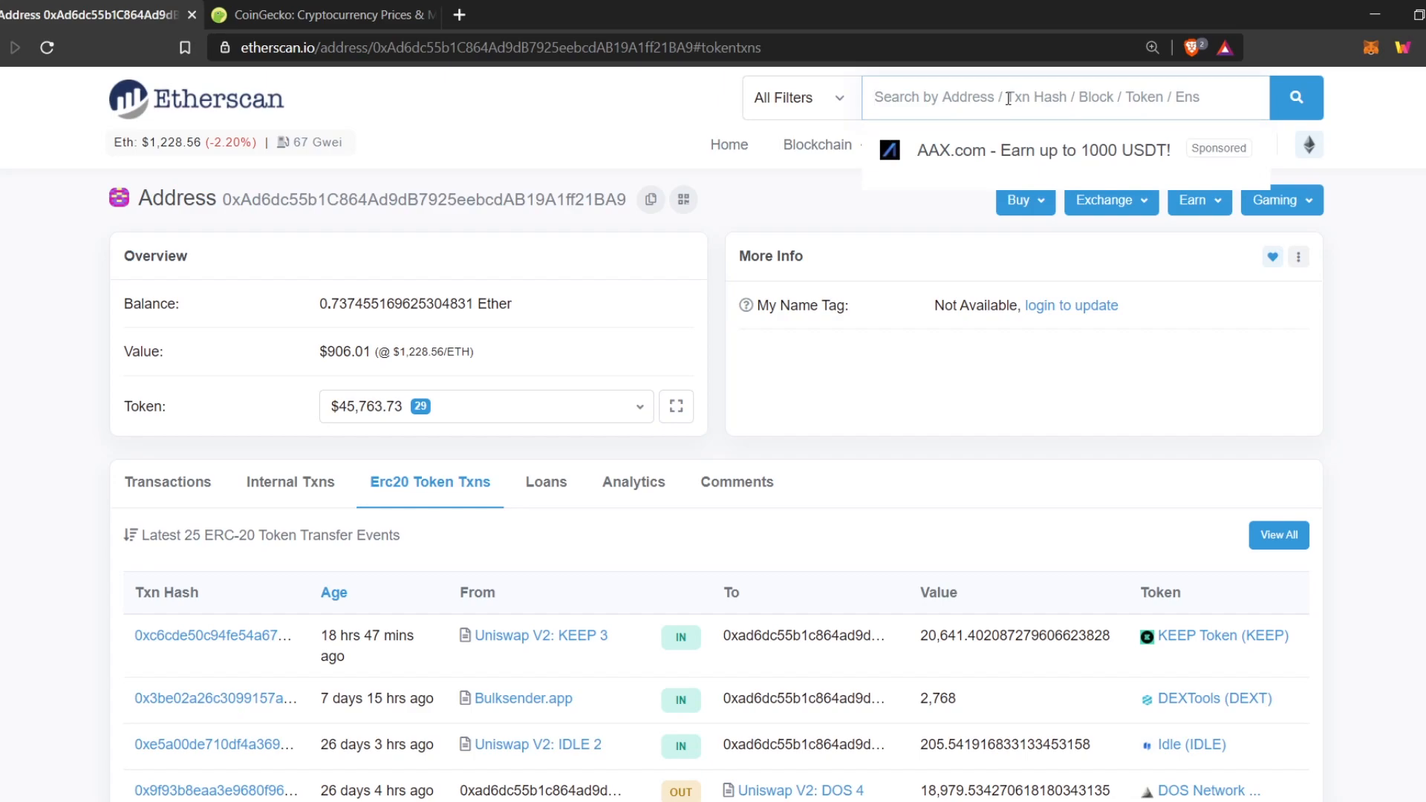
Step: Search for 'prq' to reach the Parsiq Token (PRQ) page
text(p)
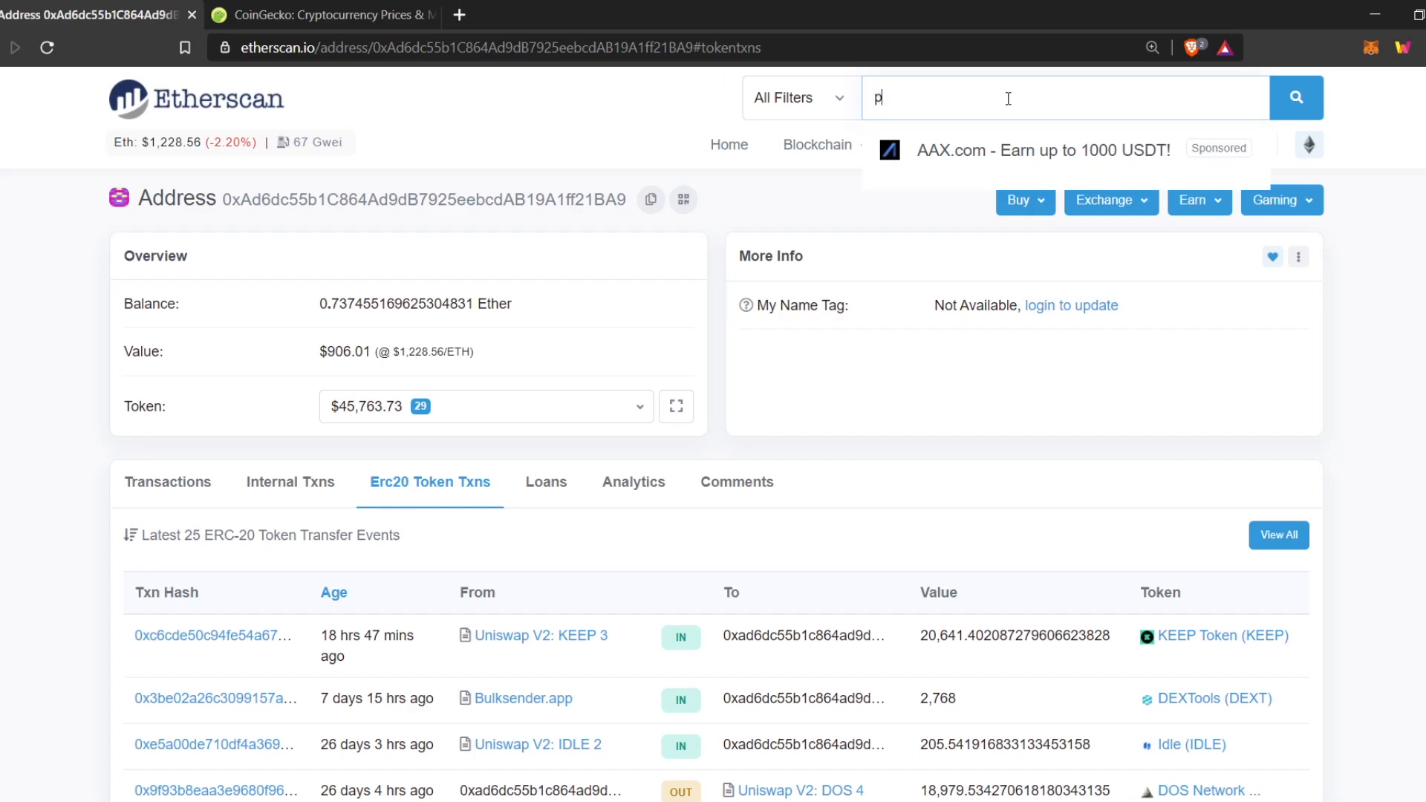
text(rq)
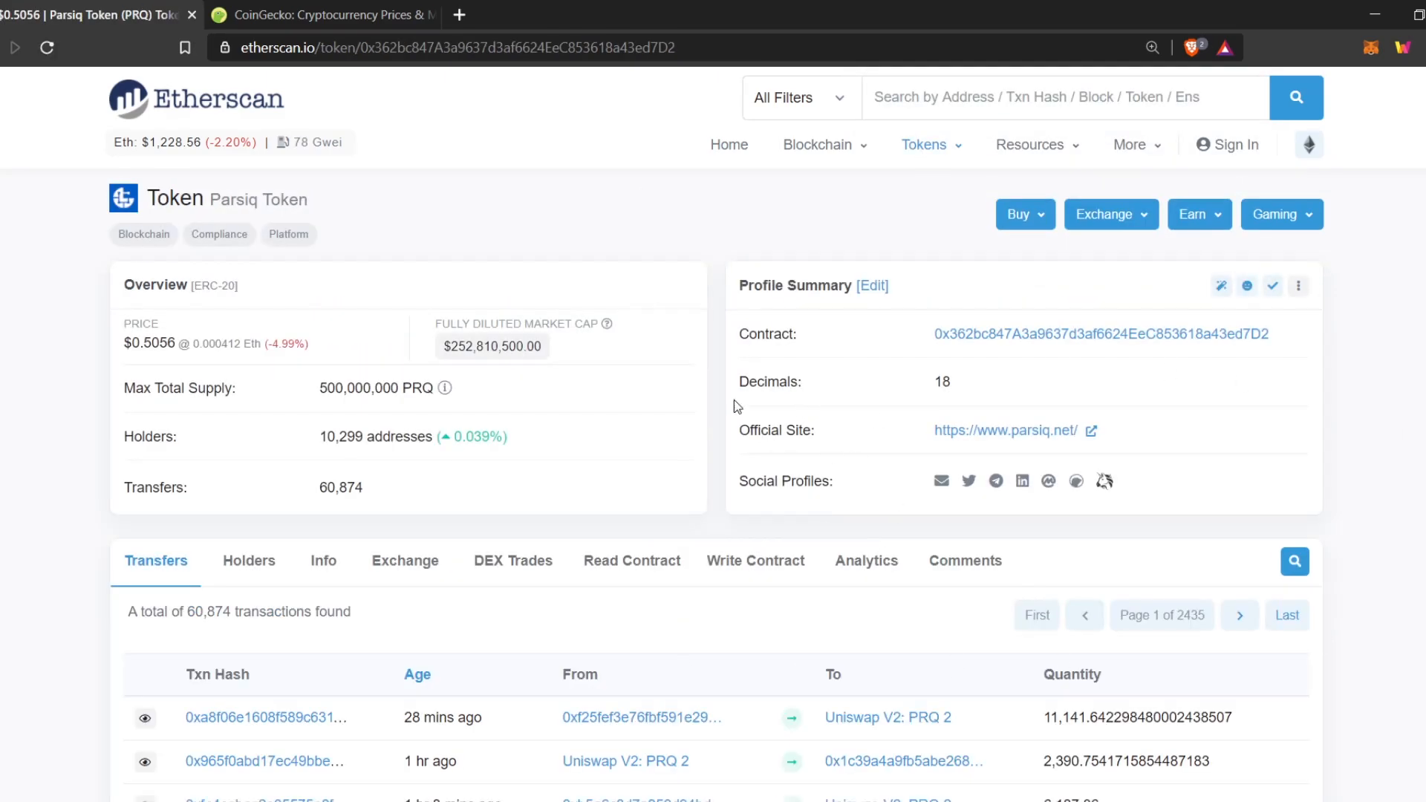
mouse_move(69, 363)
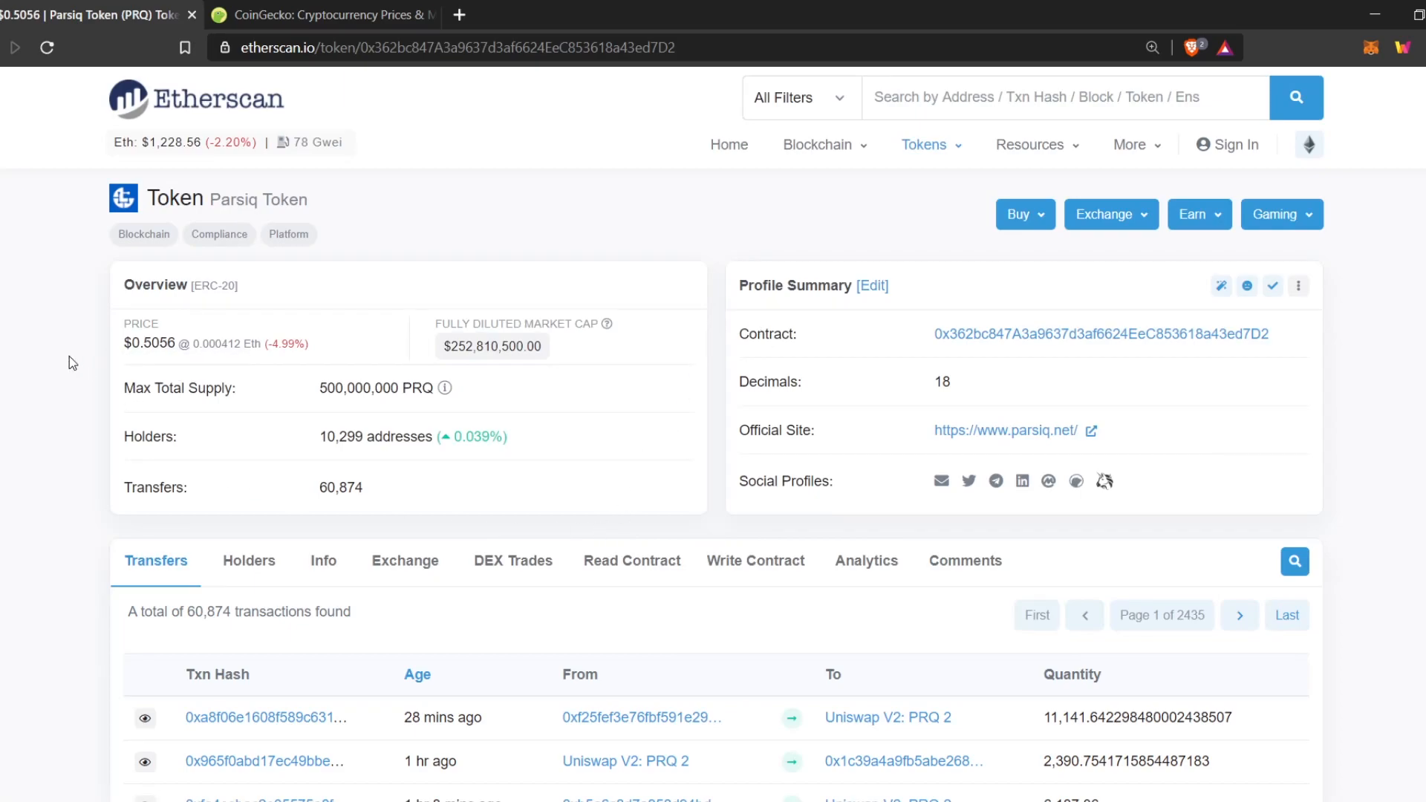
mouse_move(521, 356)
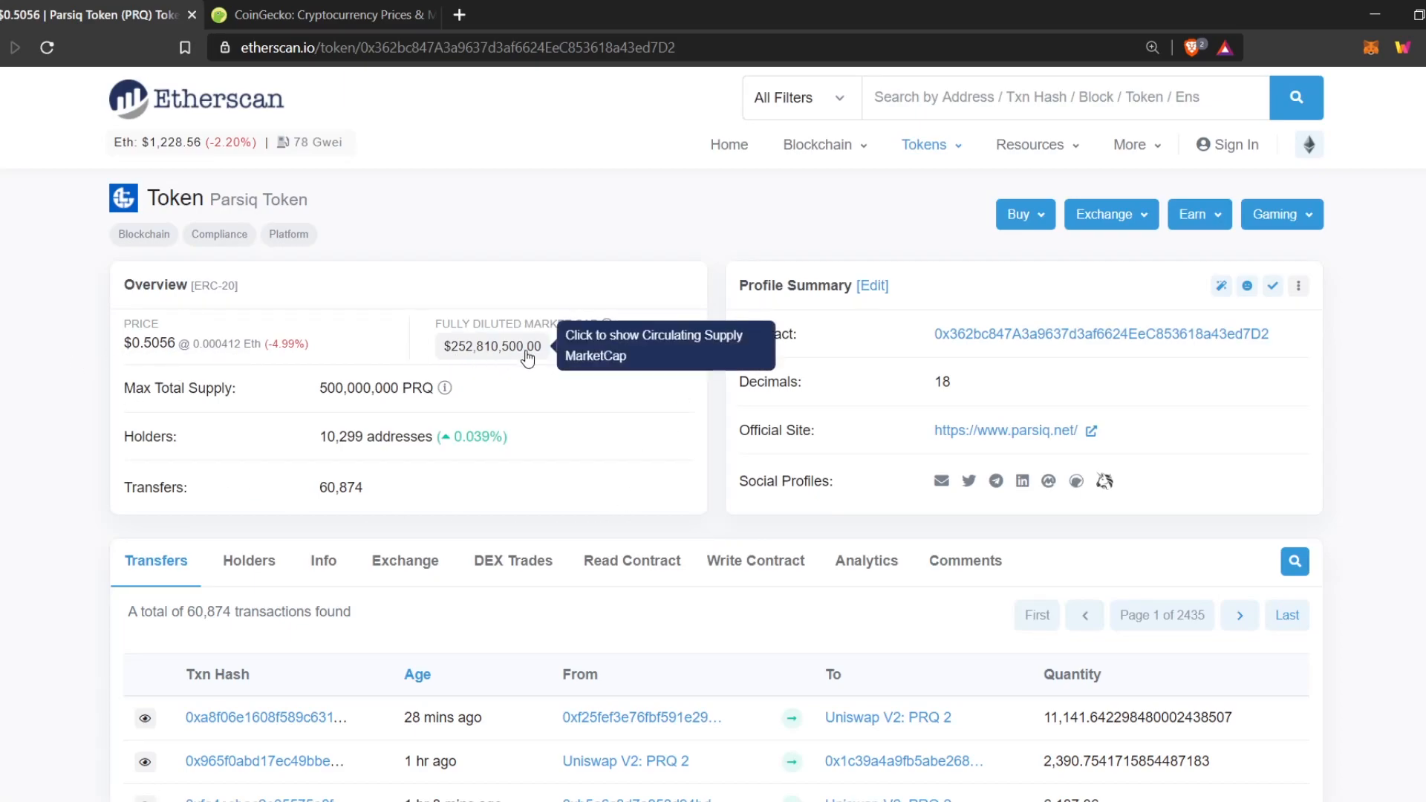
Step: Toggle Parsiq's market cap to the $52,880,937 circulating supply figure
click(492, 346)
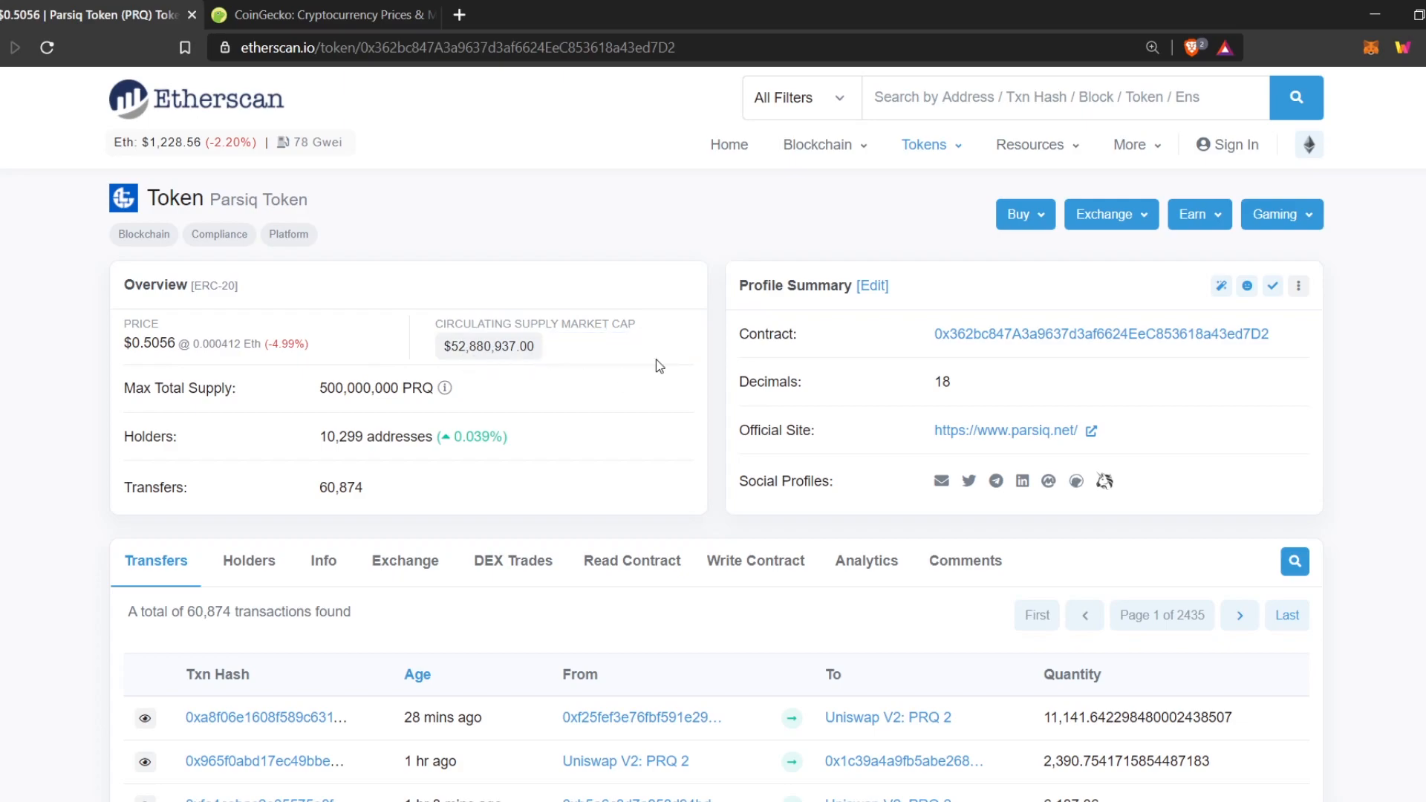
mouse_move(754, 367)
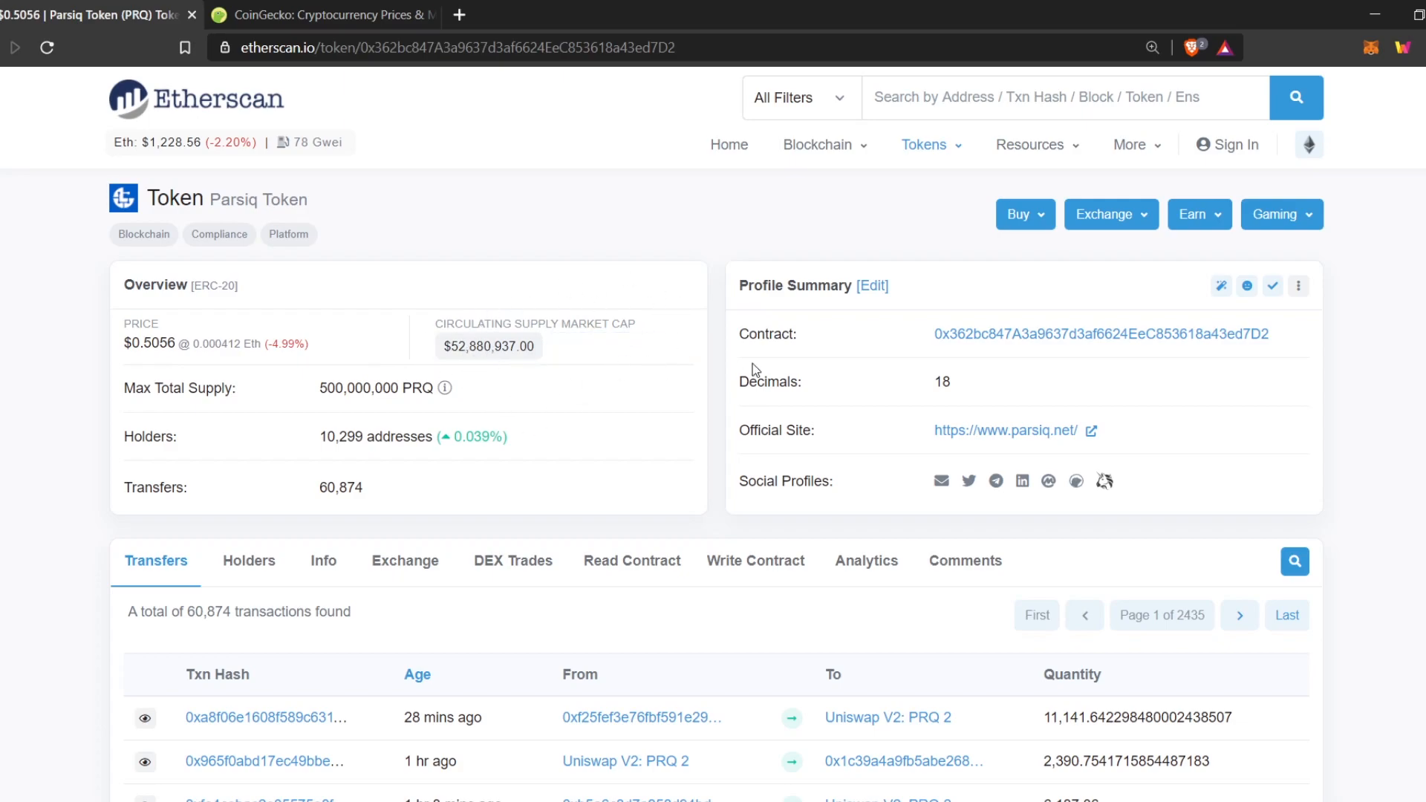
mouse_move(427, 414)
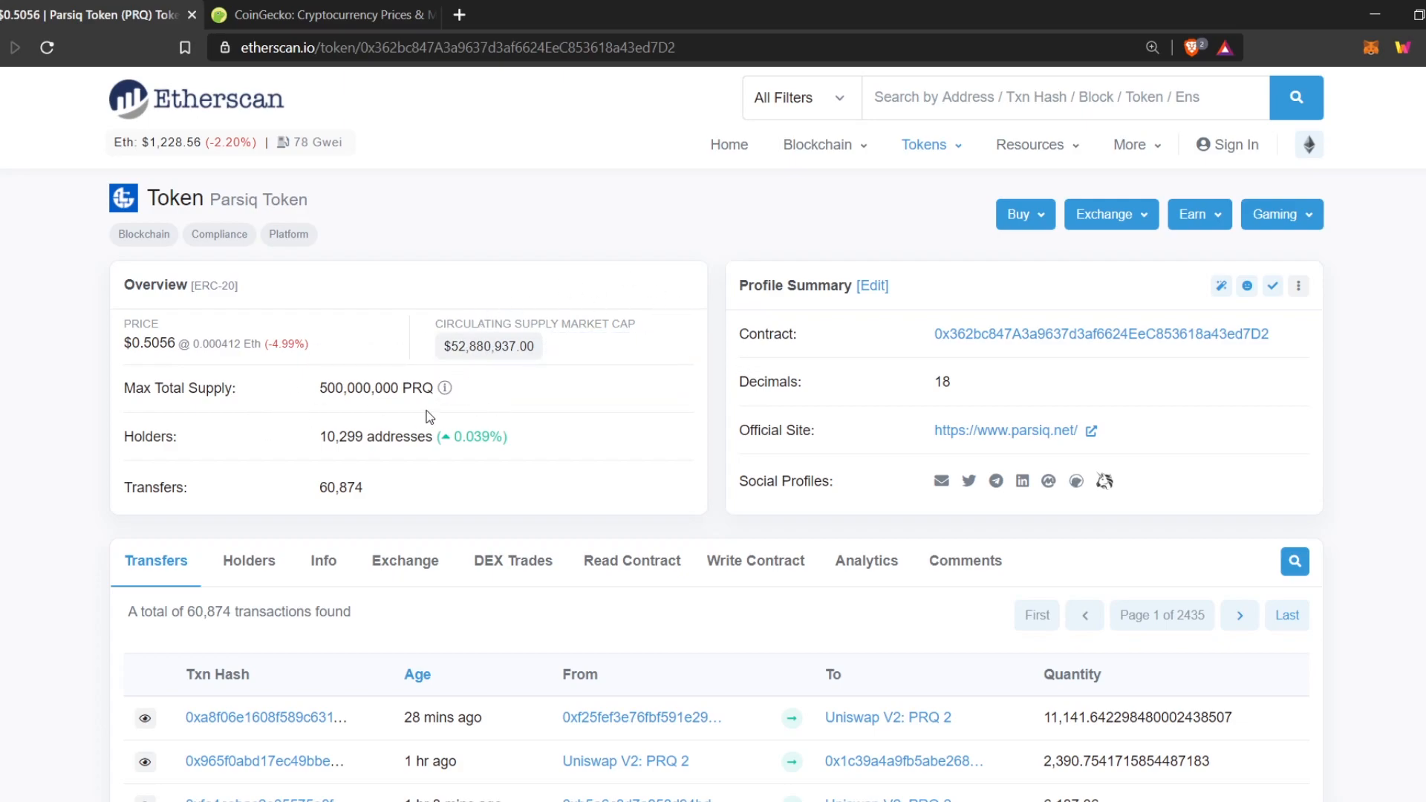
mouse_move(578, 454)
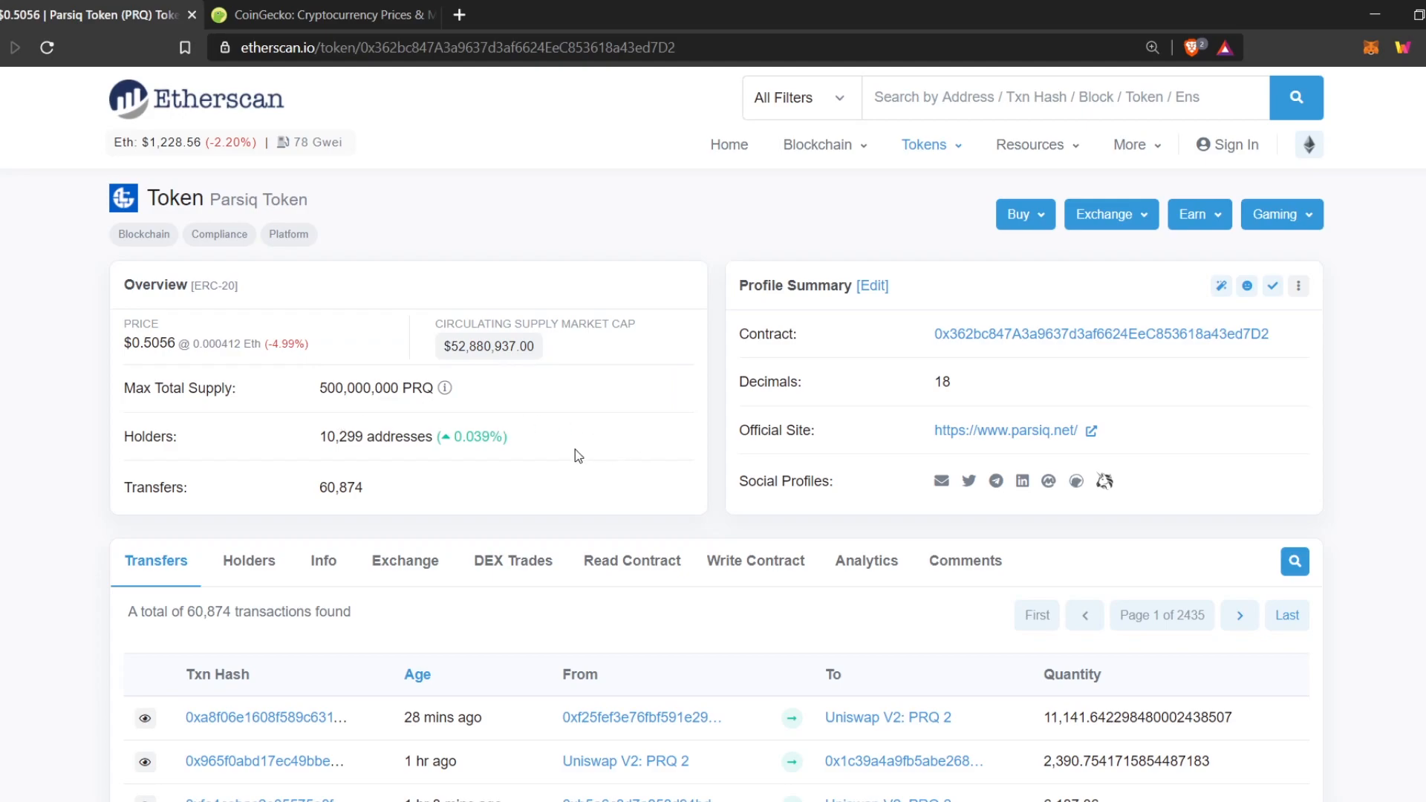
mouse_move(703, 455)
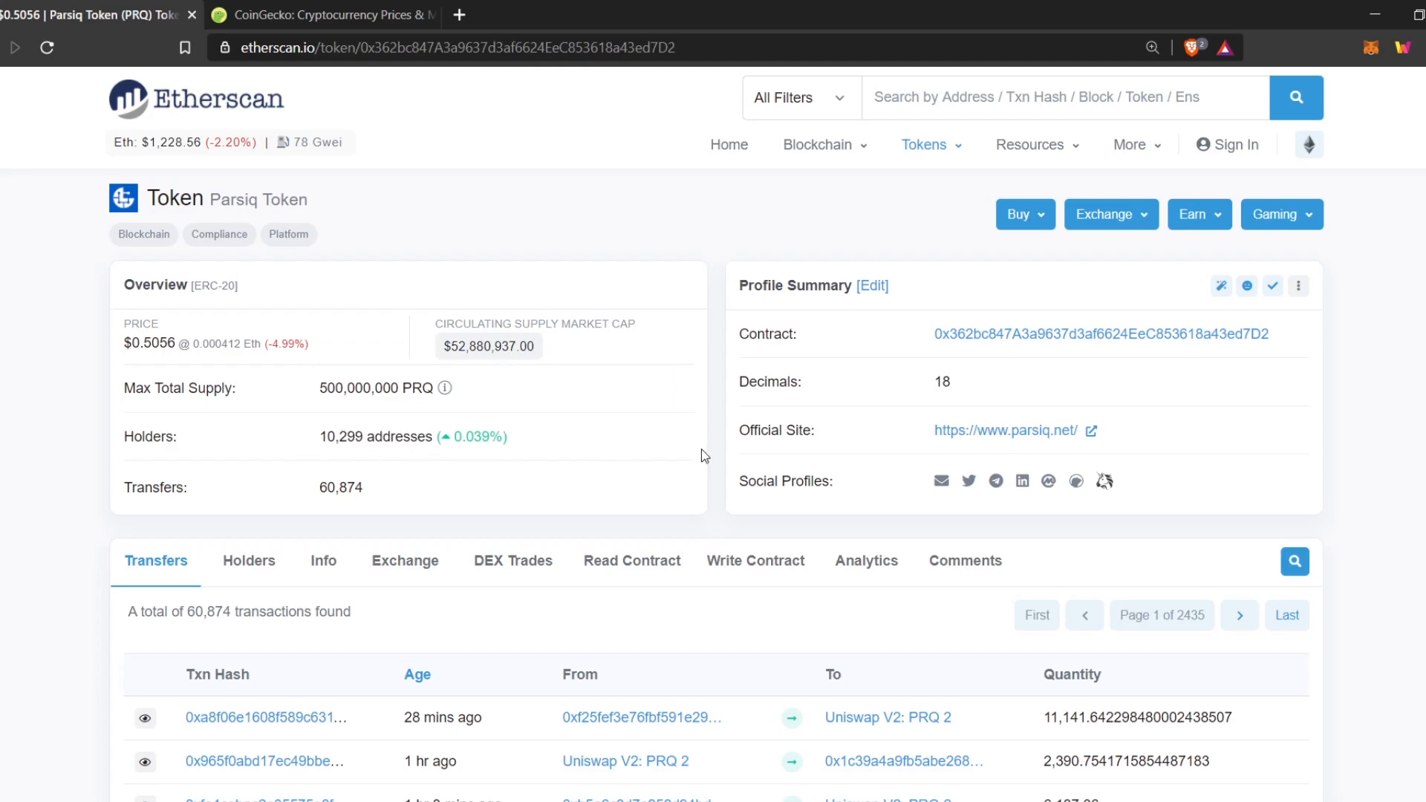
Step: Scroll through PRQ's transfers table, then switch to the Holders tab
scroll(down, 3)
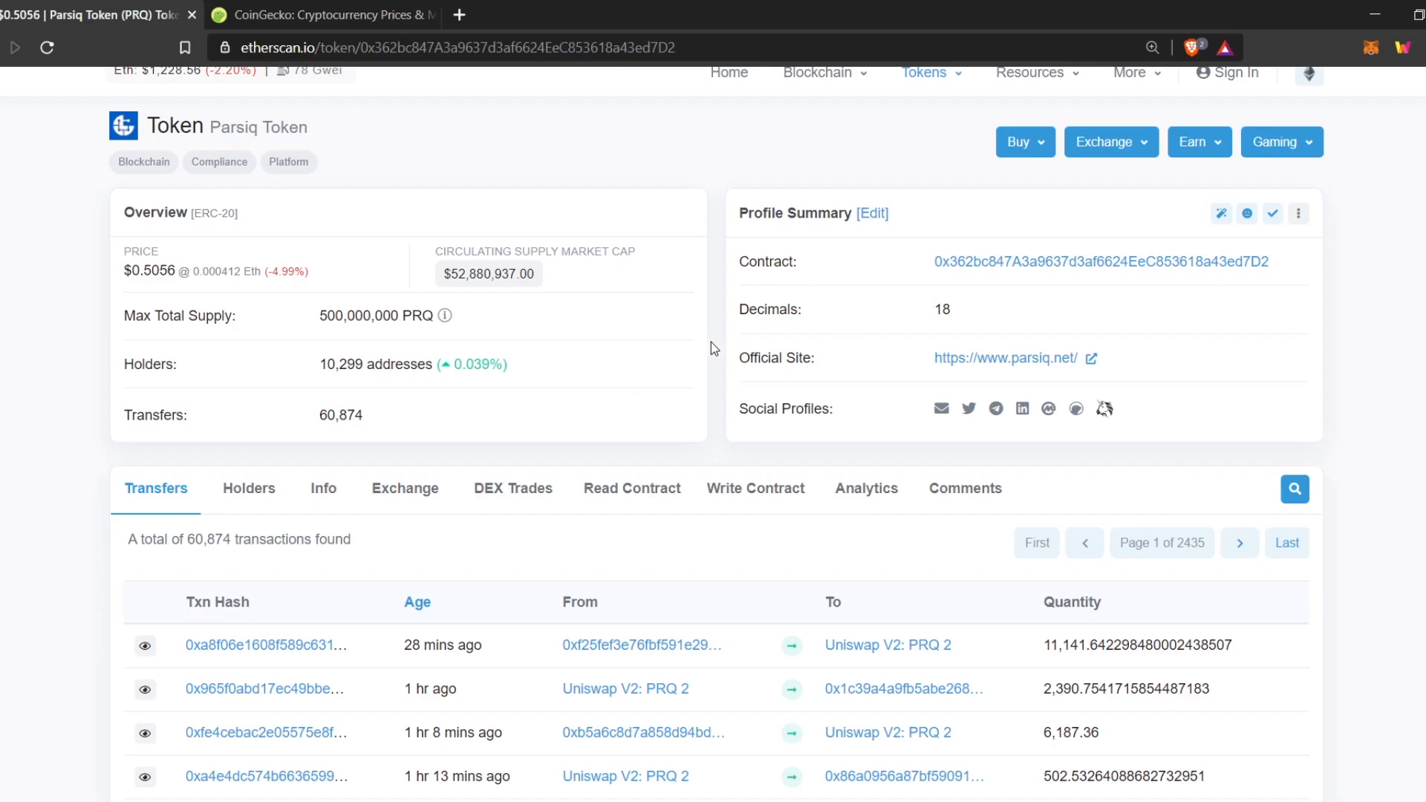
scroll(down, 3)
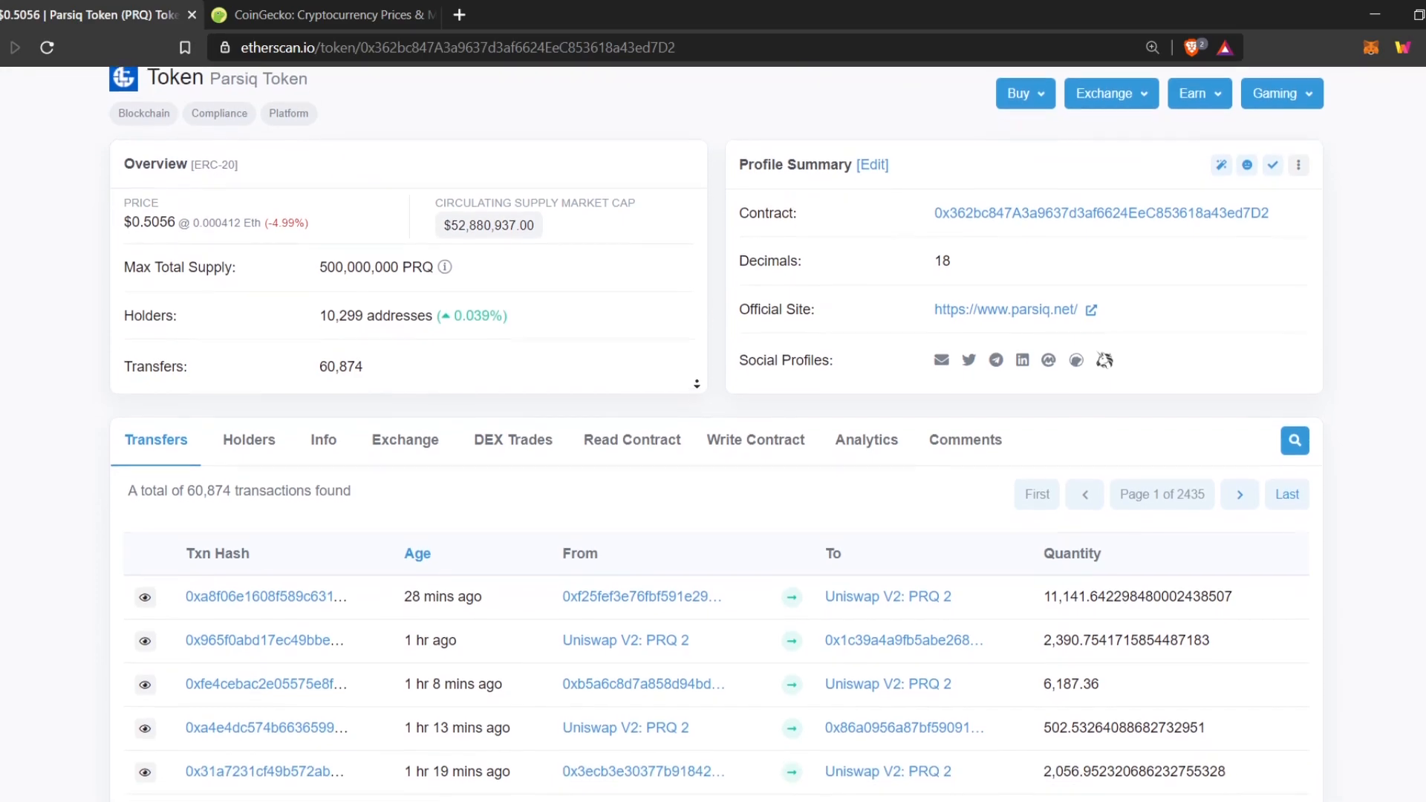
scroll(down, 3)
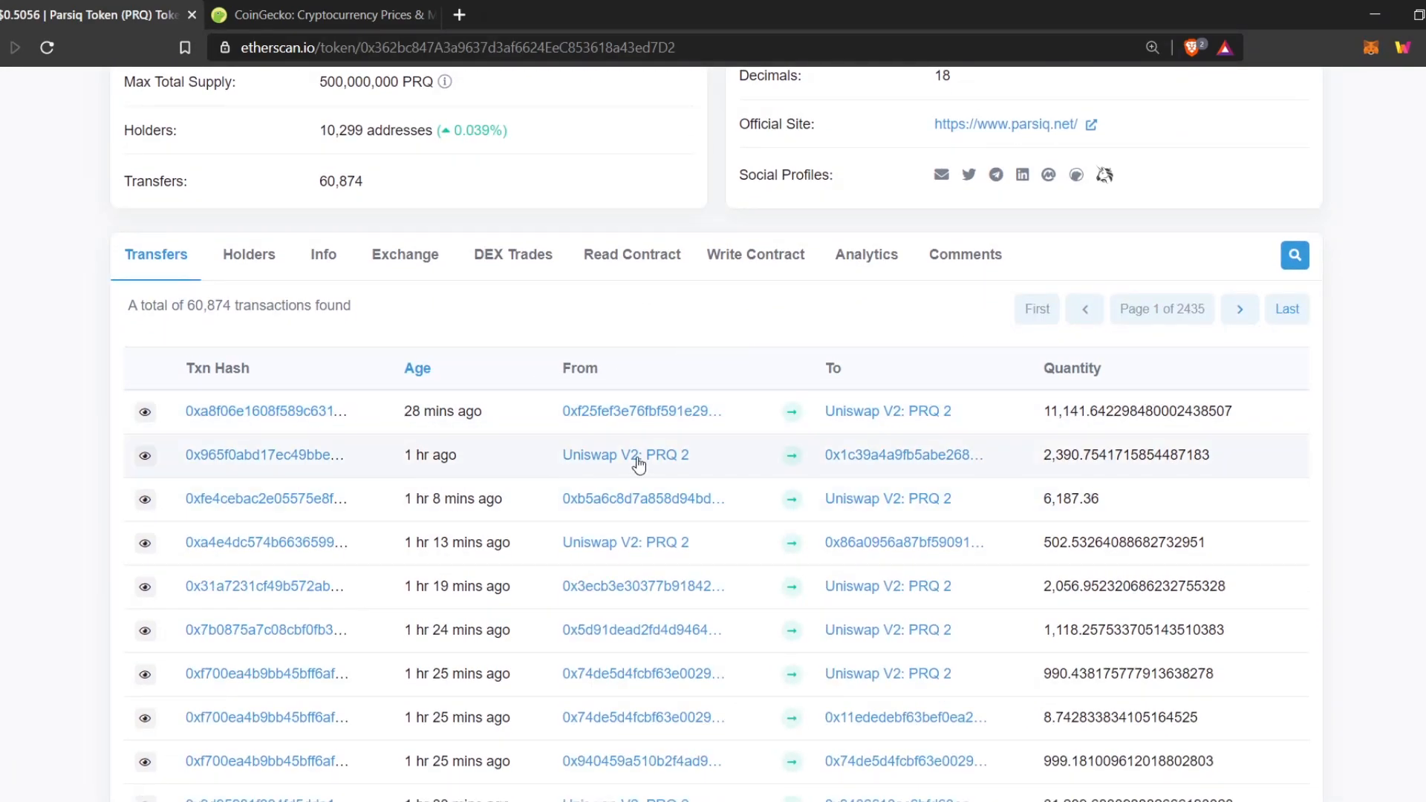
scroll(down, 3)
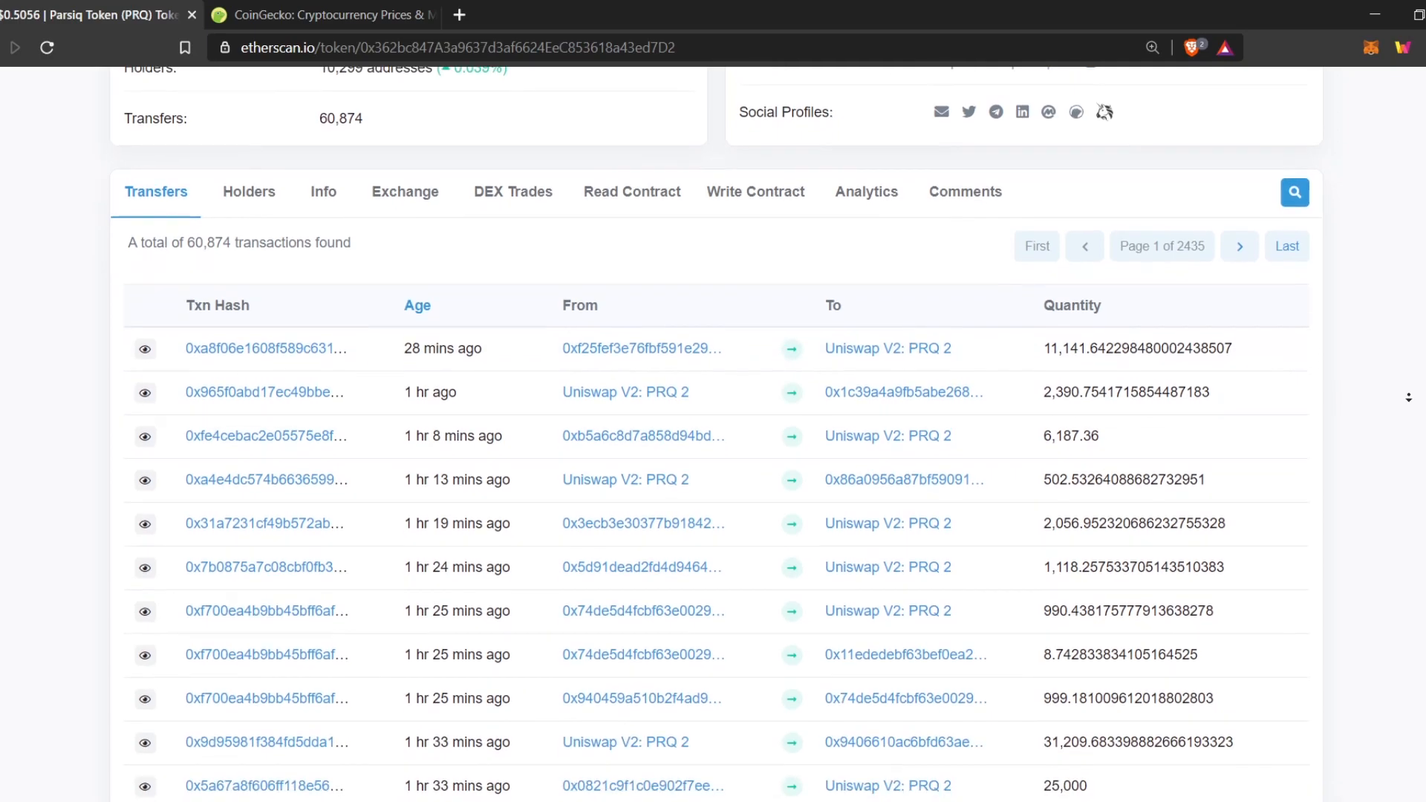
scroll(down, 3)
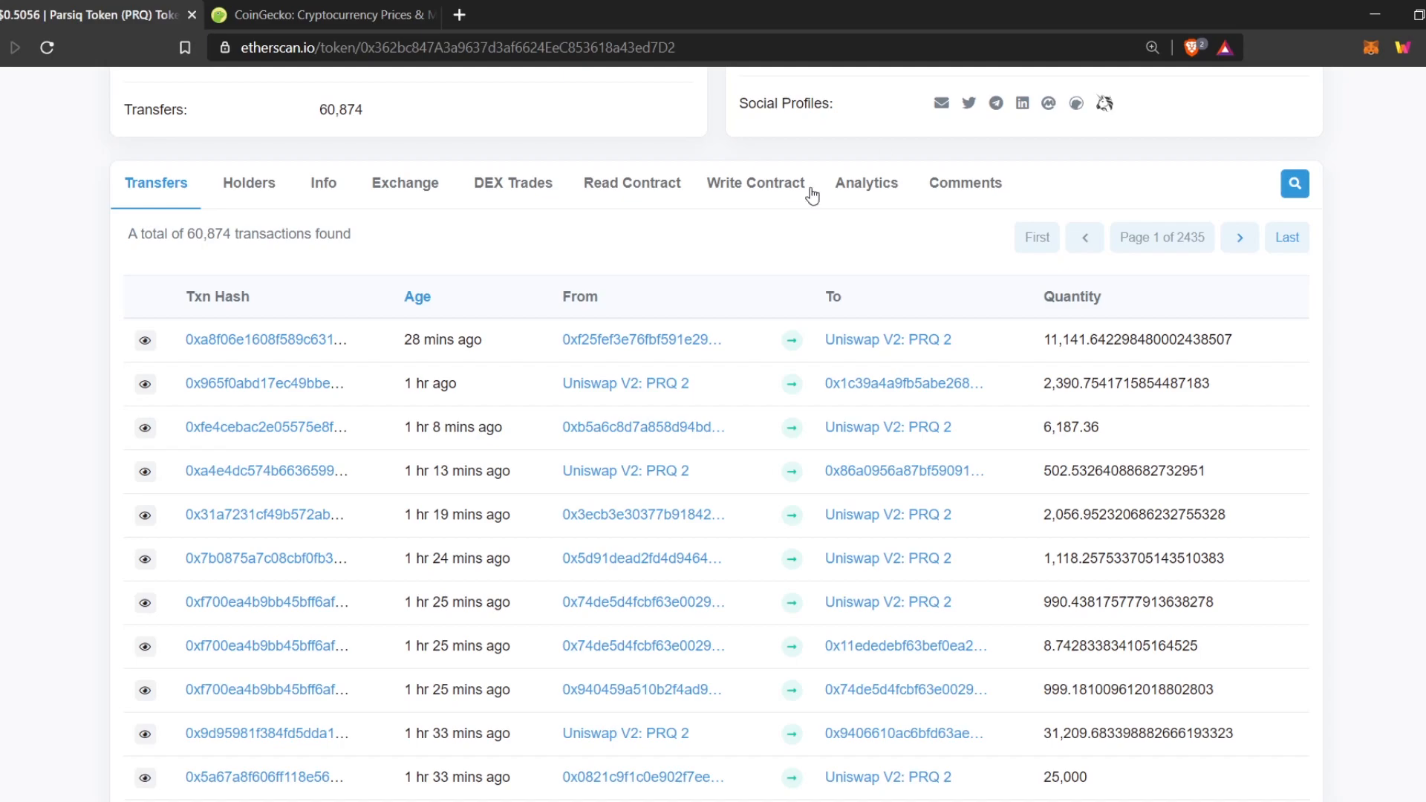
mouse_move(600, 352)
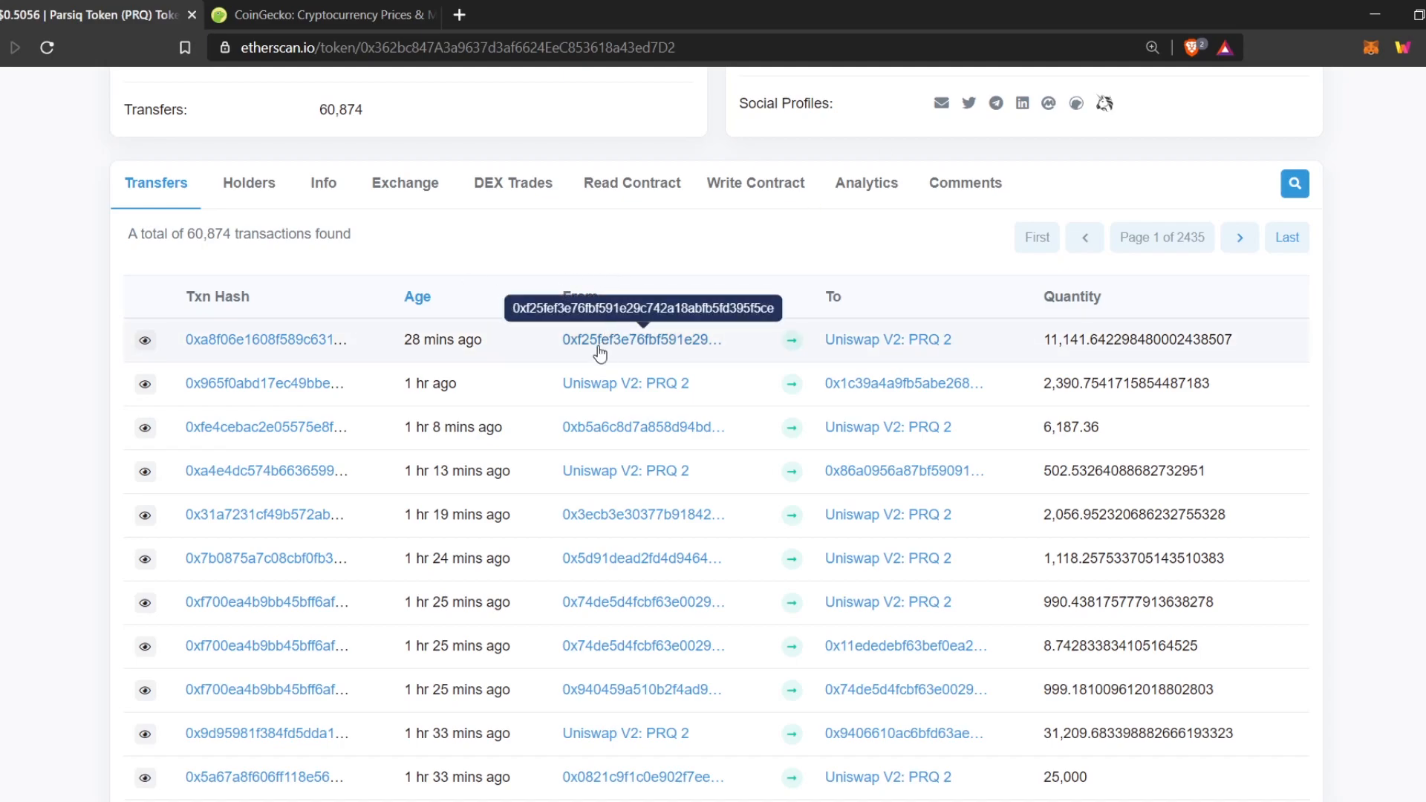
mouse_move(767, 311)
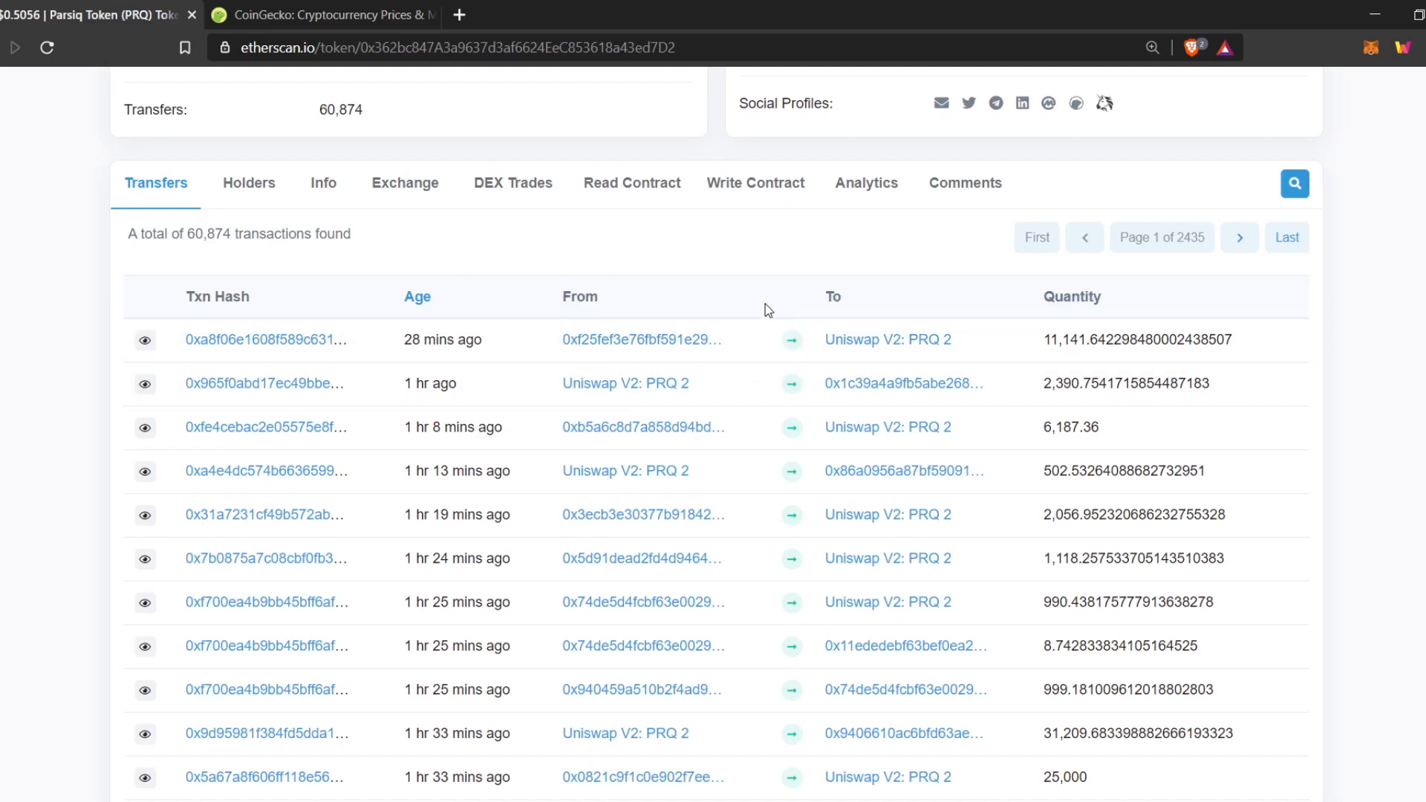
mouse_move(944, 356)
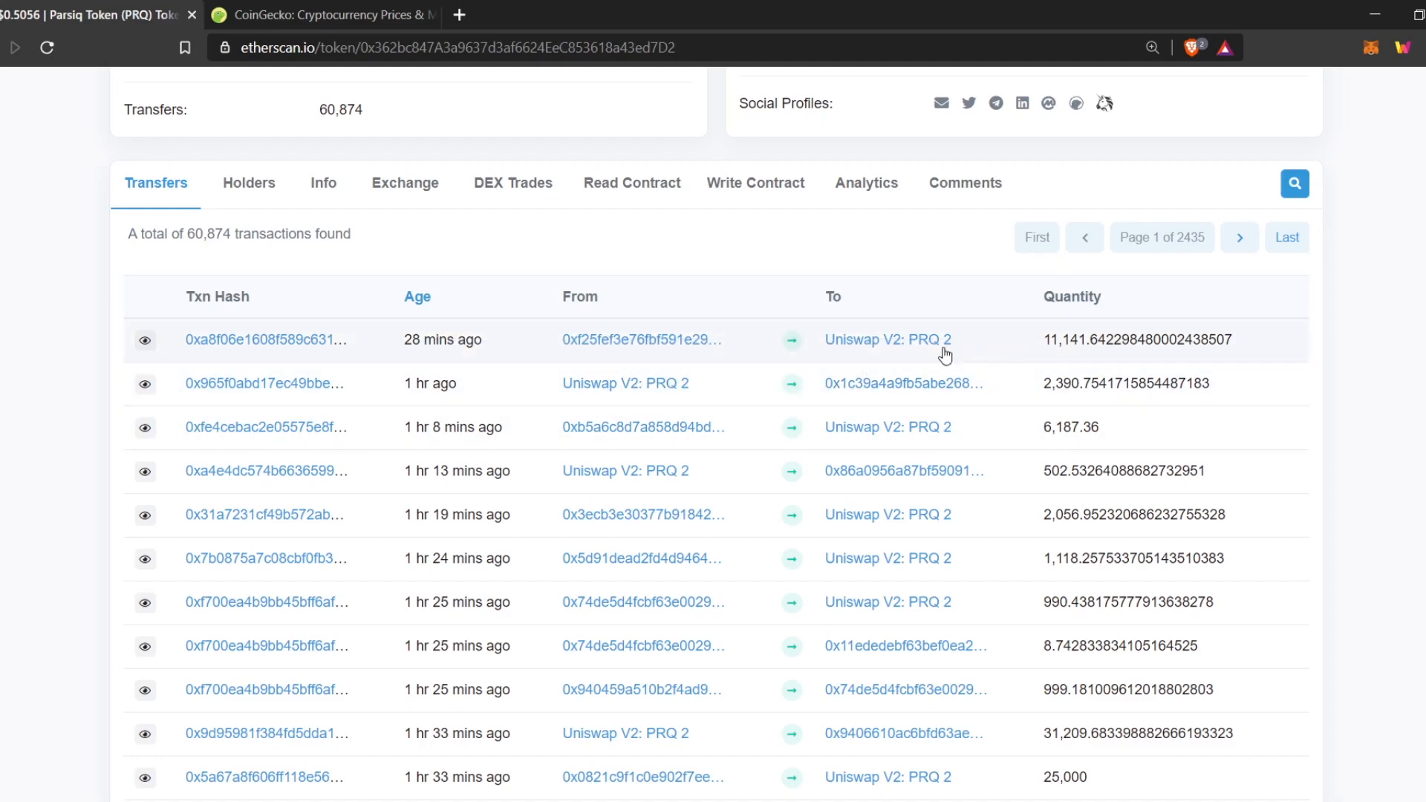
mouse_move(778, 309)
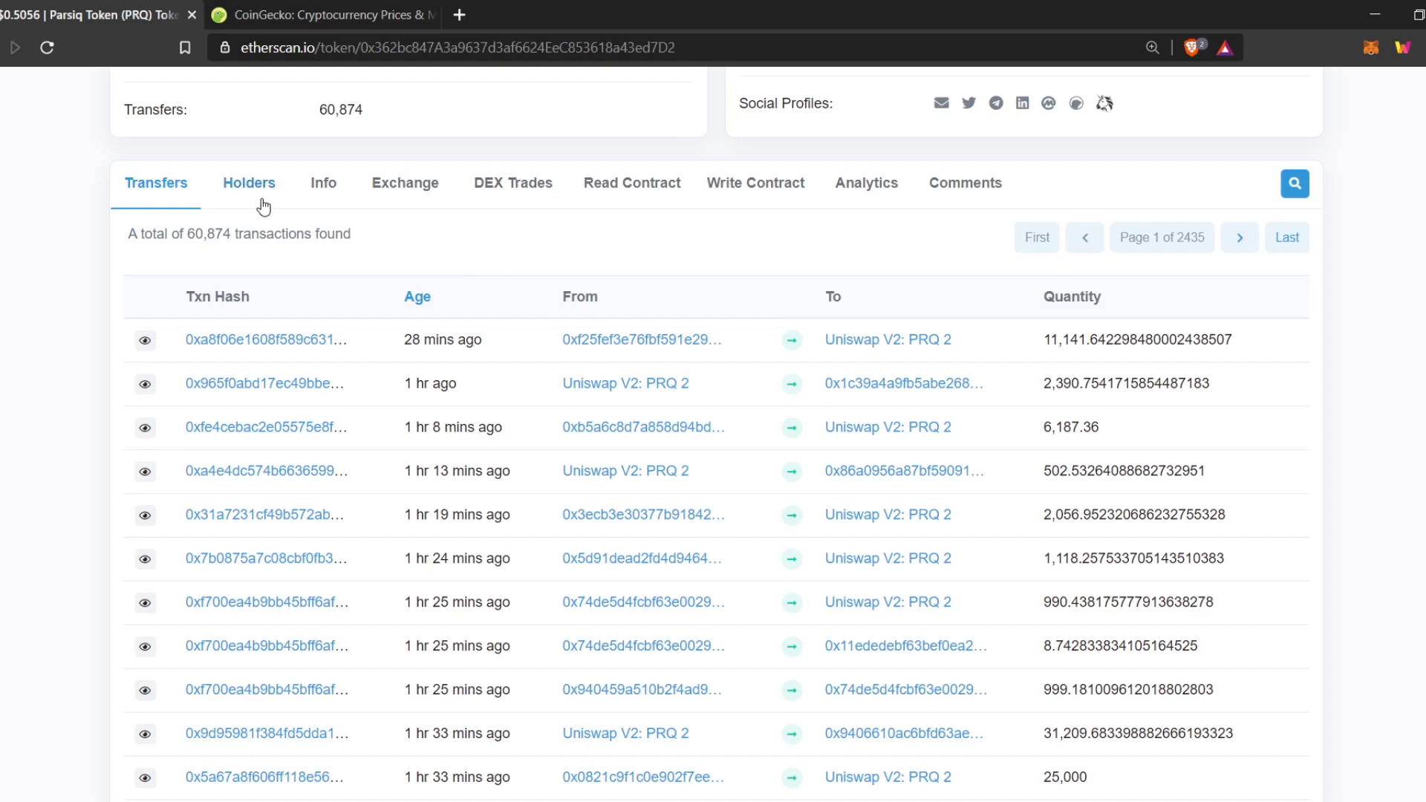
click(249, 183)
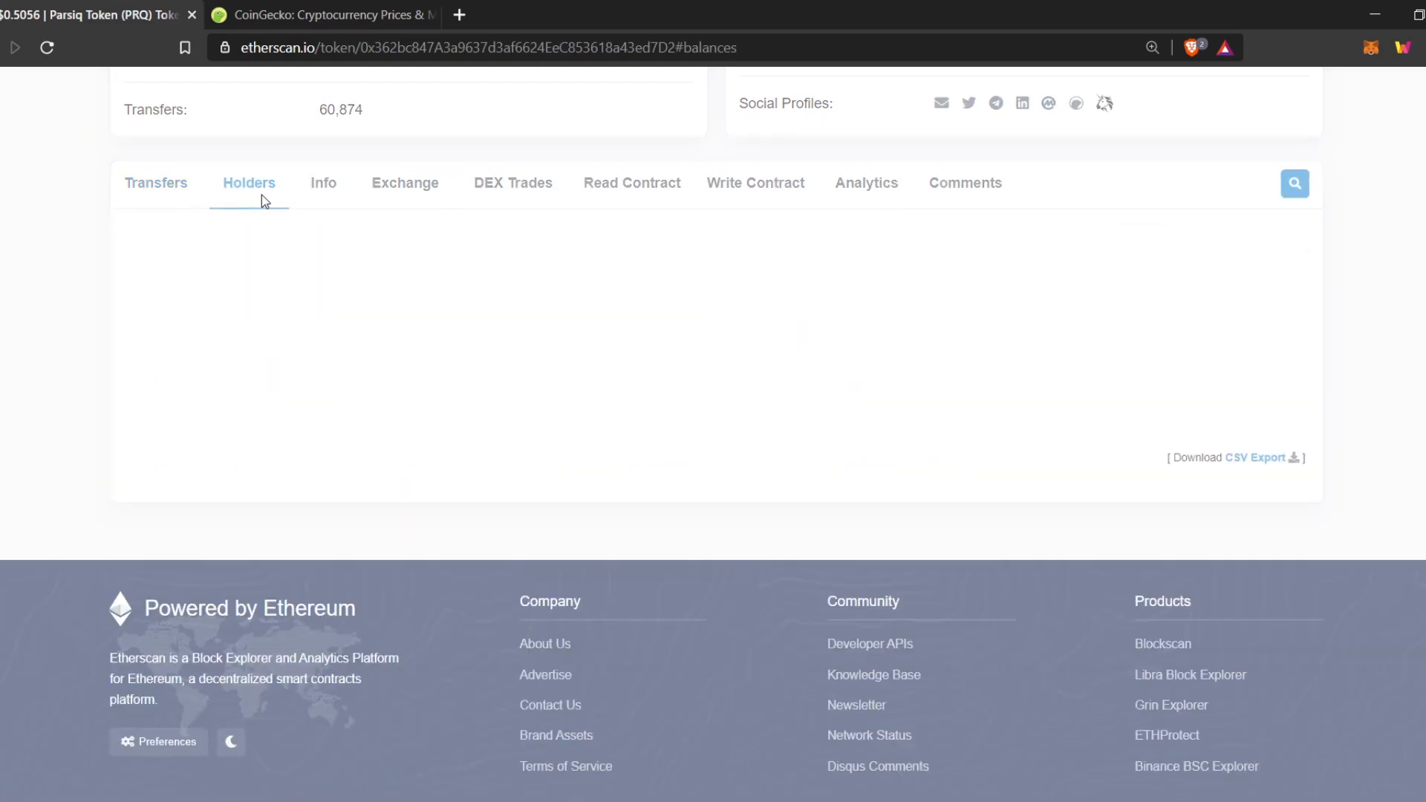
Step: Scroll the ranked PRQ holders table, led by the PARSIQ Retention Wallet
click(248, 183)
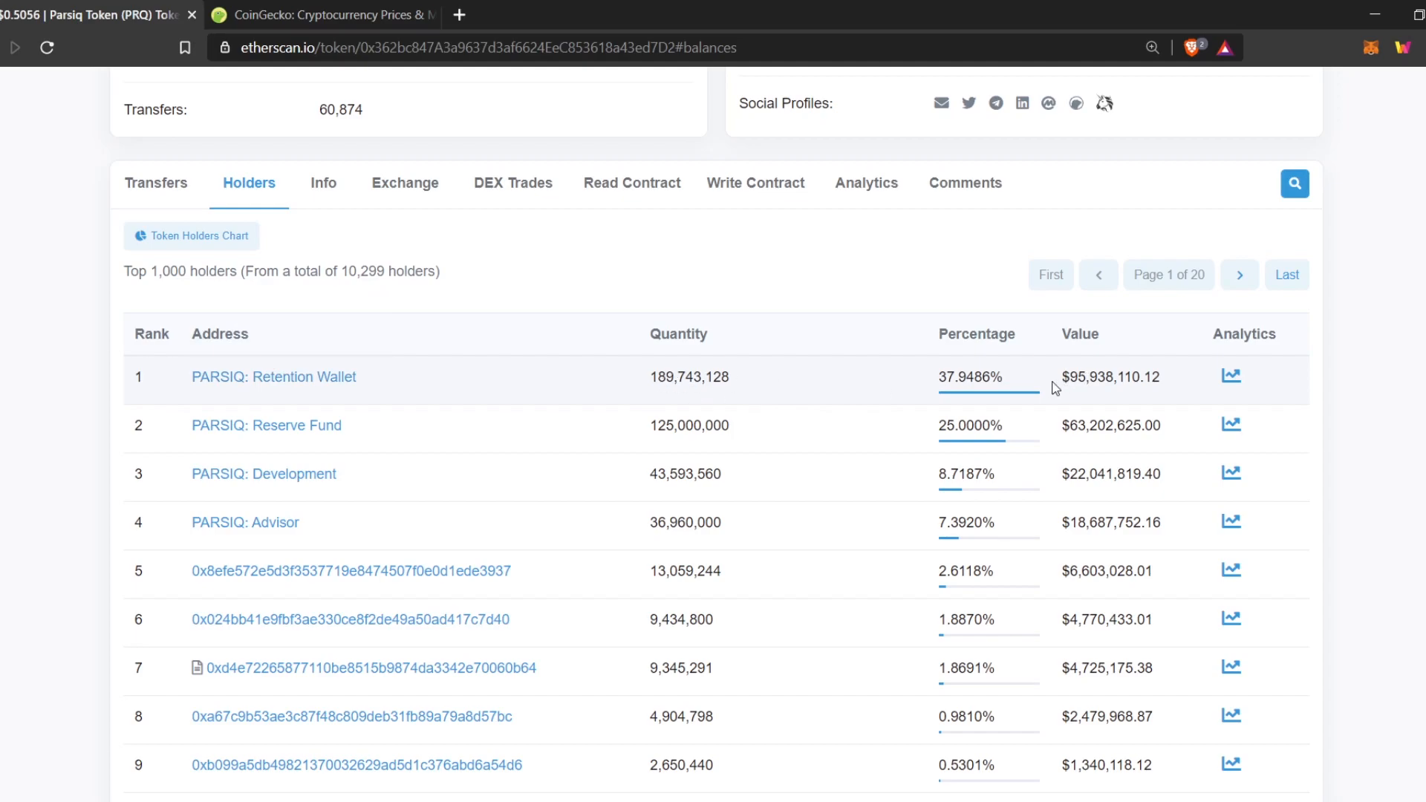
scroll(down, 3)
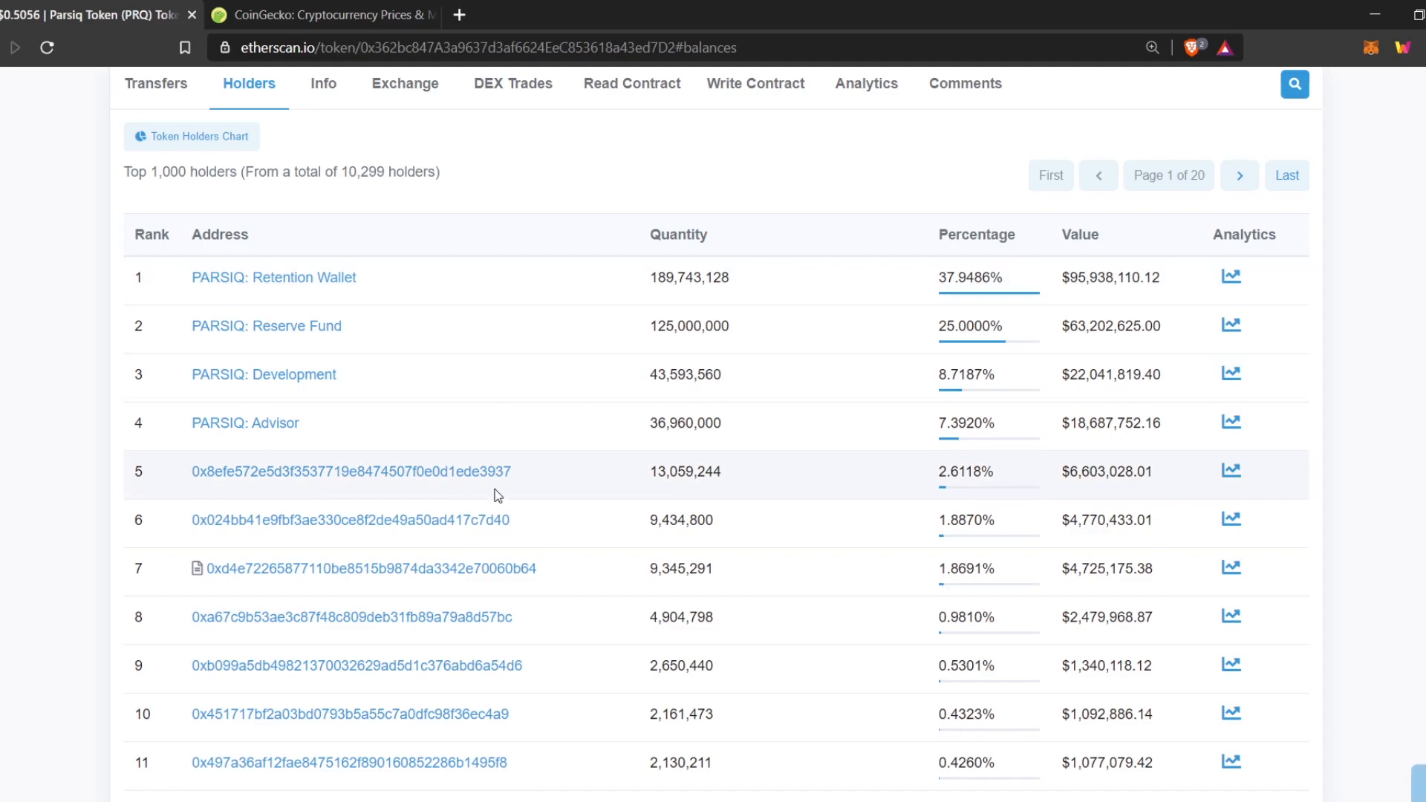
mouse_move(283, 485)
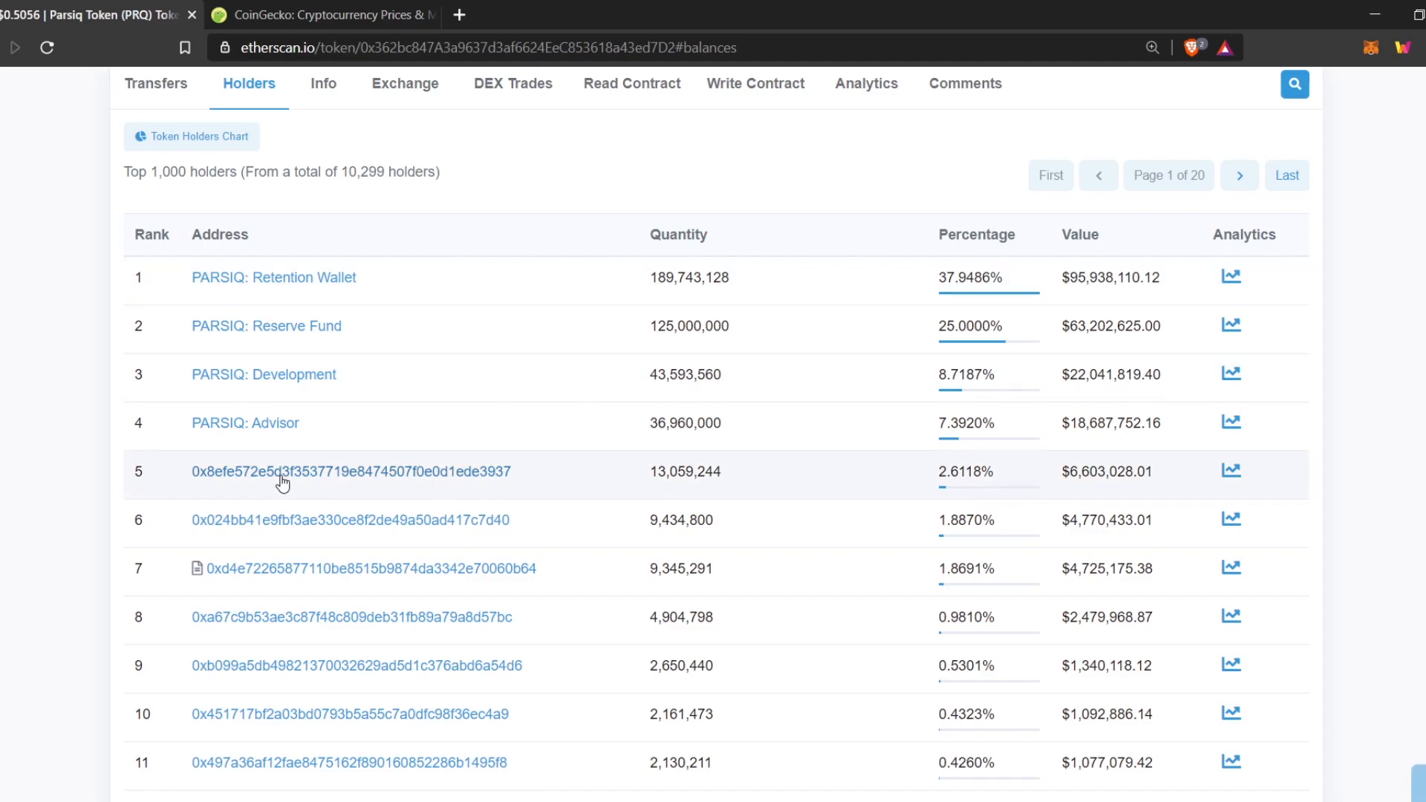
scroll(down, 3)
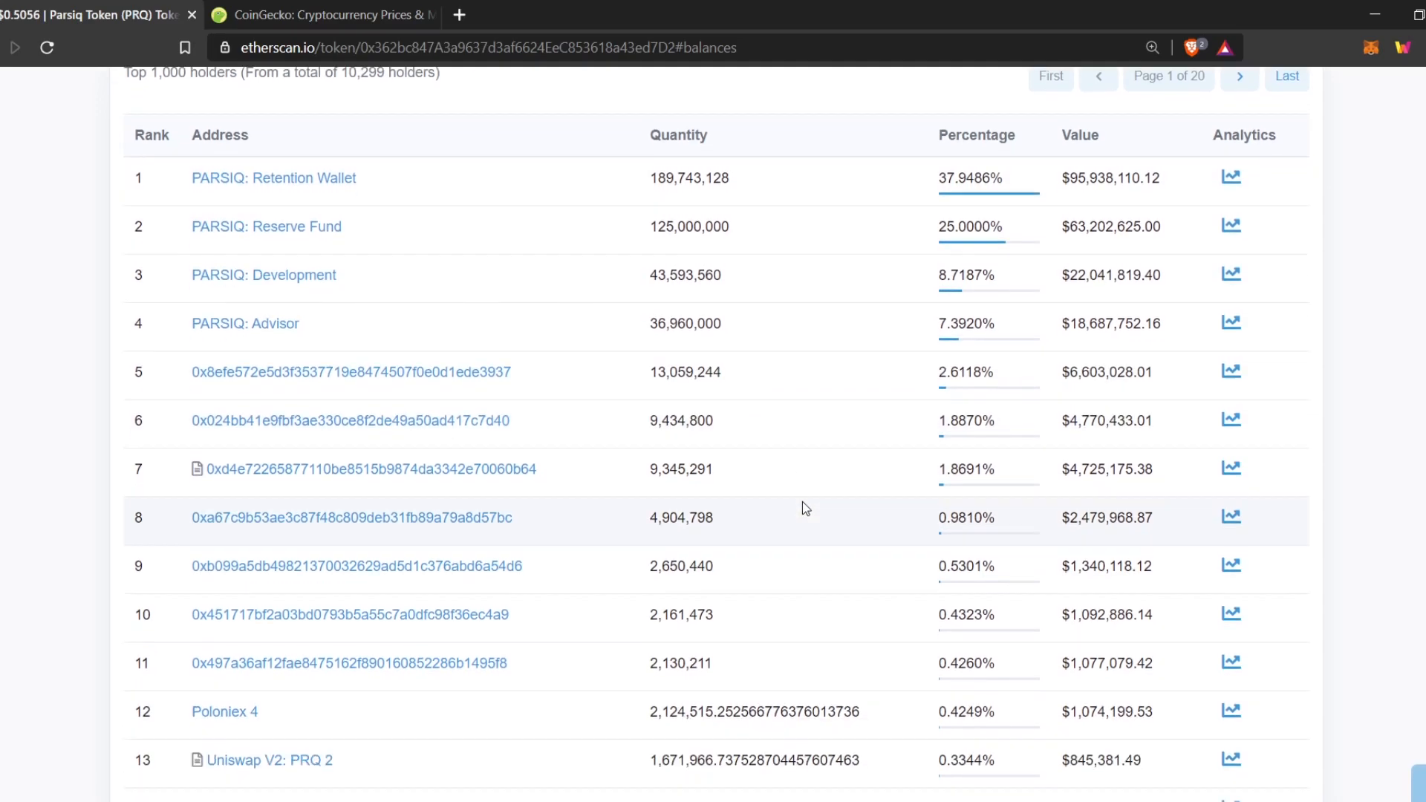
scroll(down, 3)
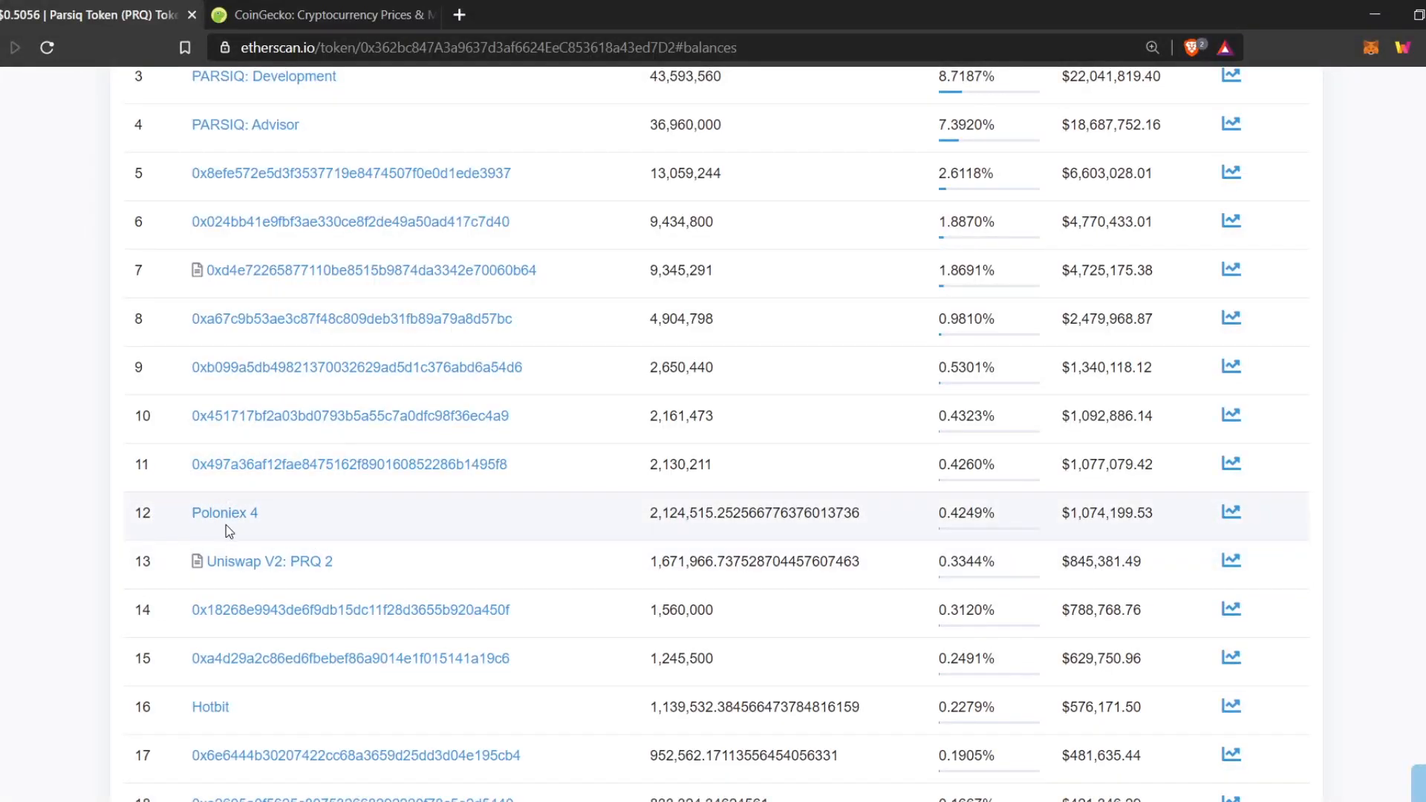
mouse_move(388, 596)
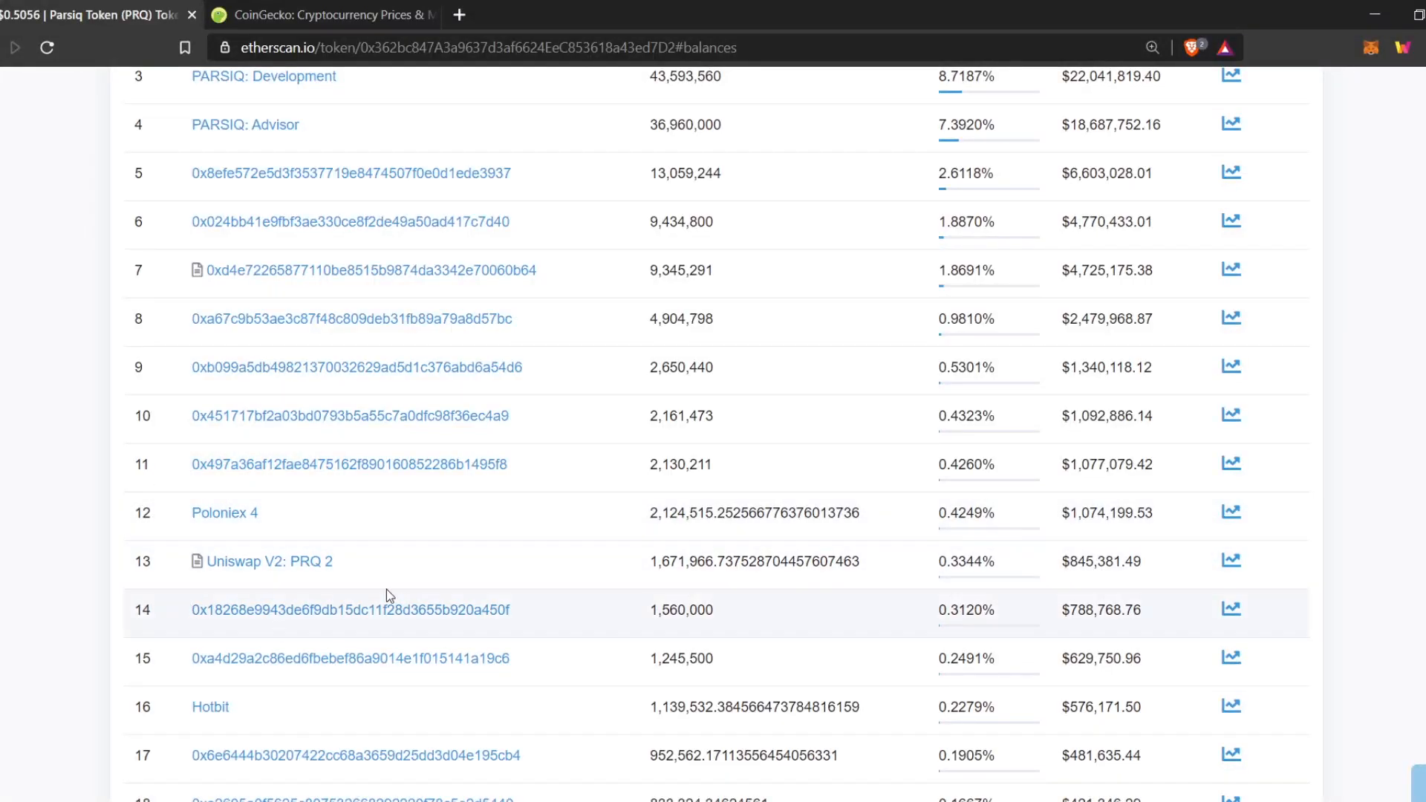
scroll(down, 3)
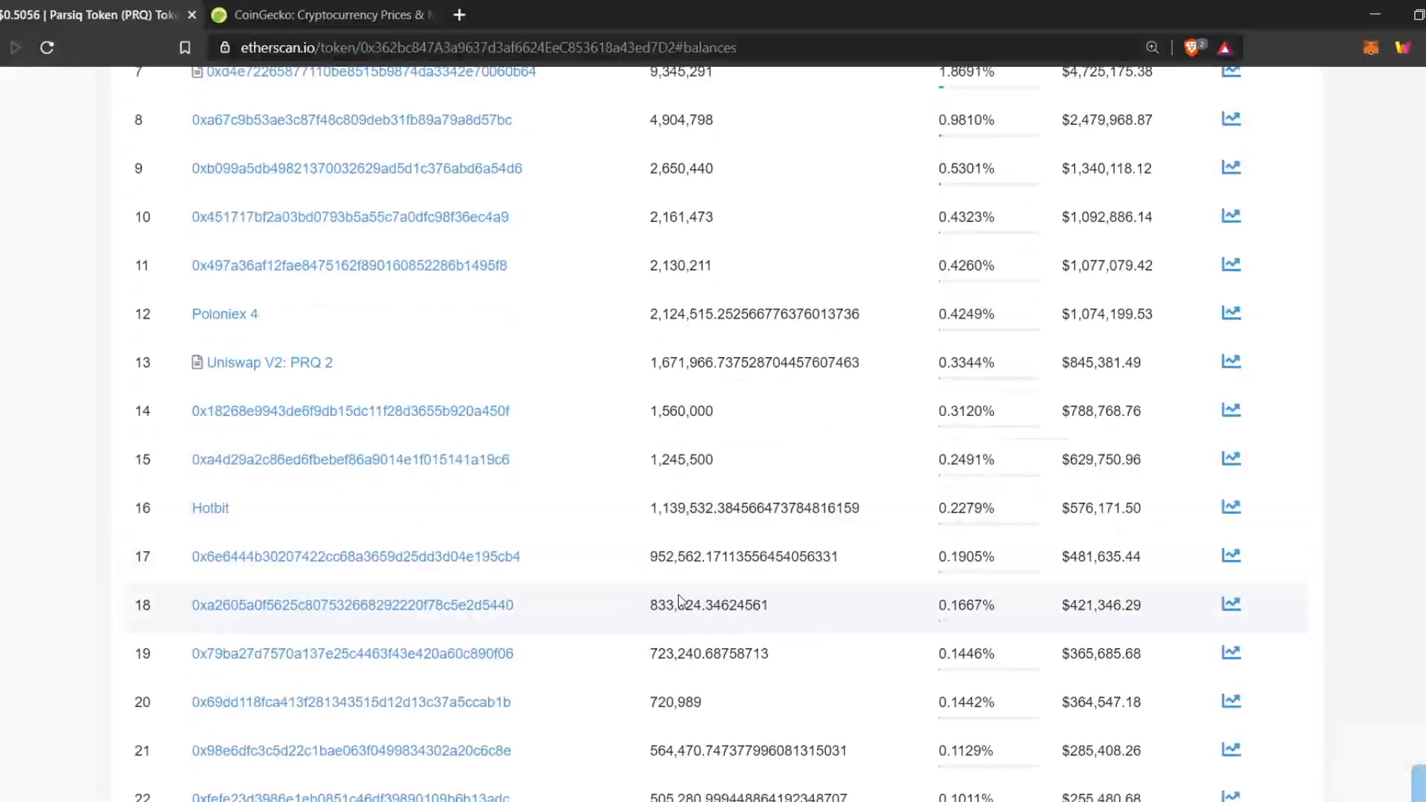
scroll(down, 3)
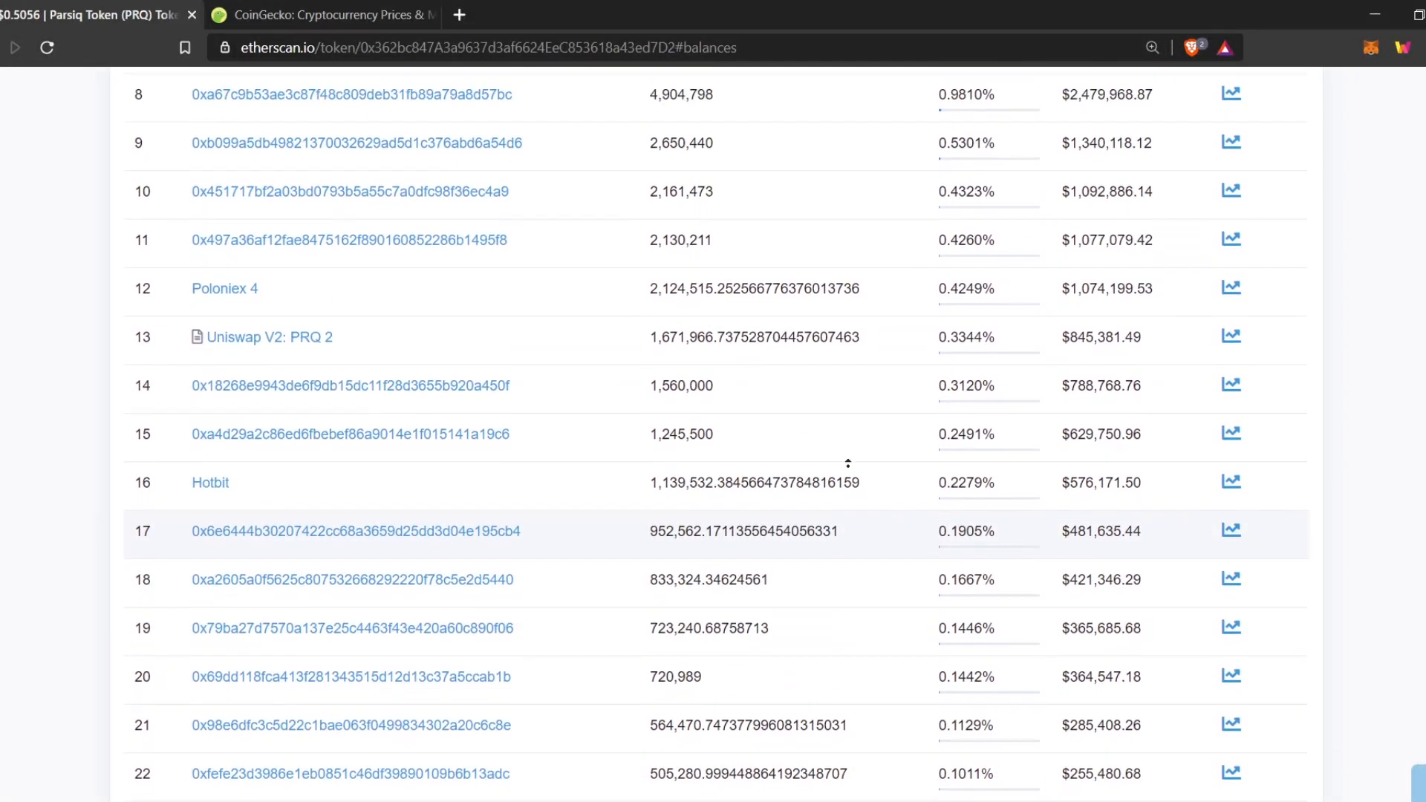